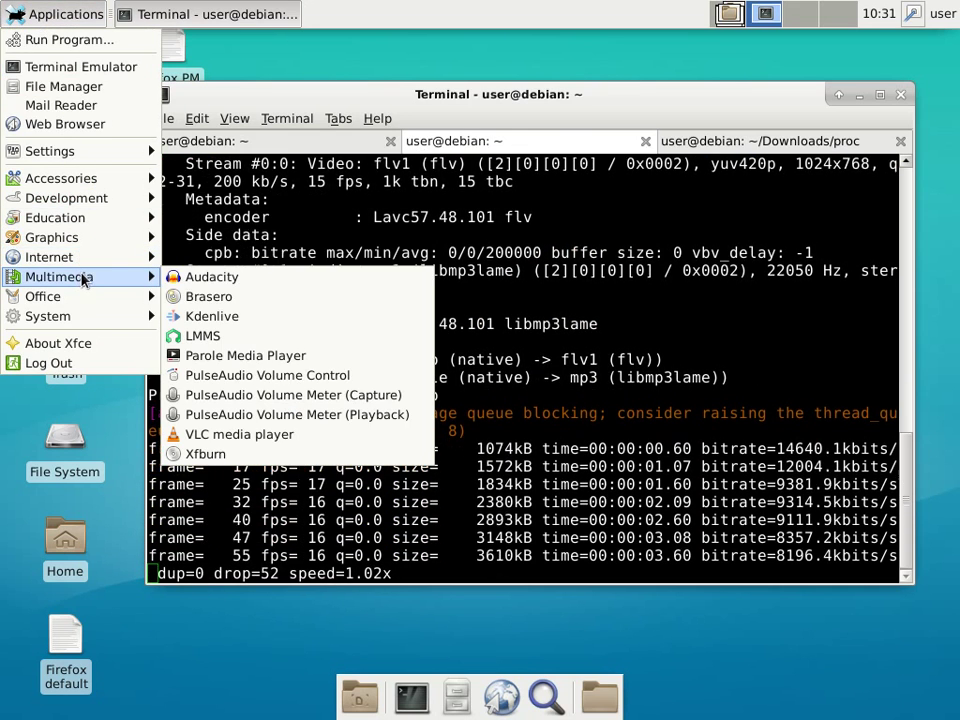
- Set the ffmpeg recording stream to capture from Built-in Audio Analog Stereo
left_click(268, 376)
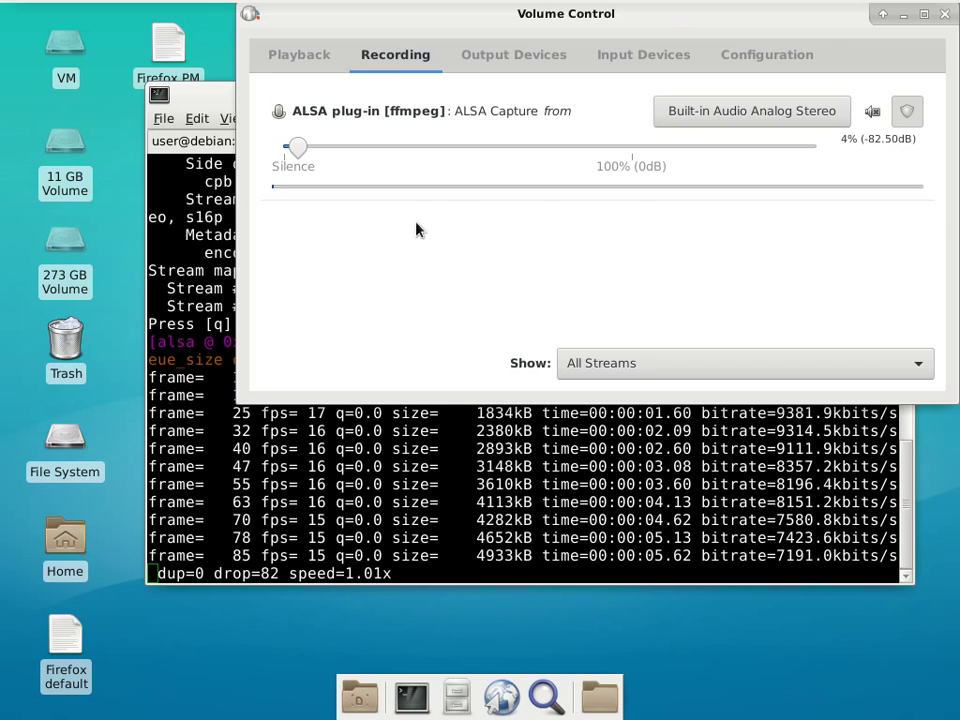
left_click(750, 112)
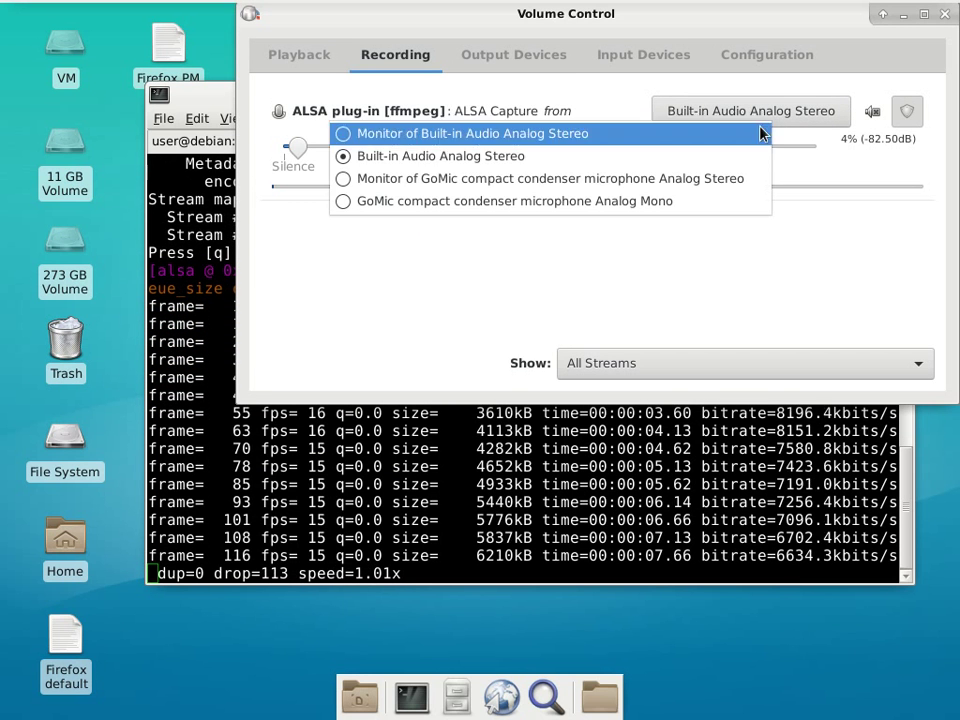
left_click(512, 200)
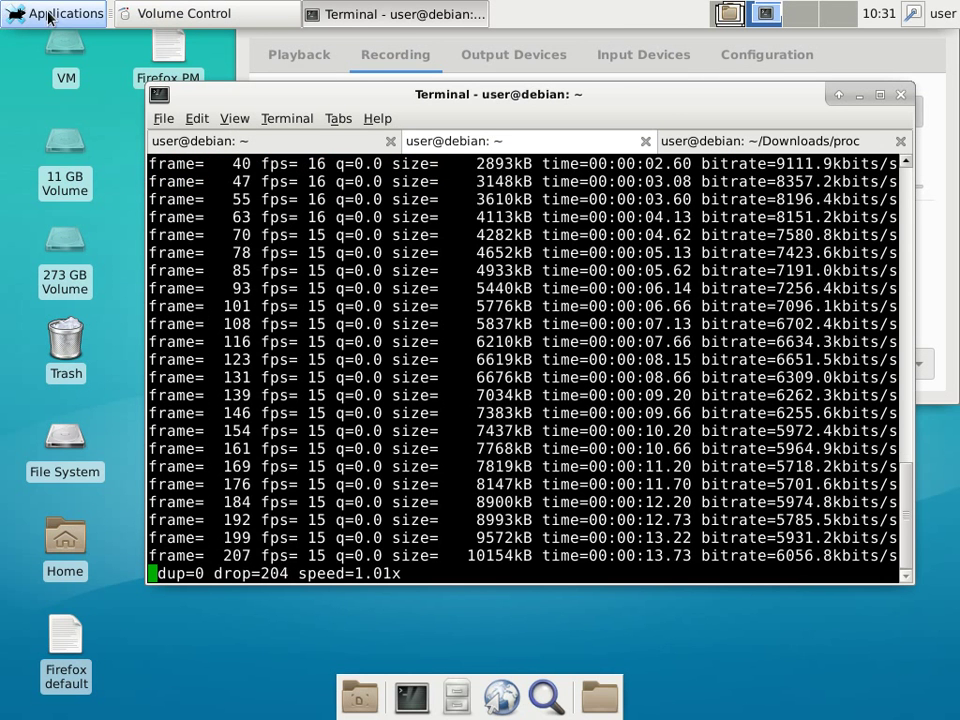
- From the proc folder, list files and launch logisim-generic-2.7.1.jar on processor.circ
left_click(780, 140)
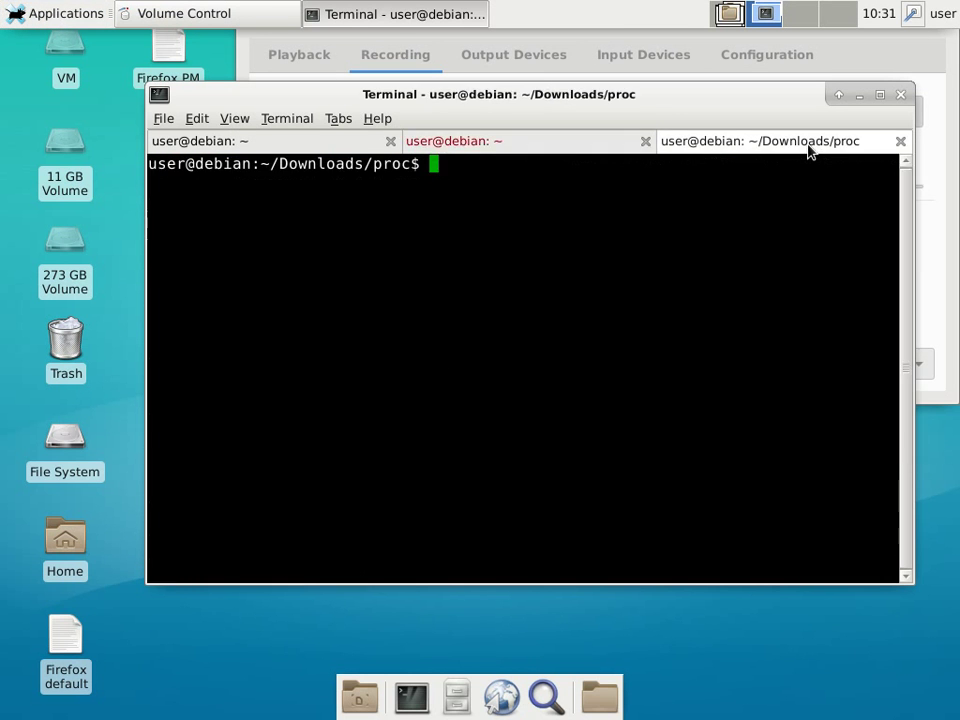
type("ls")
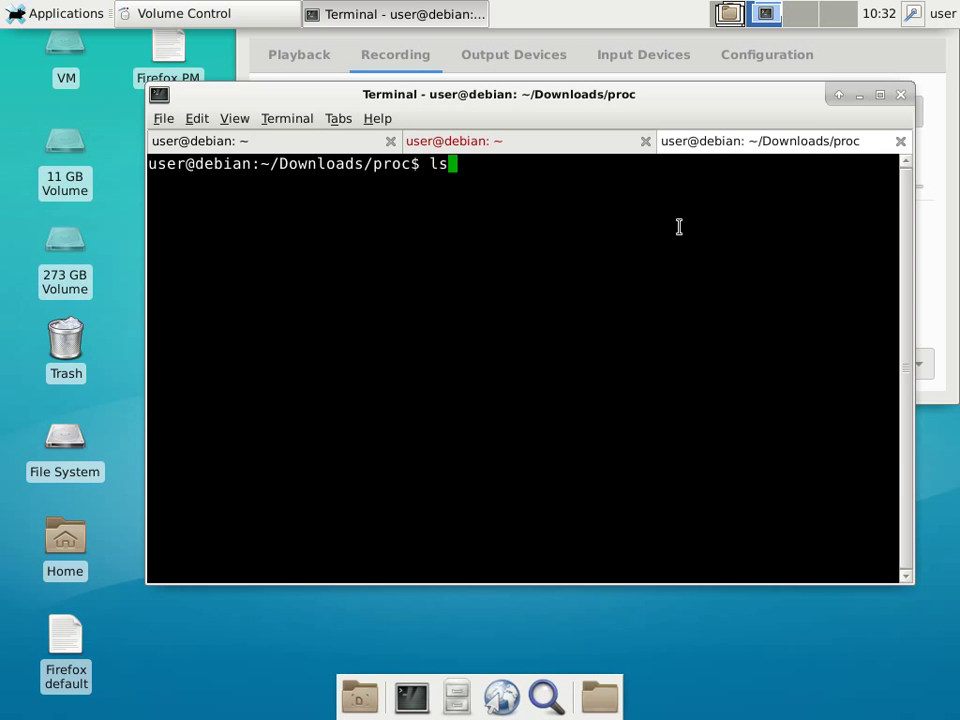
type("java -jar ~/Downloads/logisim-generic-2.7.1.jar alu.circ")
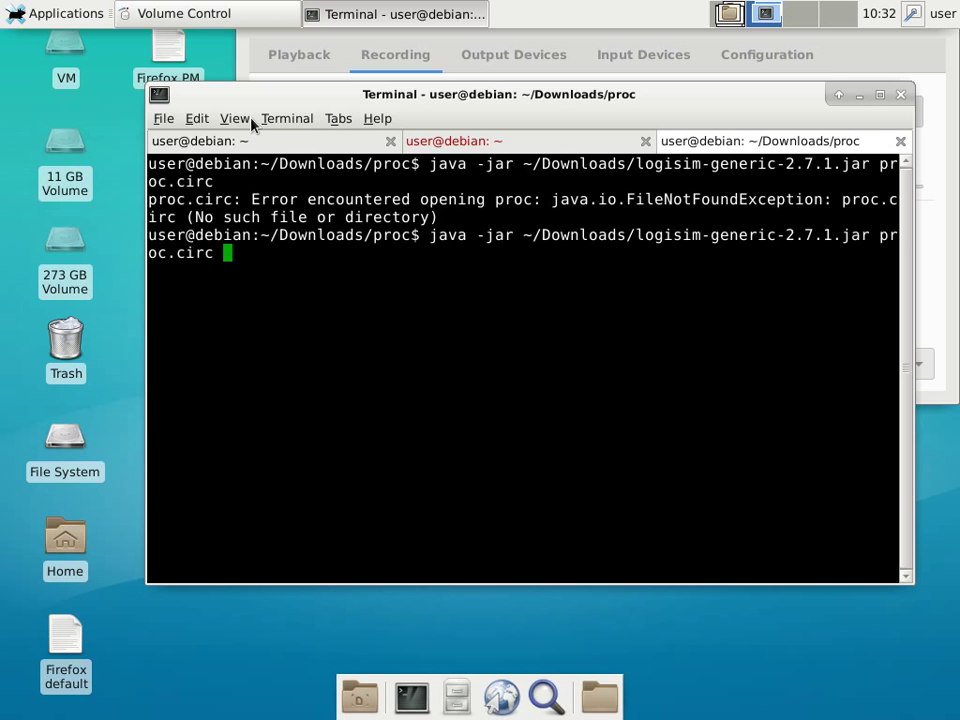
key("BackSpace")
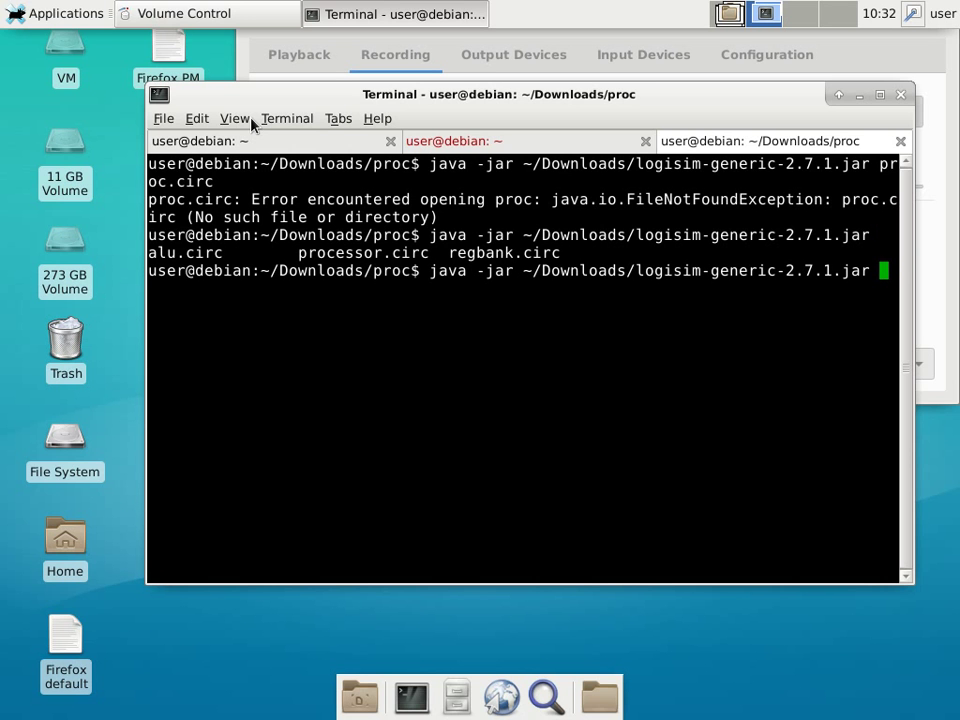
type("processor.circ")
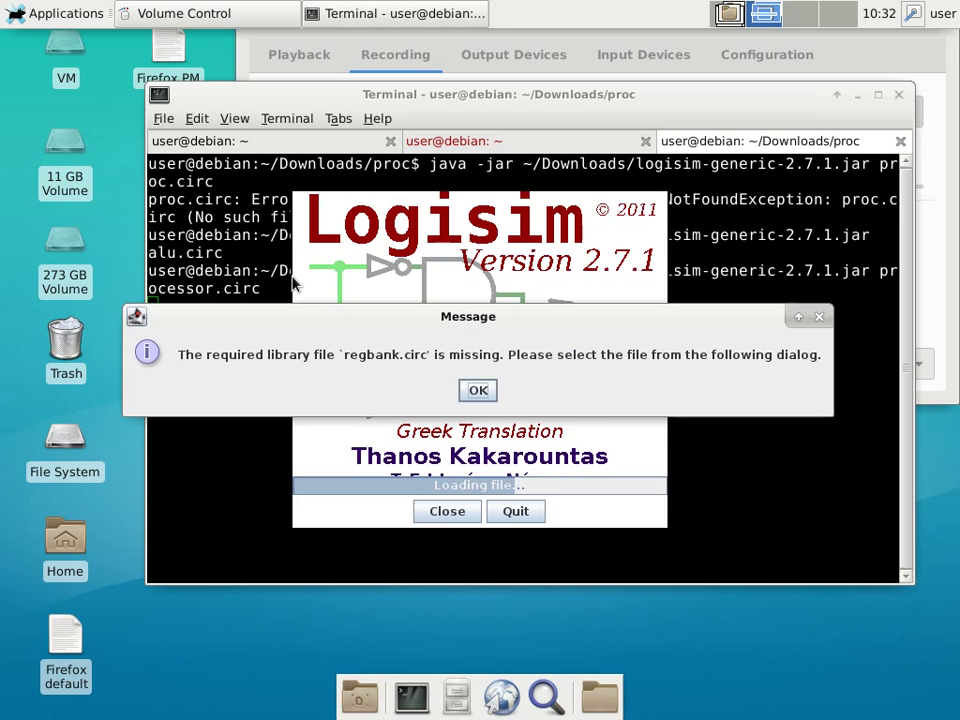
- Dismiss the missing regbank.circ notice and scroll to the control-signal splitter
left_click(476, 390)
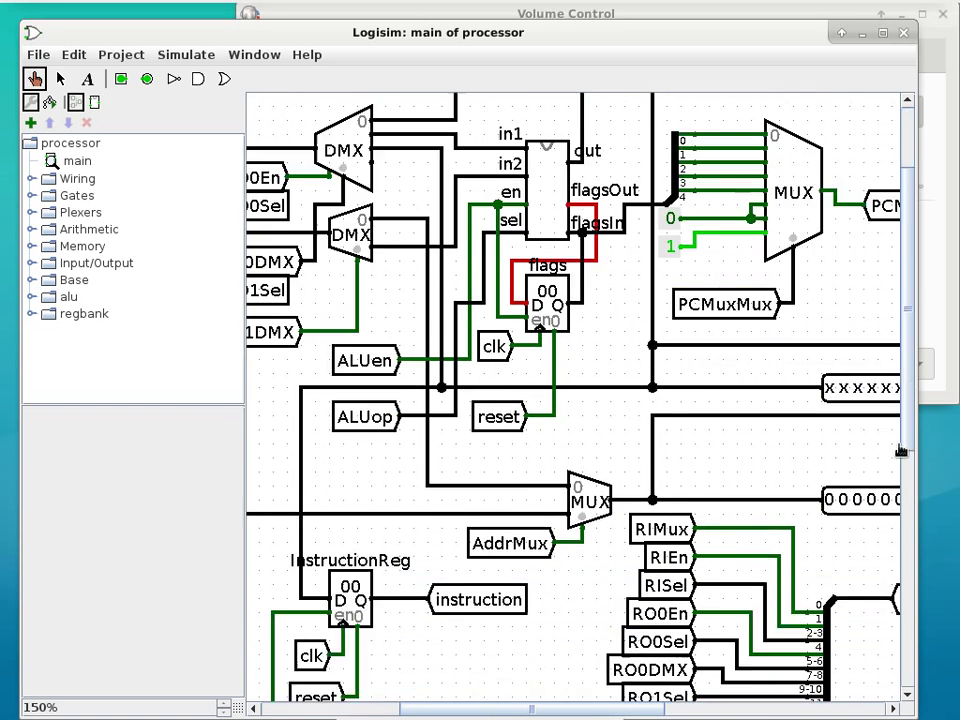
scroll("down", 3)
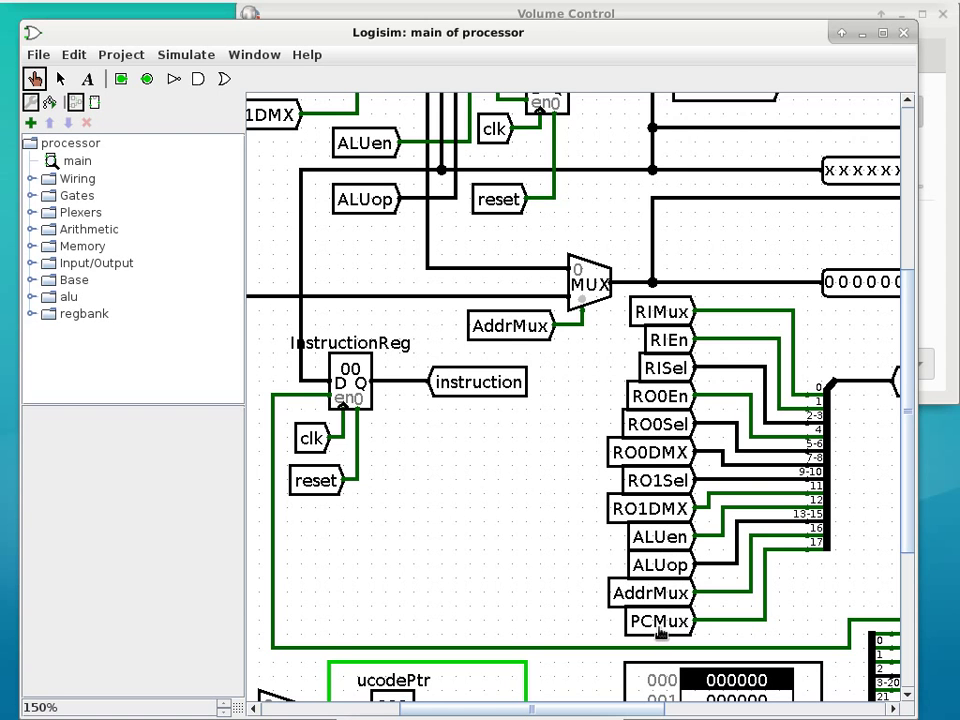
mouse_move(200, 42)
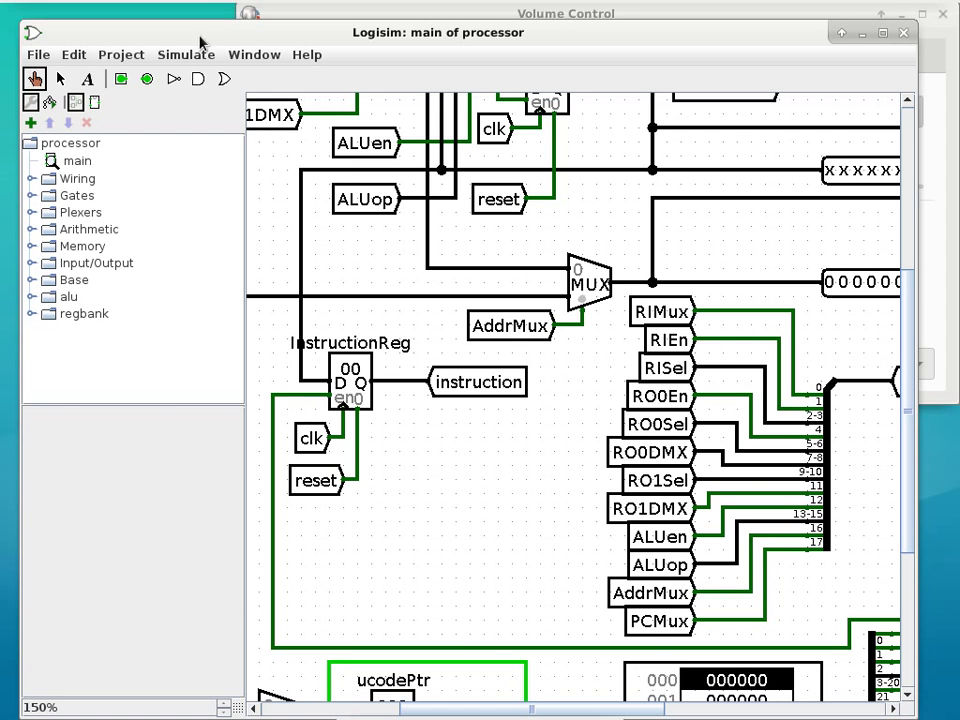
left_click(60, 80)
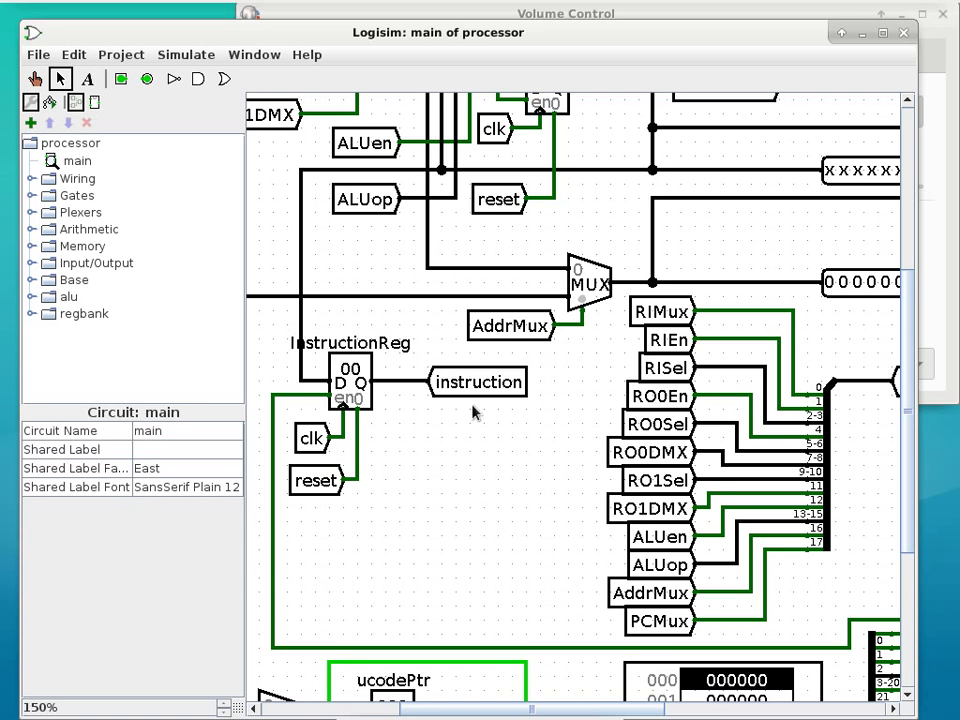
left_click(658, 620)
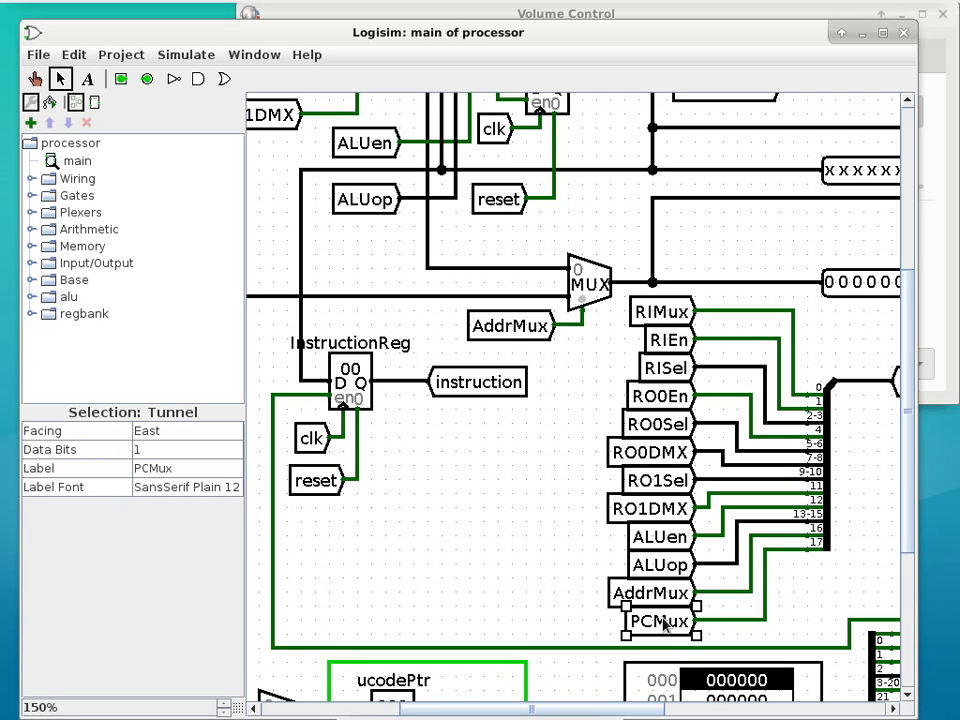
scroll("down", 3)
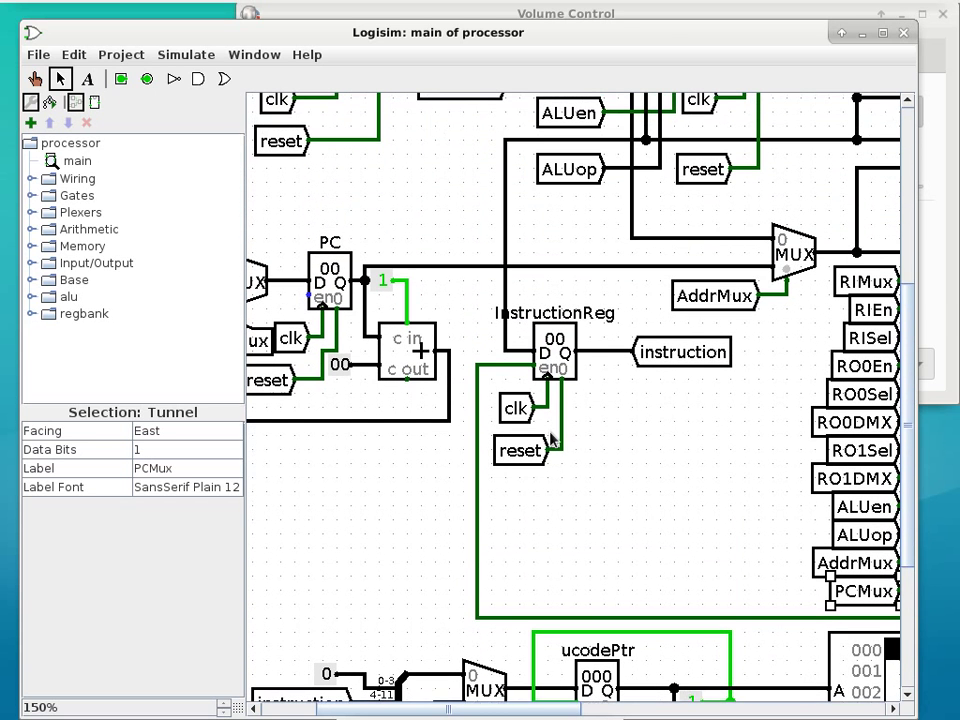
mouse_move(904, 428)
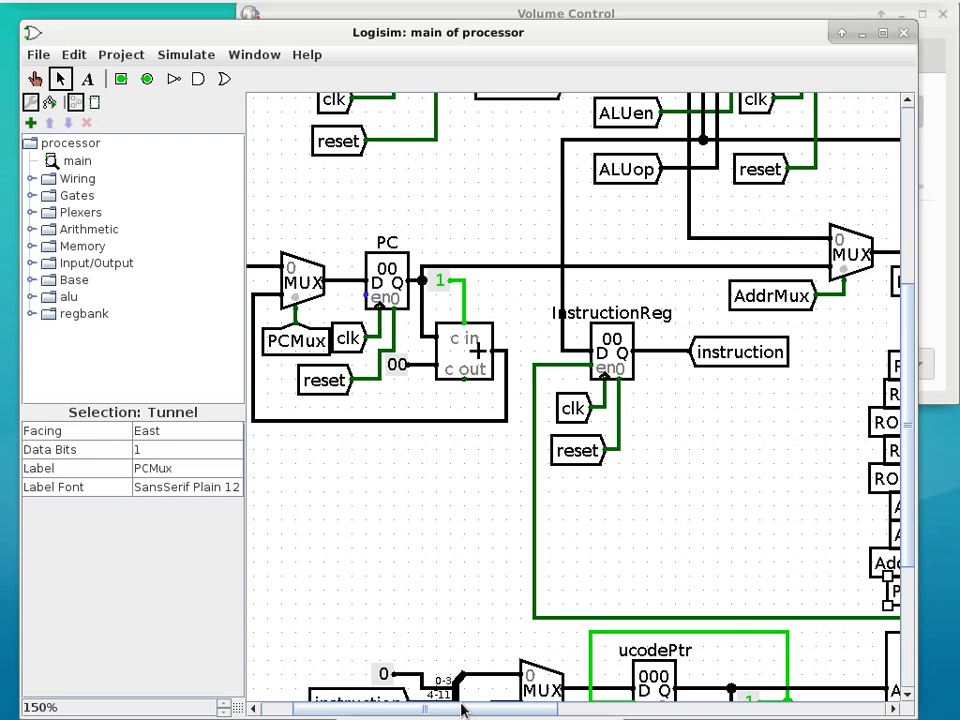
mouse_move(420, 452)
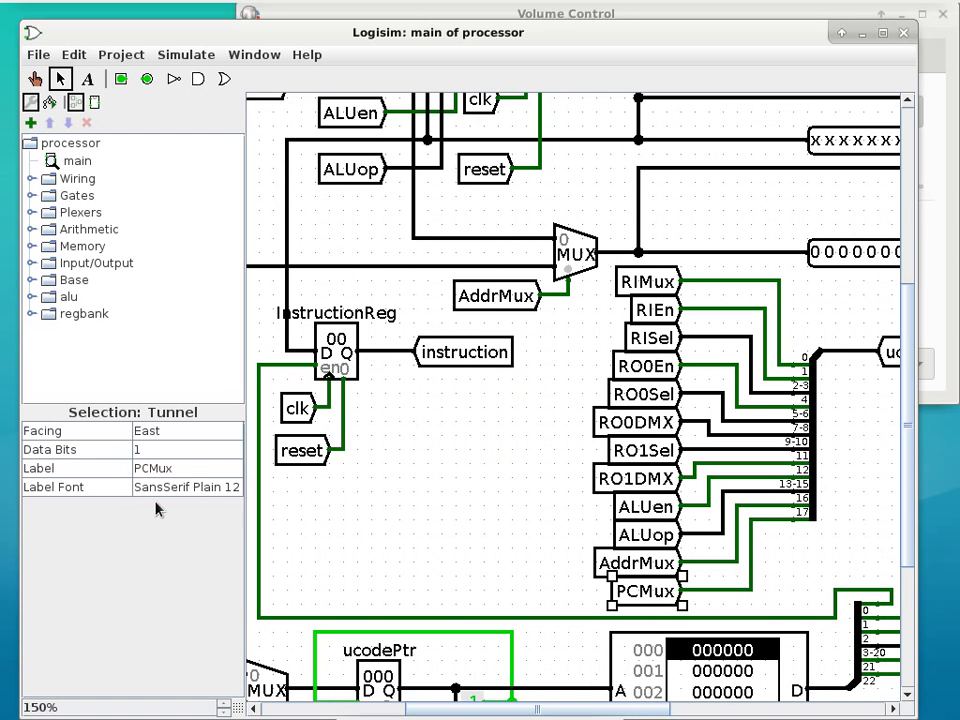
- Relabel the splitter tunnel to PCMuxMux and scroll to check the MUX select tunnel
left_click(188, 468)
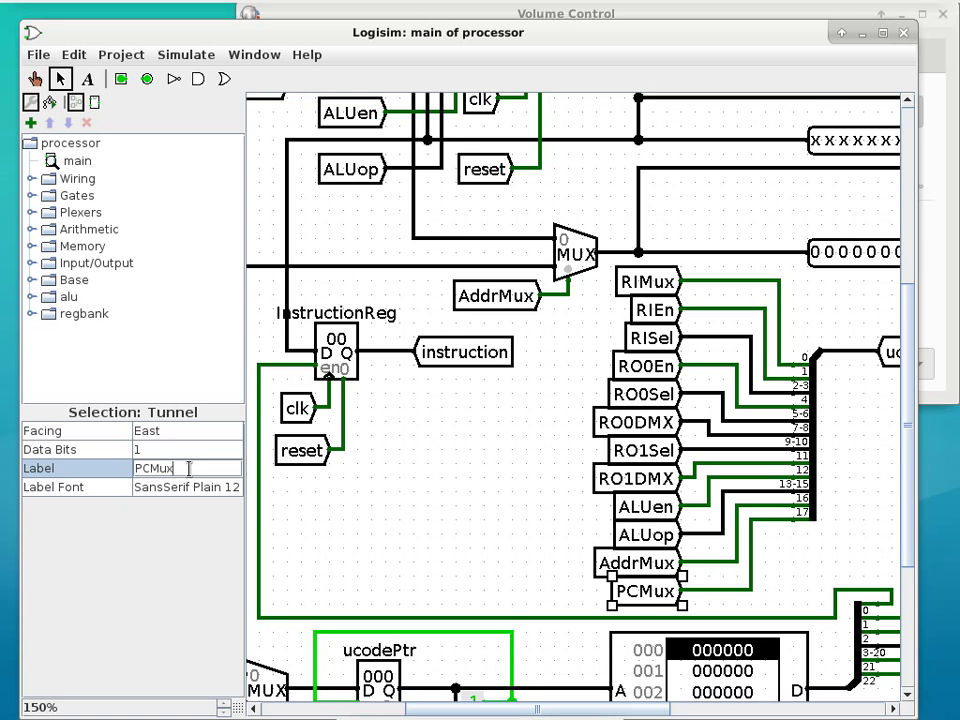
type("Mux")
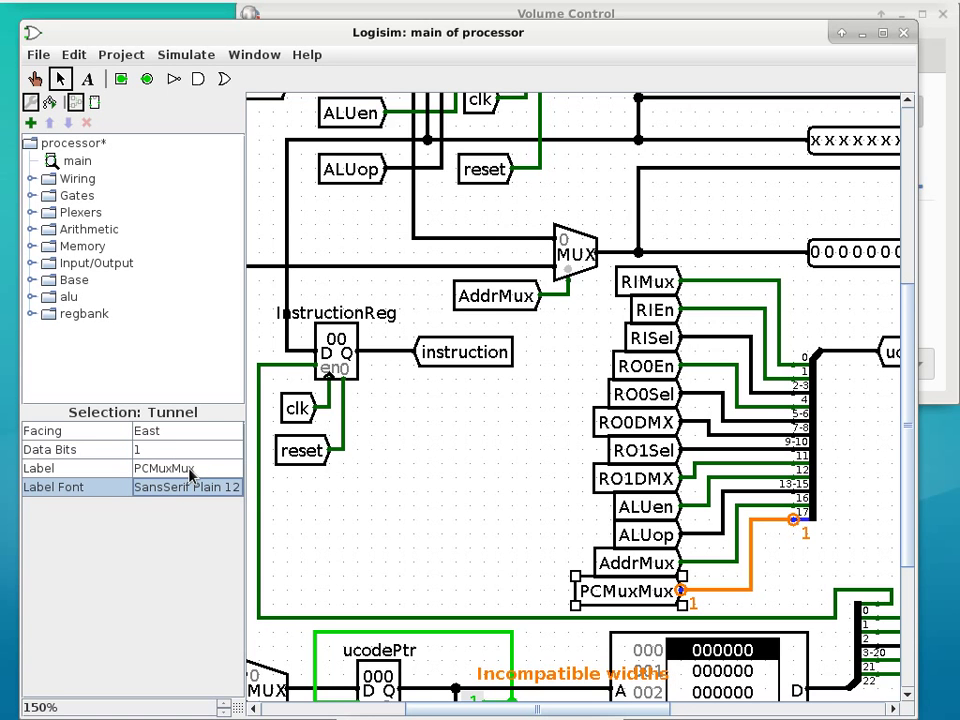
mouse_move(208, 338)
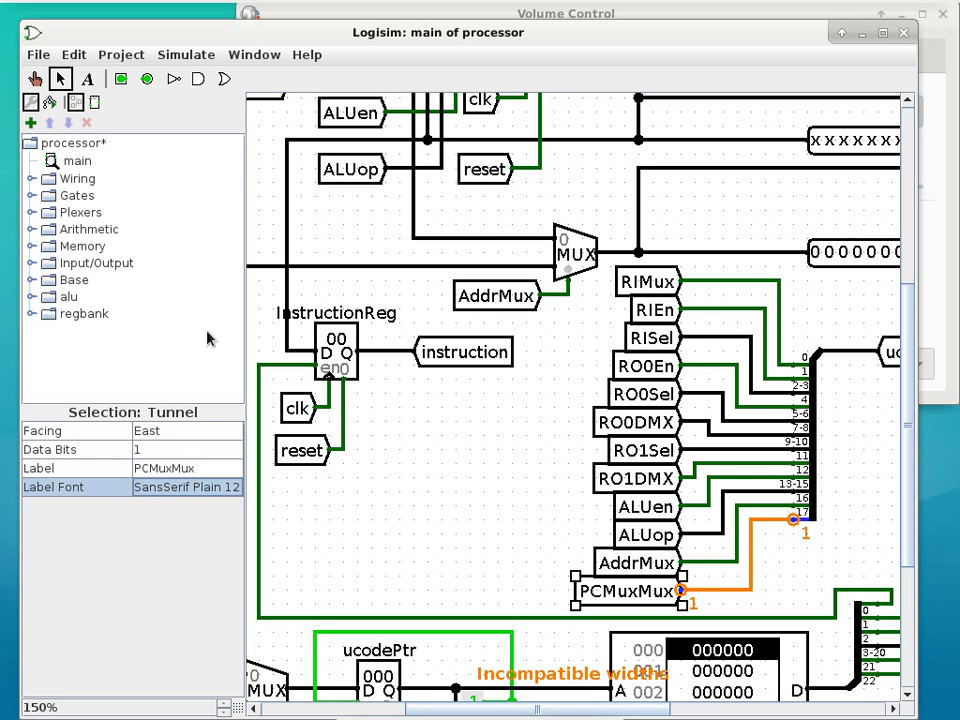
mouse_move(828, 540)
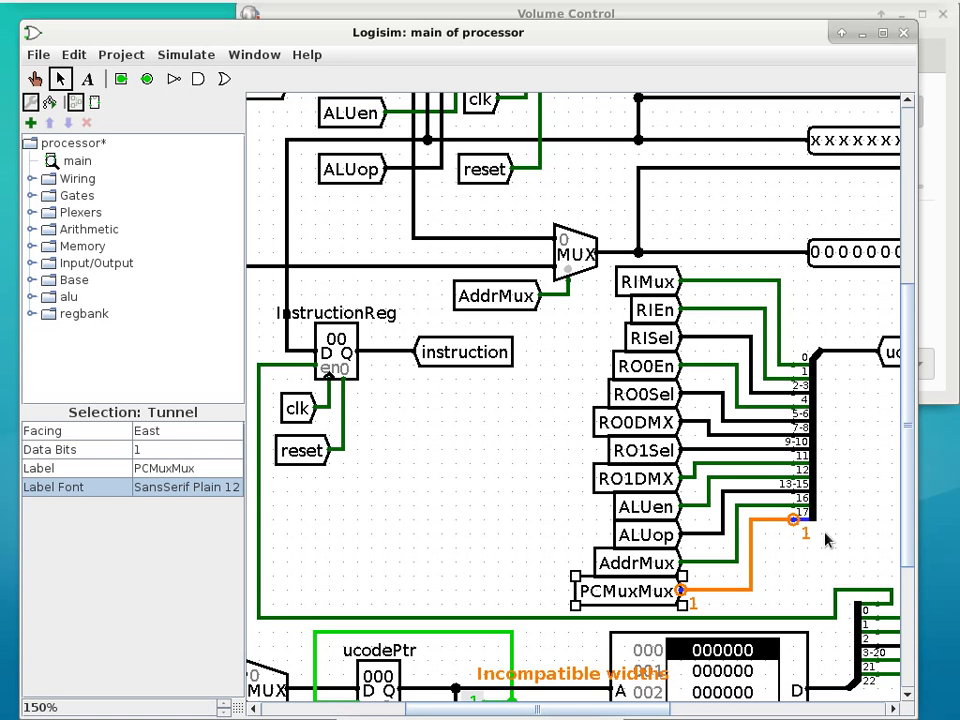
mouse_move(812, 468)
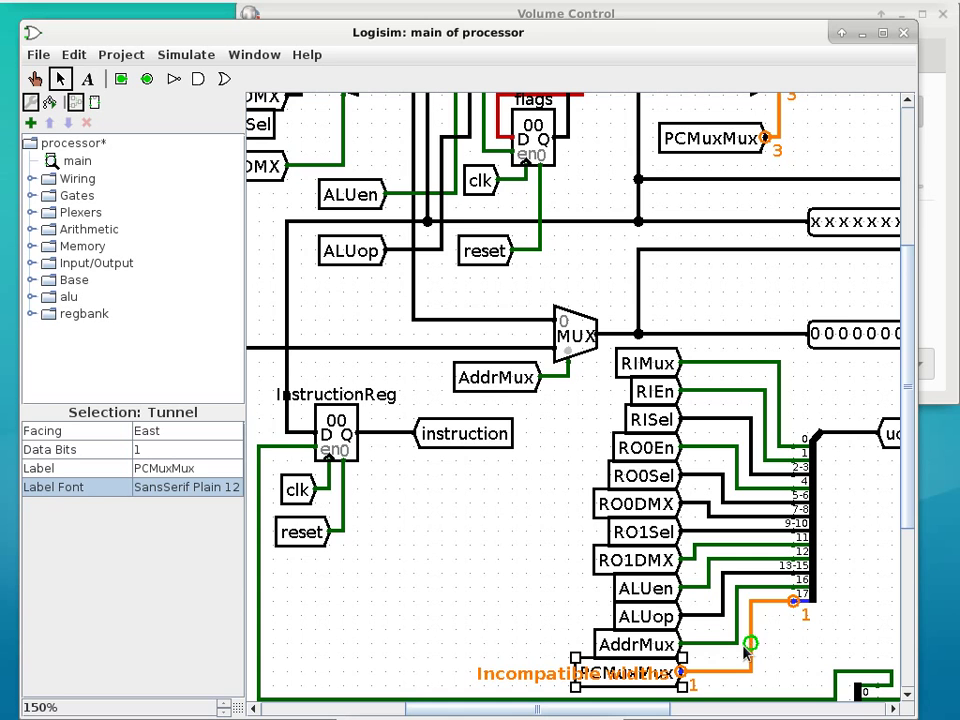
mouse_move(782, 632)
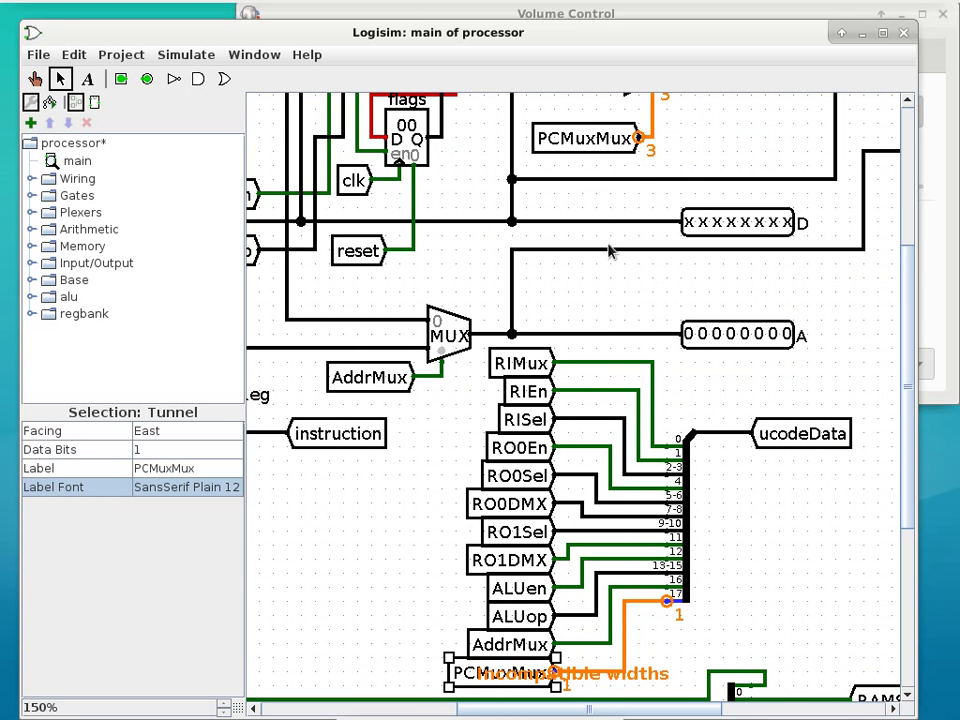
mouse_move(912, 500)
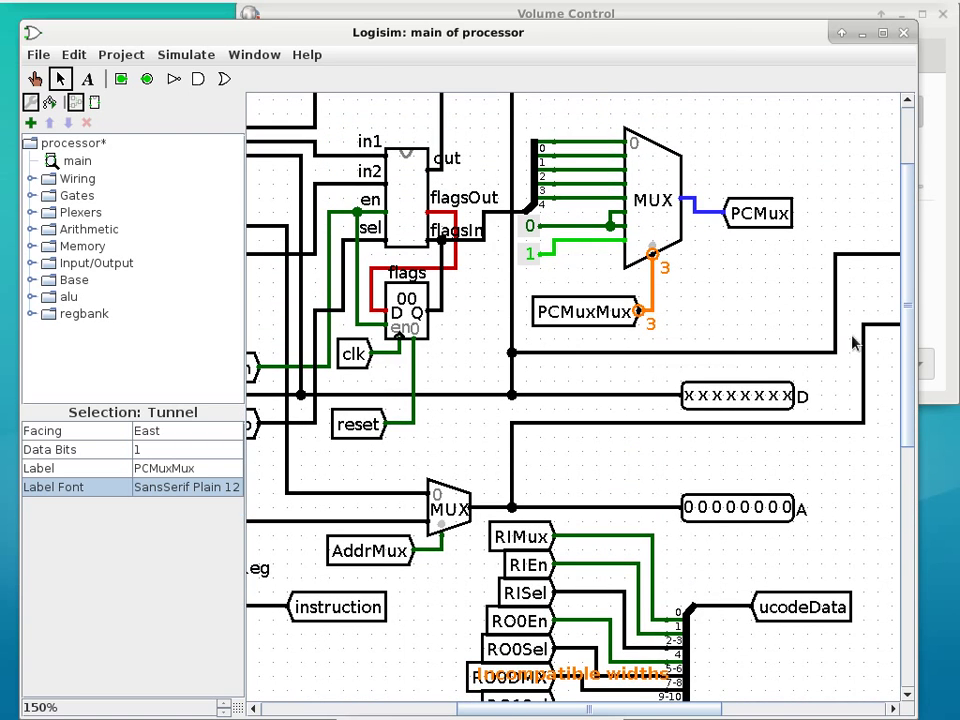
scroll("down", 3)
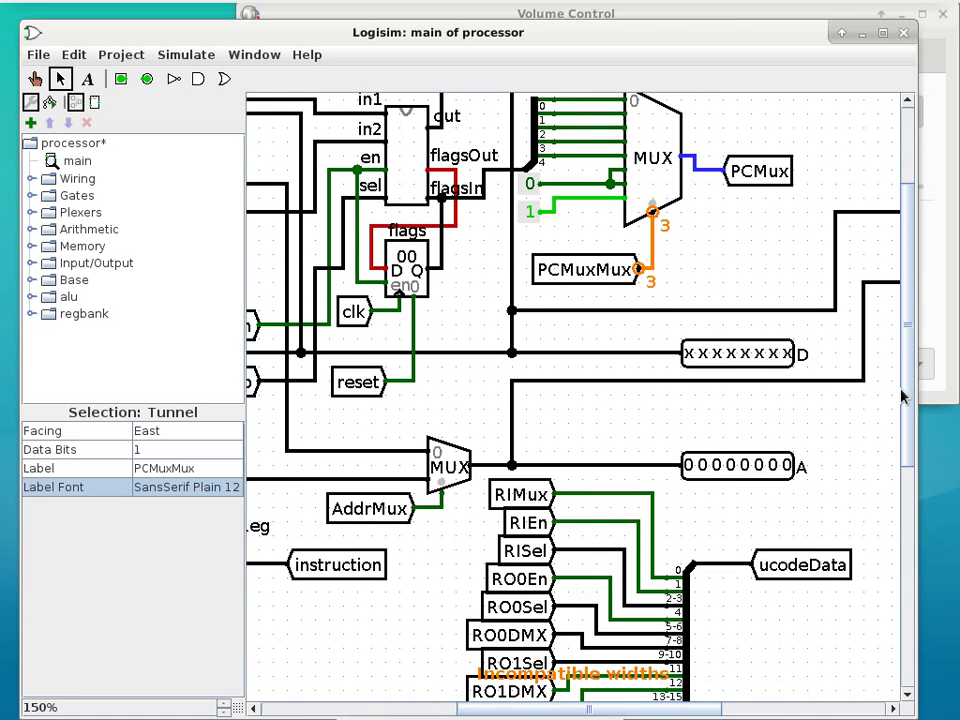
scroll("down", 3)
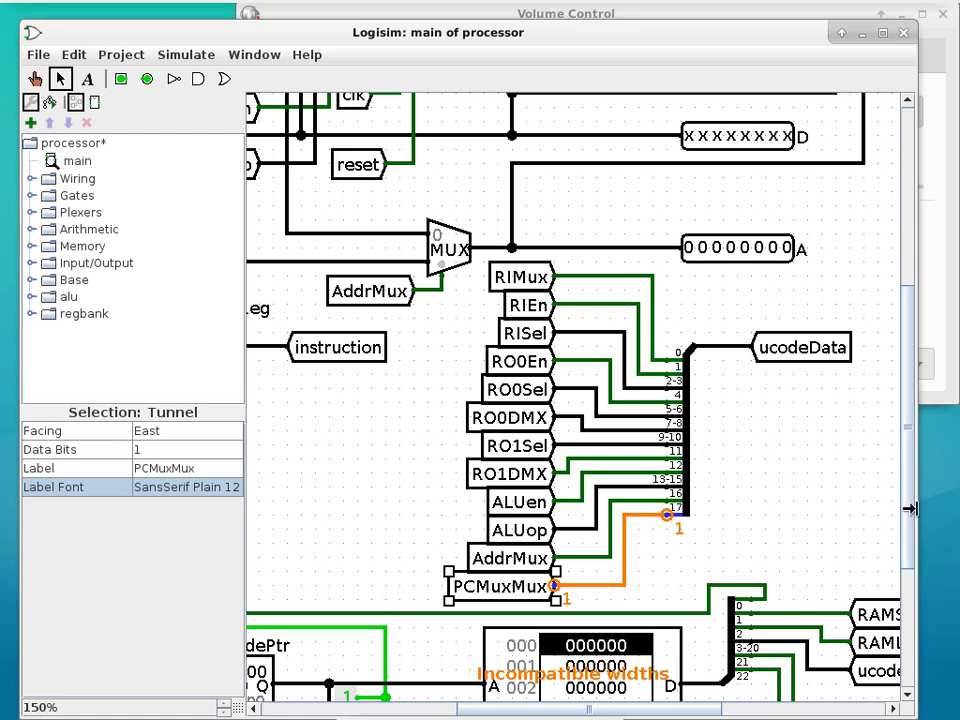
mouse_move(910, 516)
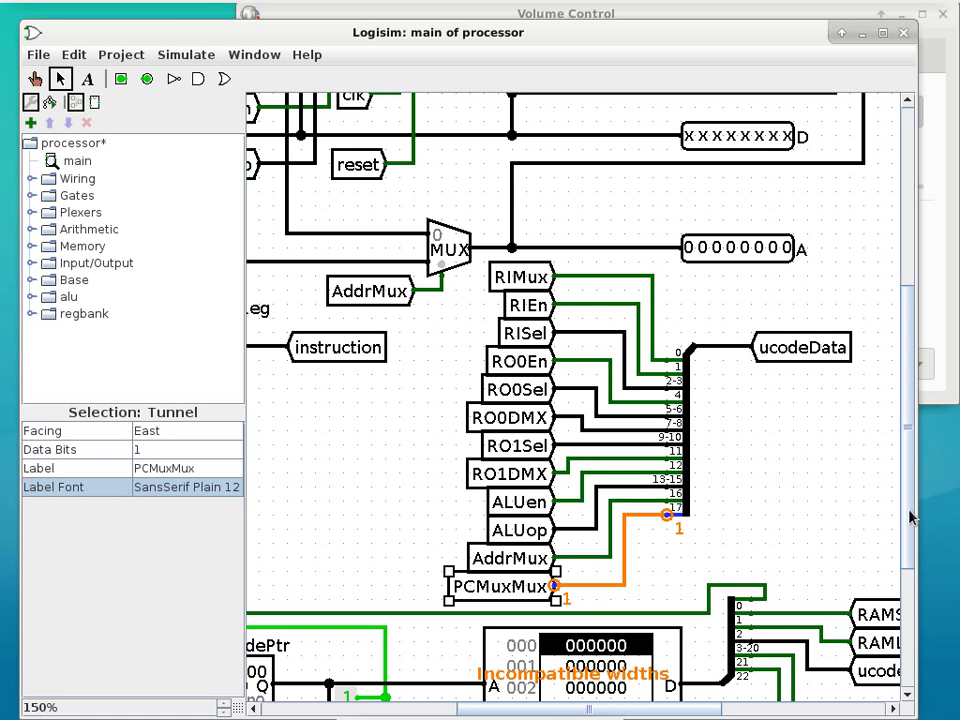
mouse_move(912, 516)
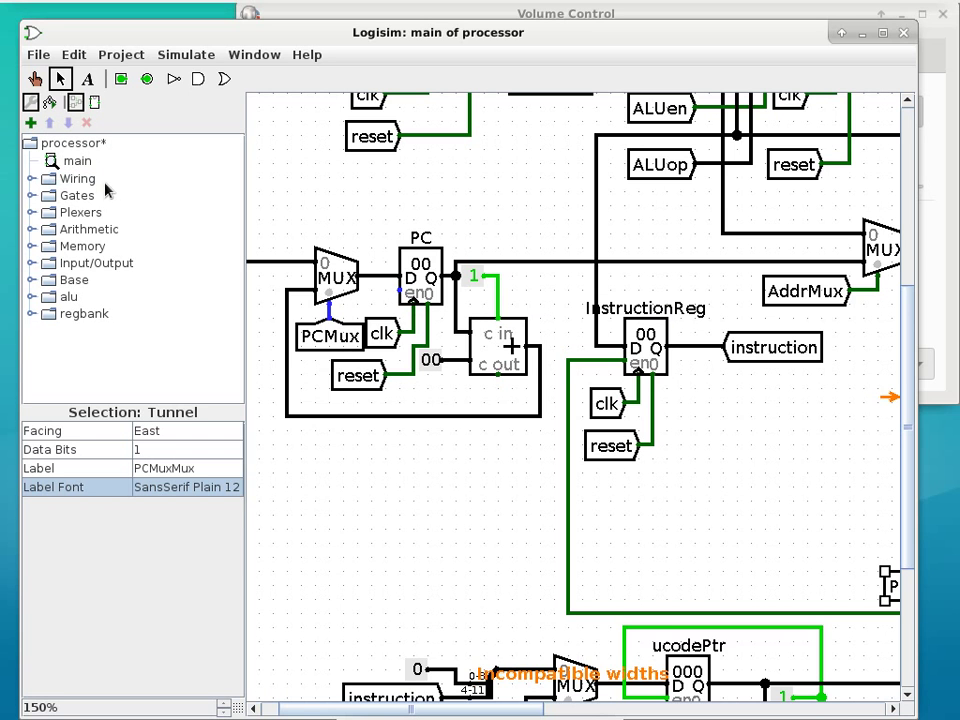
mouse_move(42, 184)
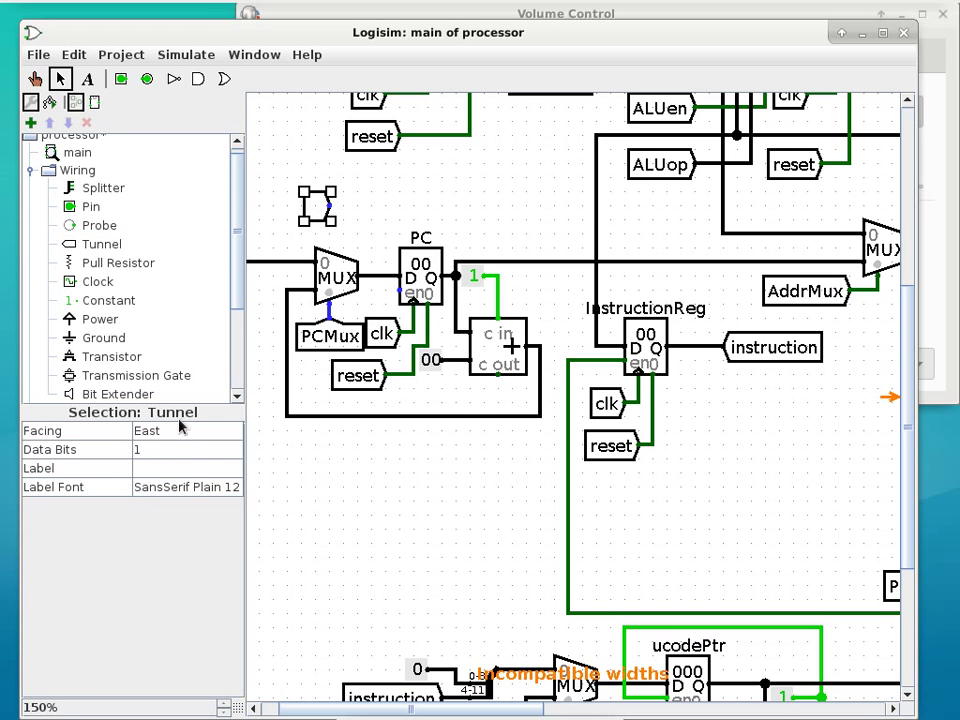
- Label the new tunnel beside the PC register PCEn
type("PCEn")
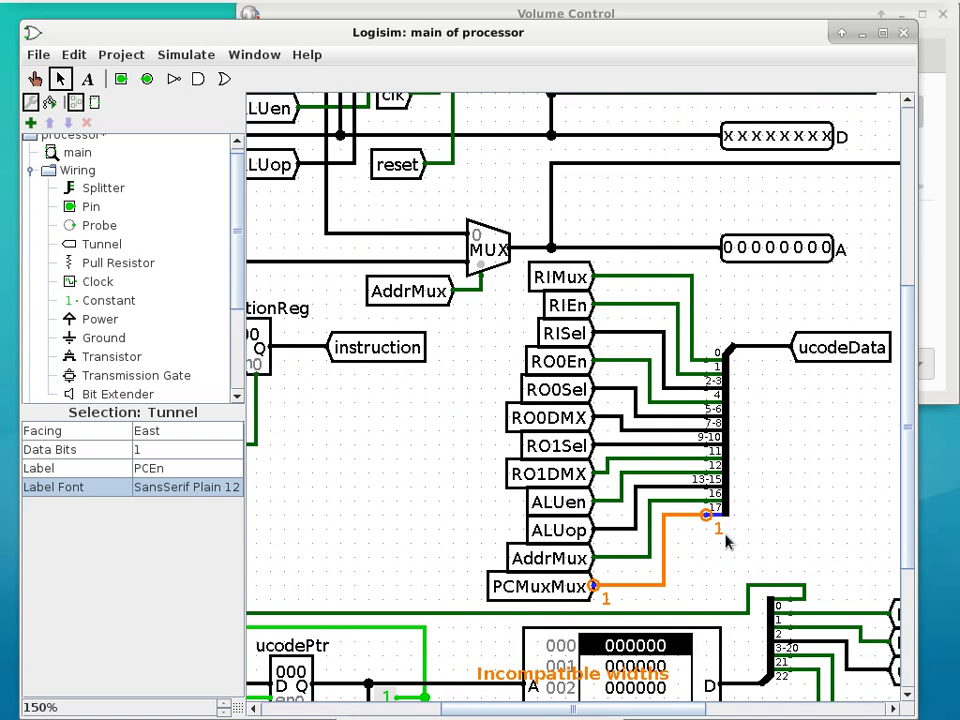
mouse_move(148, 268)
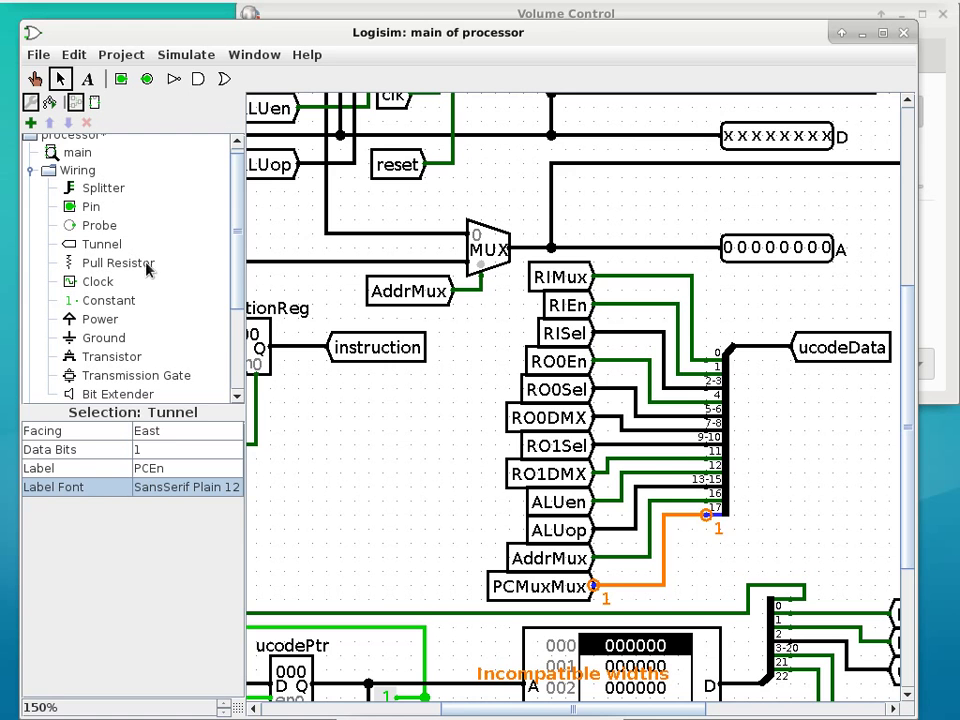
- Place a west-facing tunnel labelled PCEn beside the ucodeData splitter
left_click(102, 244)
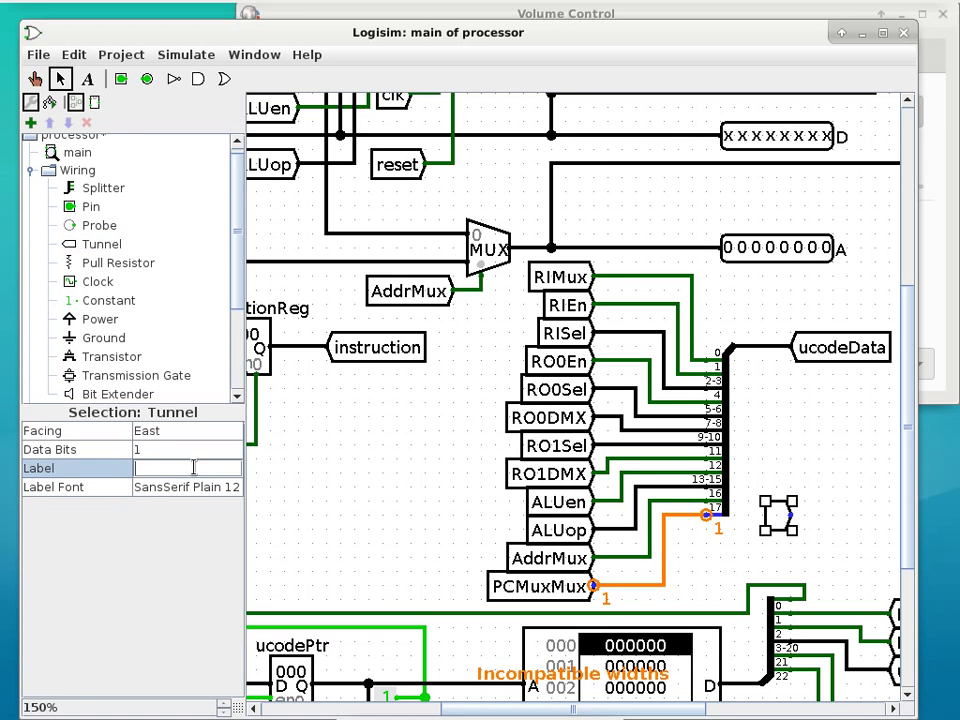
type("PCEn")
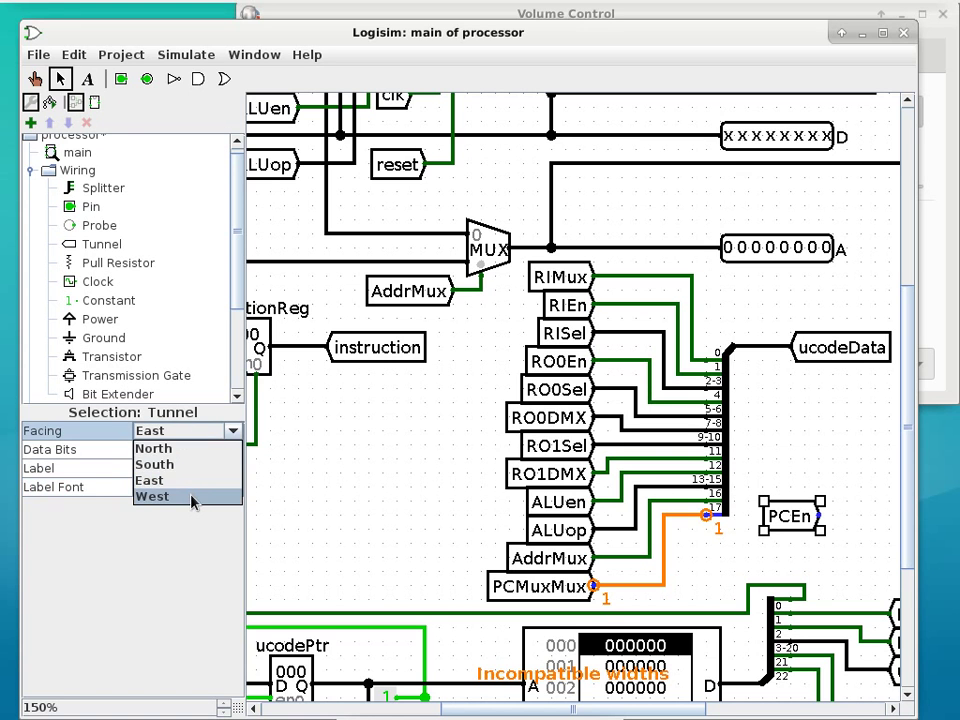
left_click(152, 496)
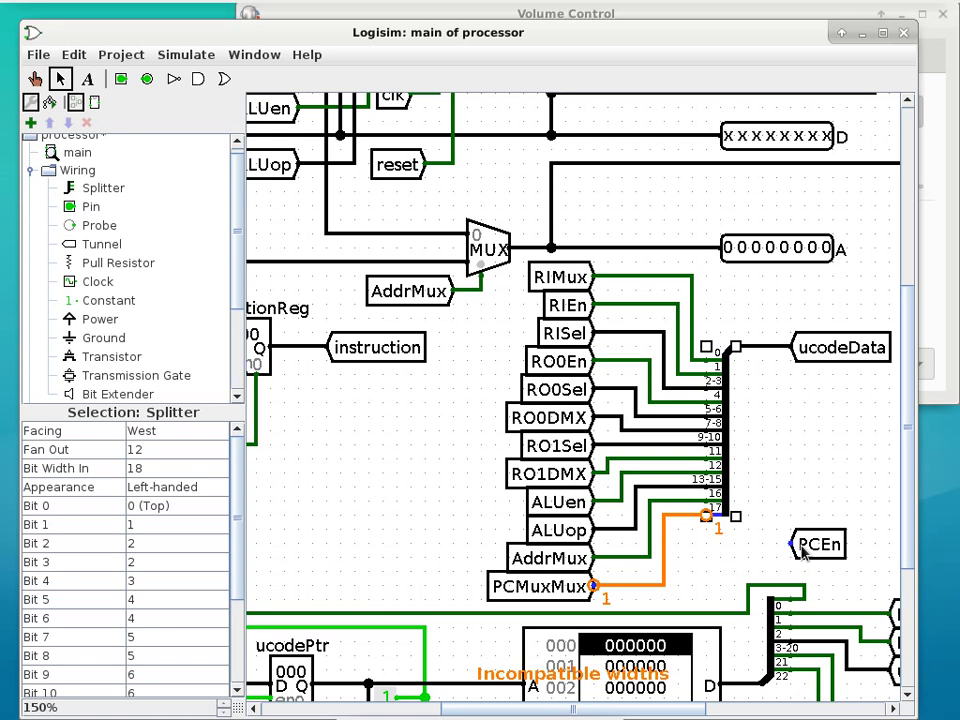
mouse_move(476, 476)
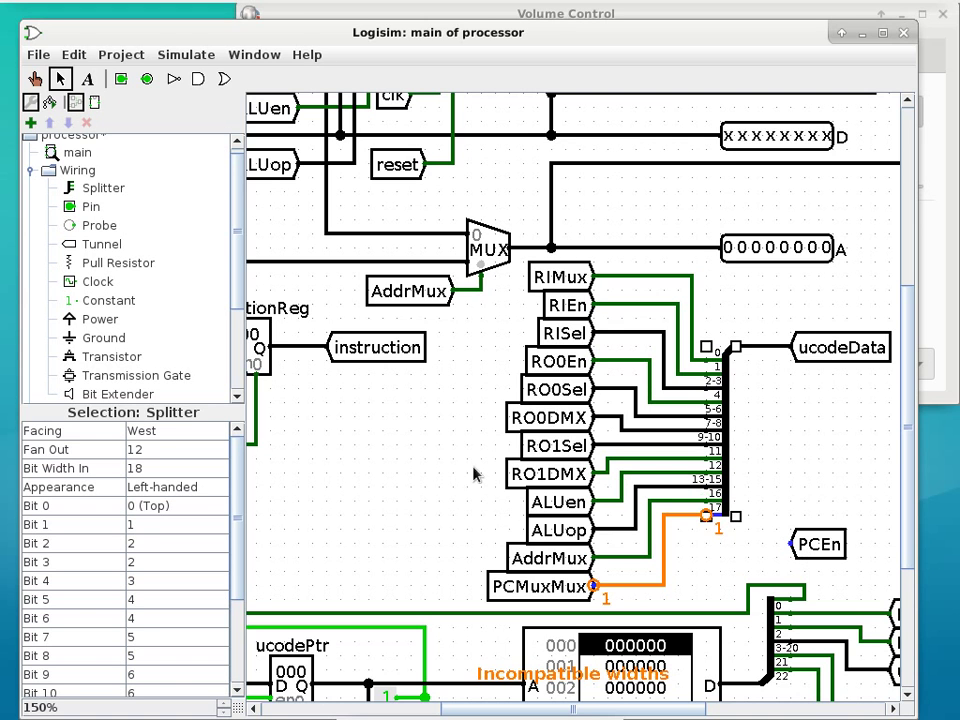
mouse_move(172, 470)
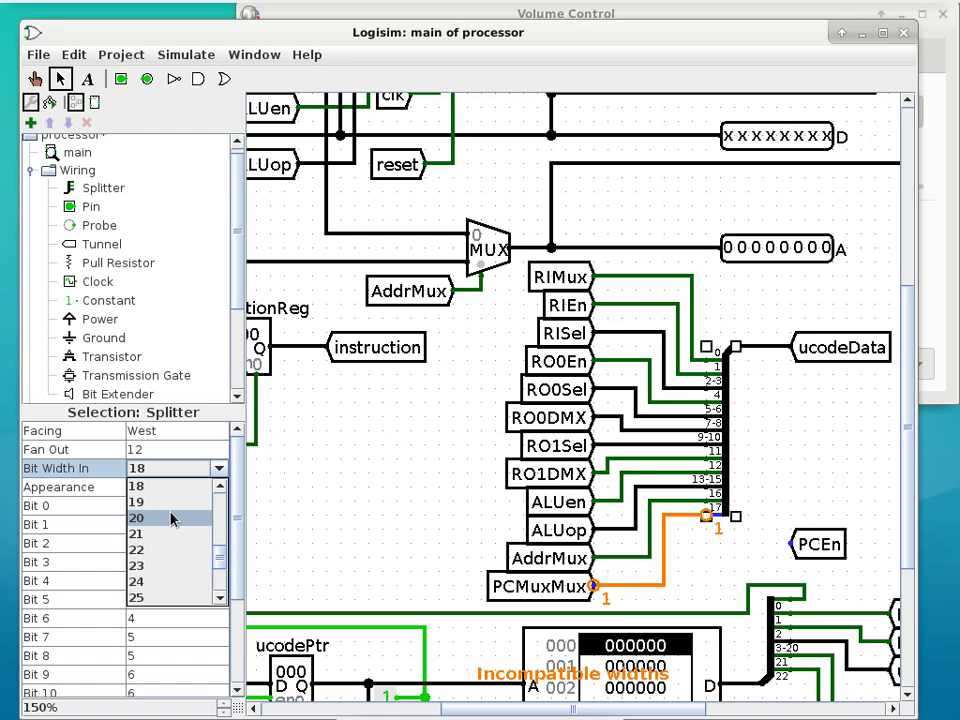
mouse_move(172, 524)
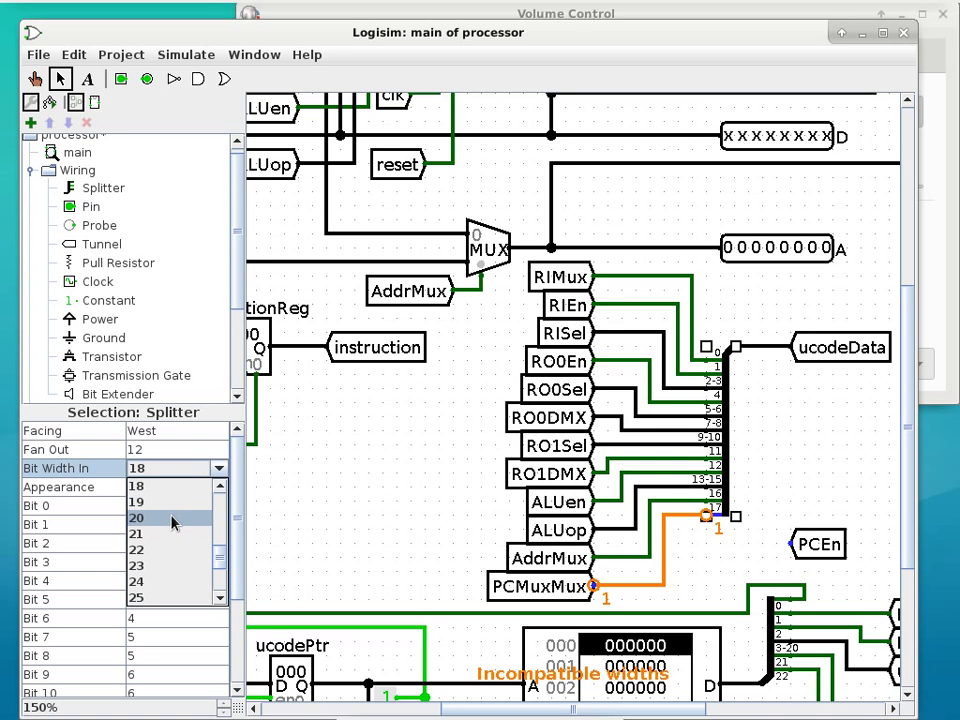
mouse_move(170, 548)
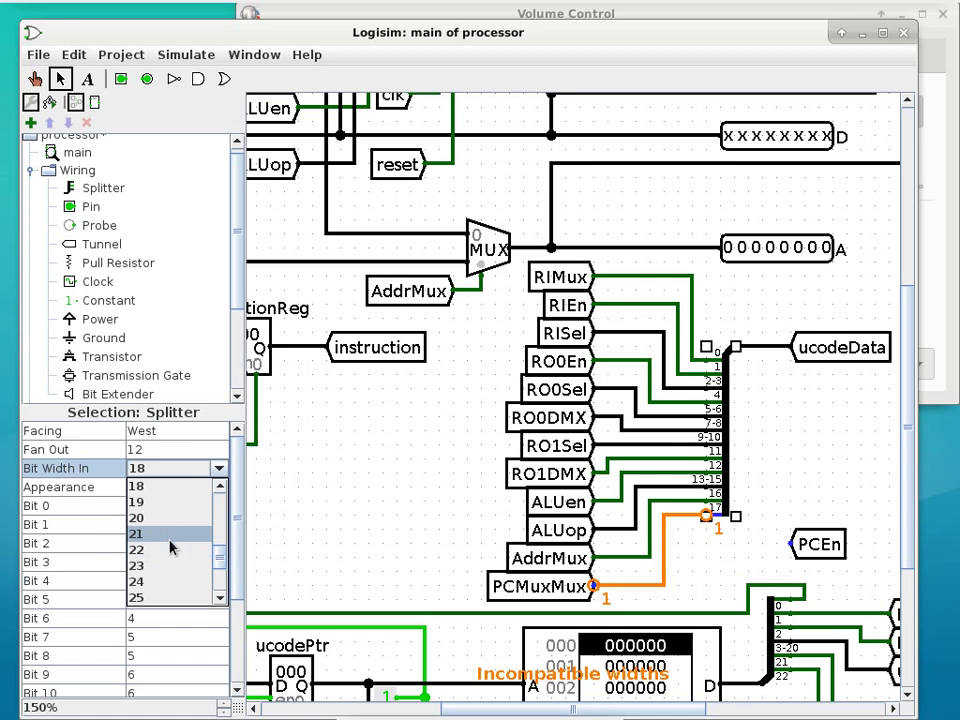
- Give the ucodeData splitter 21 bits in and 13 fan-out outputs for the PCEn signal
left_click(136, 532)
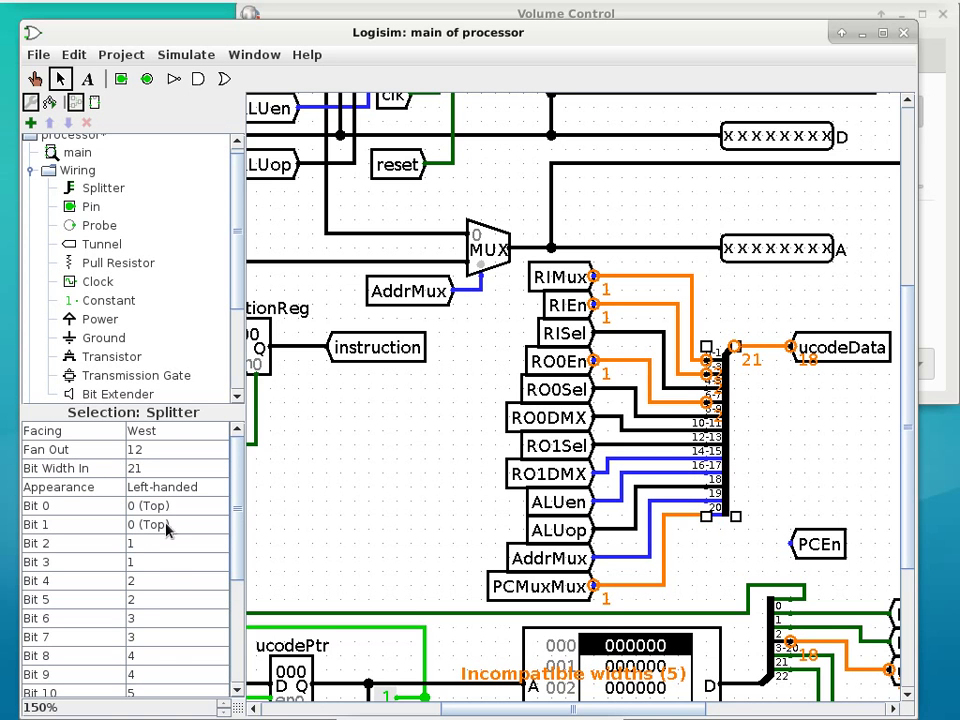
mouse_move(168, 584)
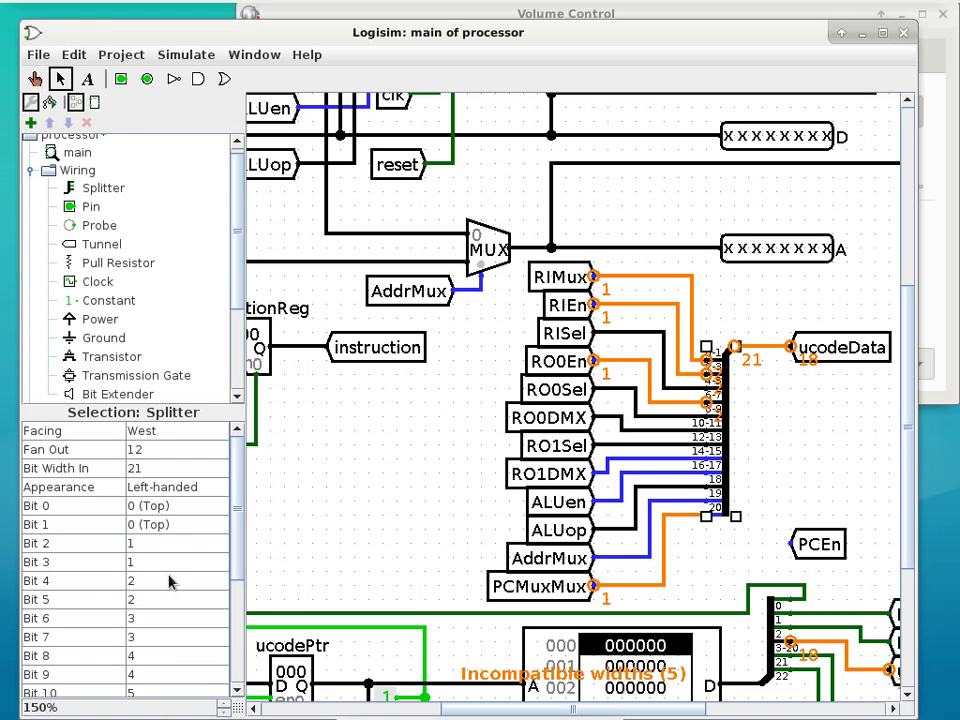
mouse_move(724, 528)
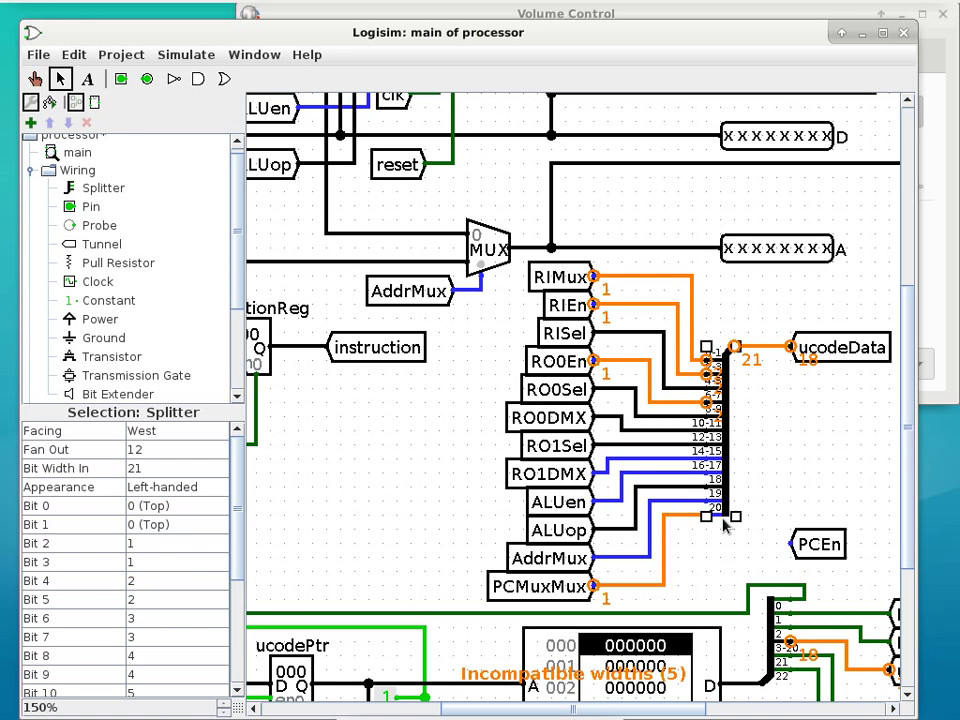
left_click(218, 448)
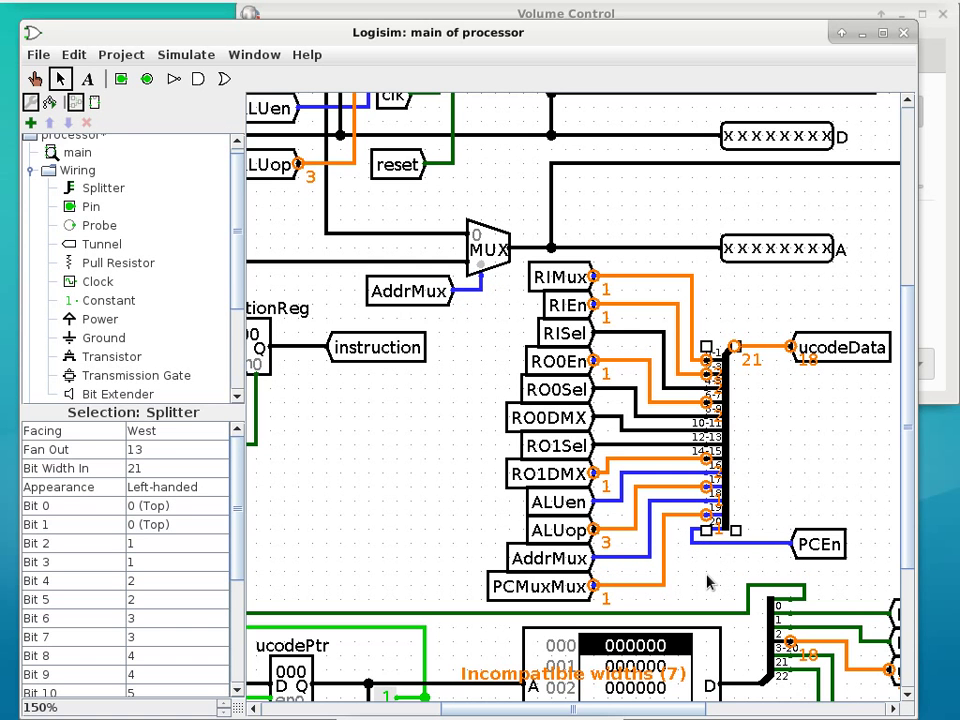
mouse_move(830, 512)
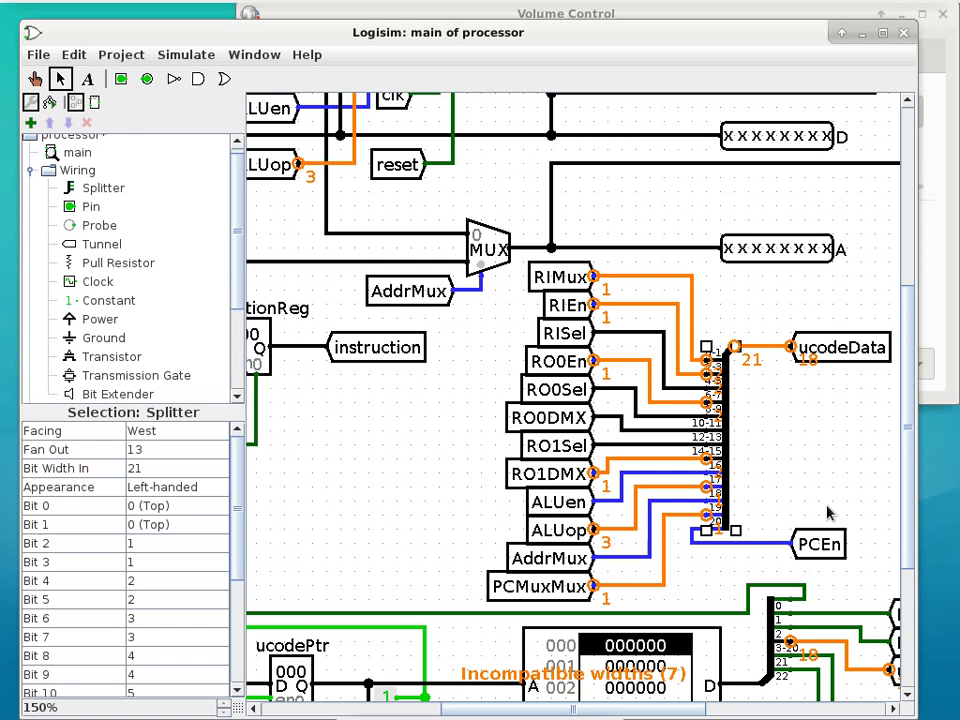
scroll("down", 3)
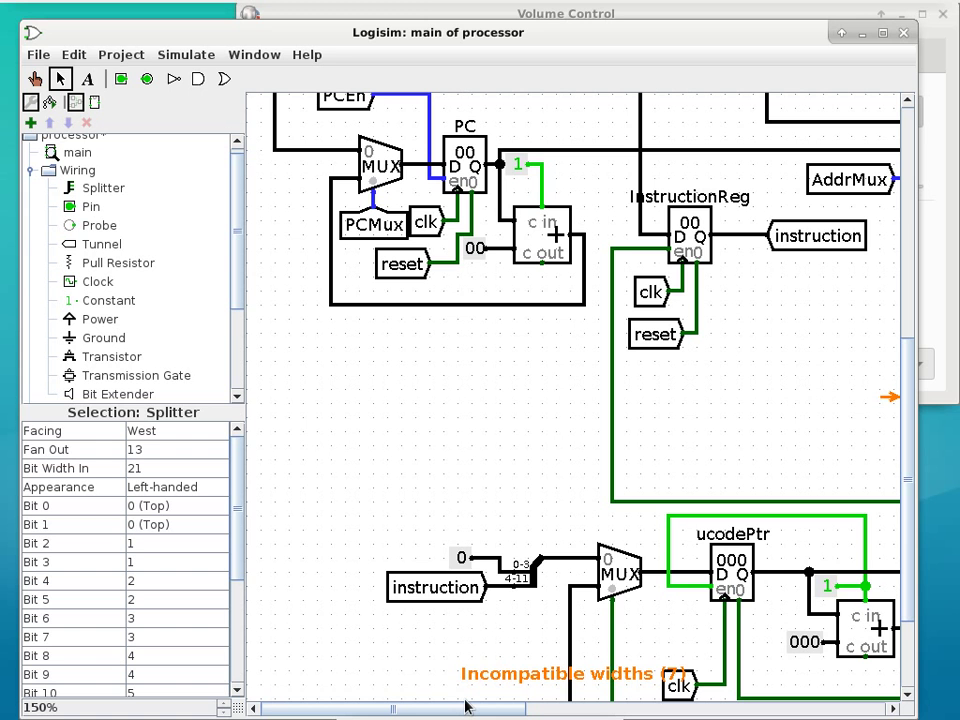
mouse_move(908, 544)
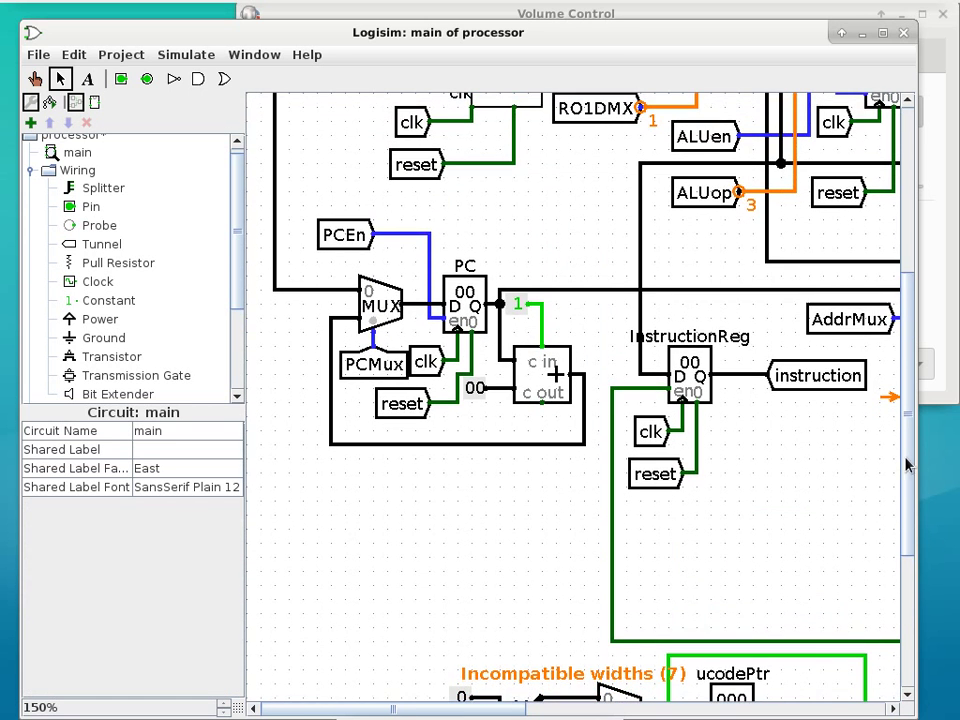
mouse_move(892, 400)
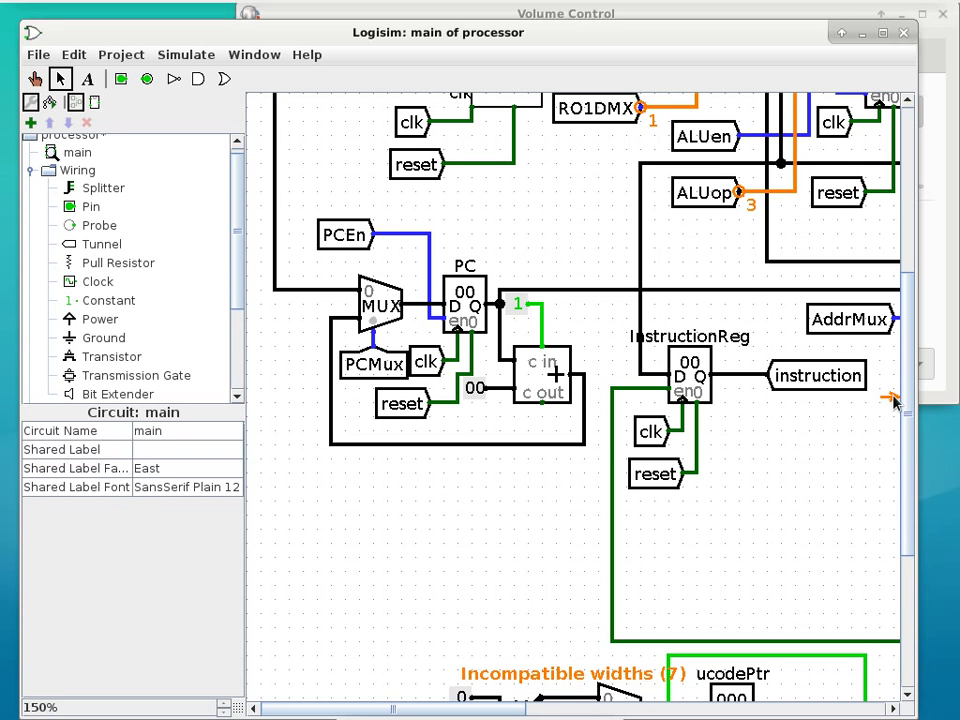
mouse_move(890, 404)
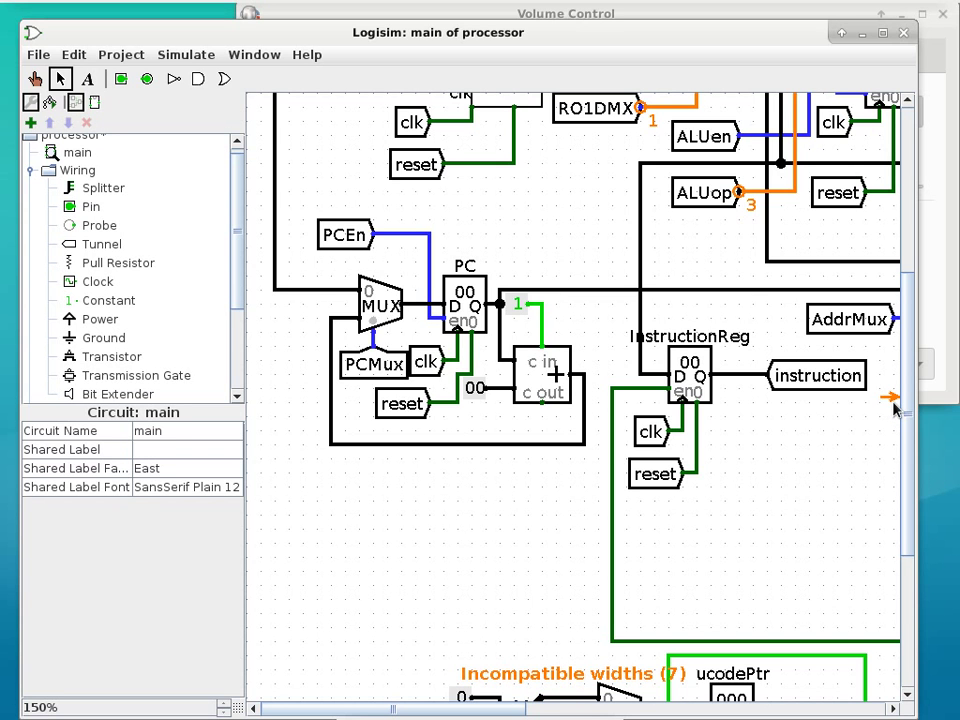
mouse_move(420, 412)
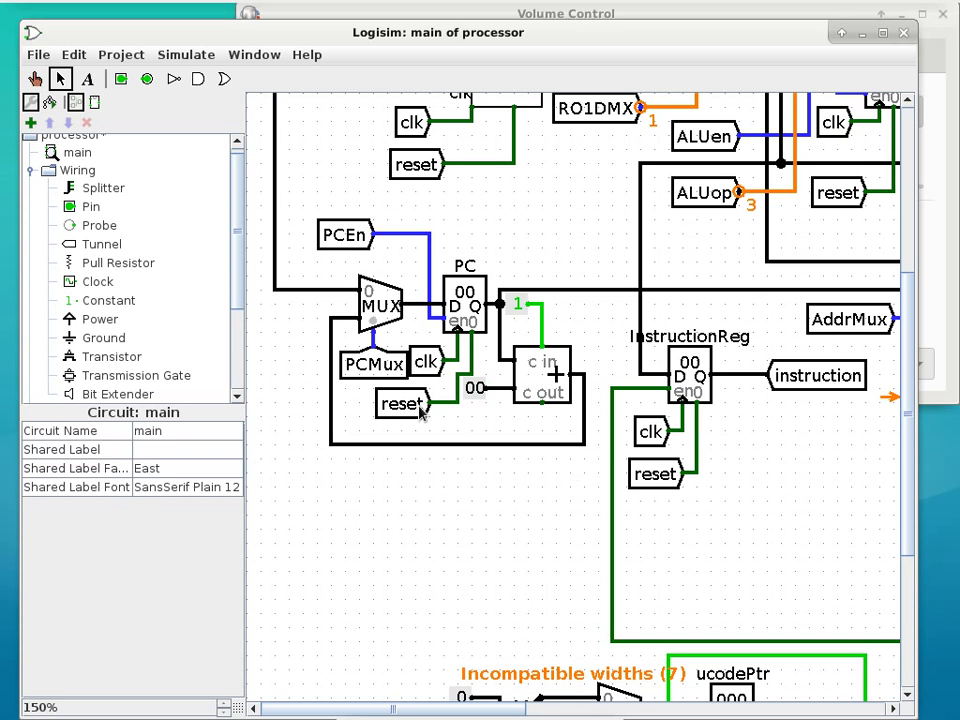
mouse_move(340, 364)
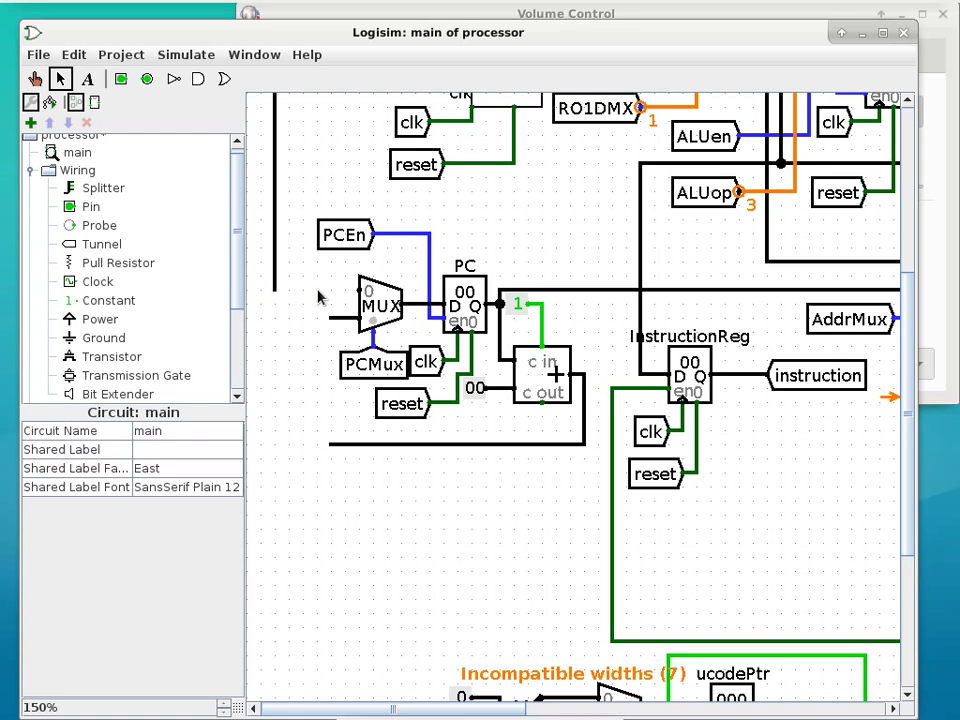
mouse_move(332, 344)
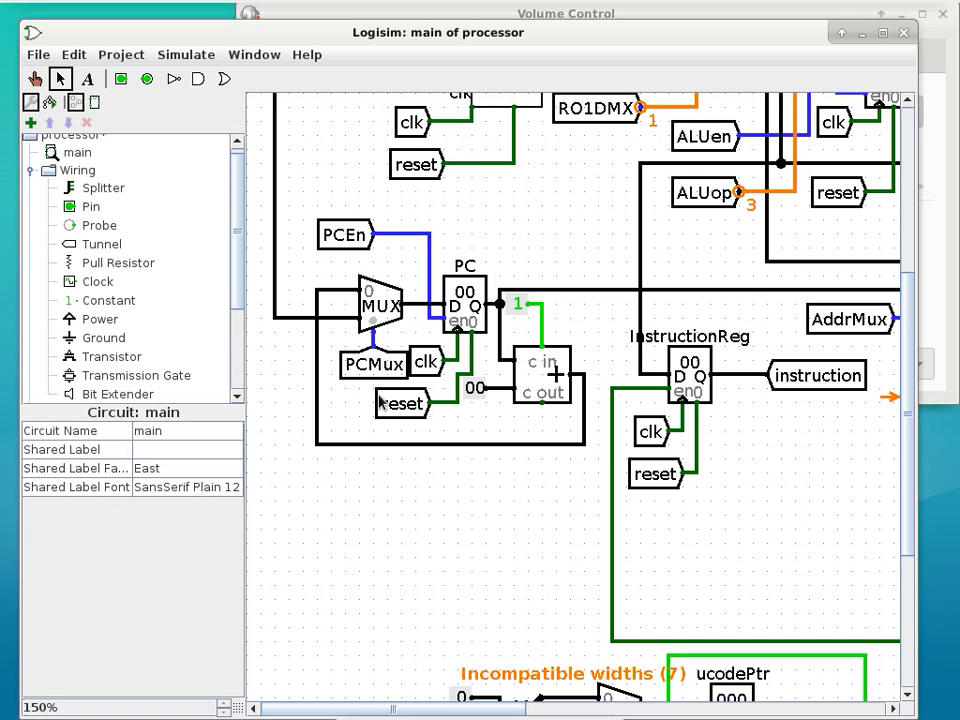
mouse_move(362, 648)
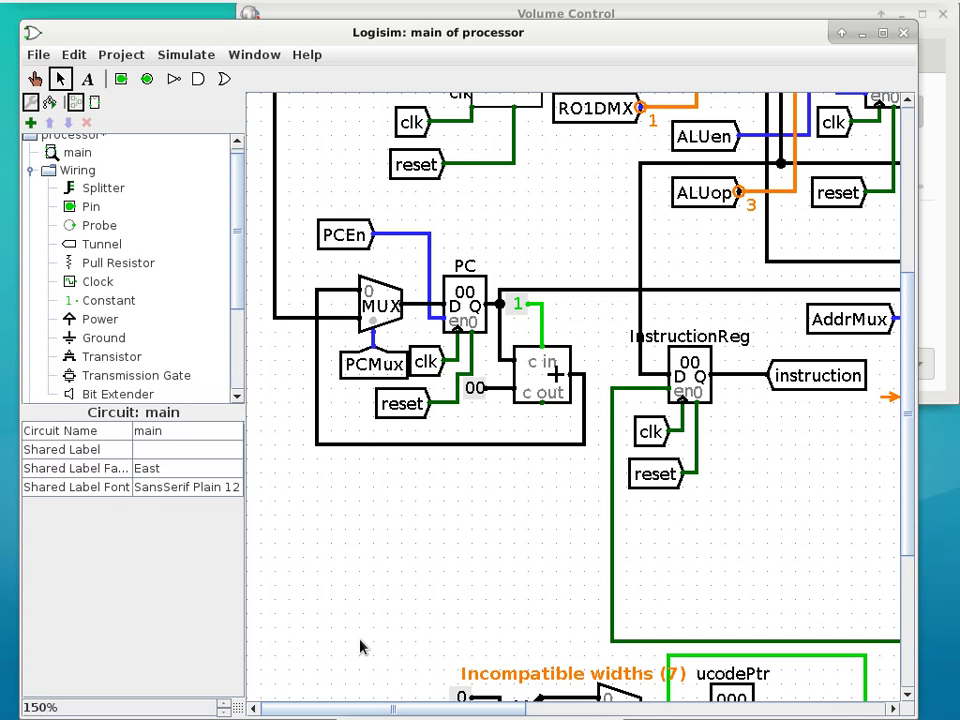
mouse_move(436, 664)
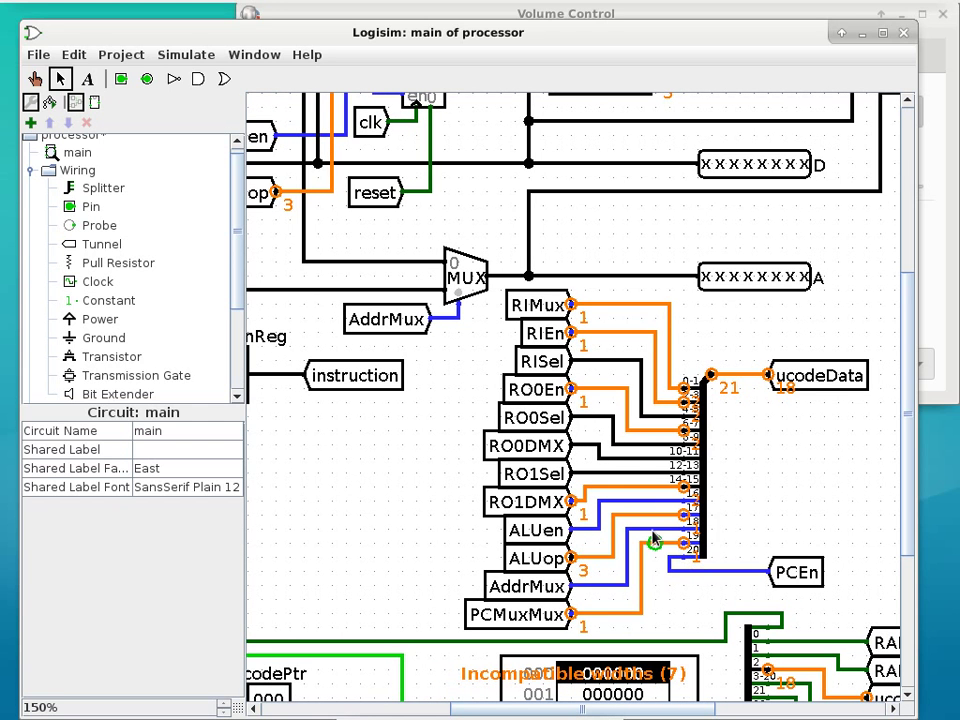
mouse_move(324, 482)
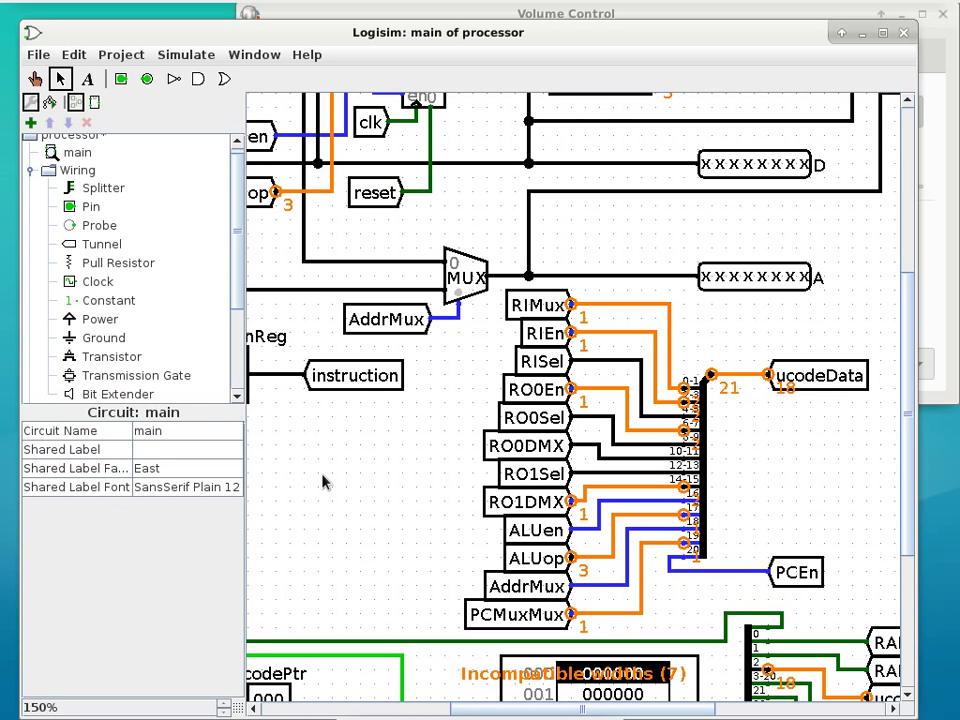
mouse_move(532, 442)
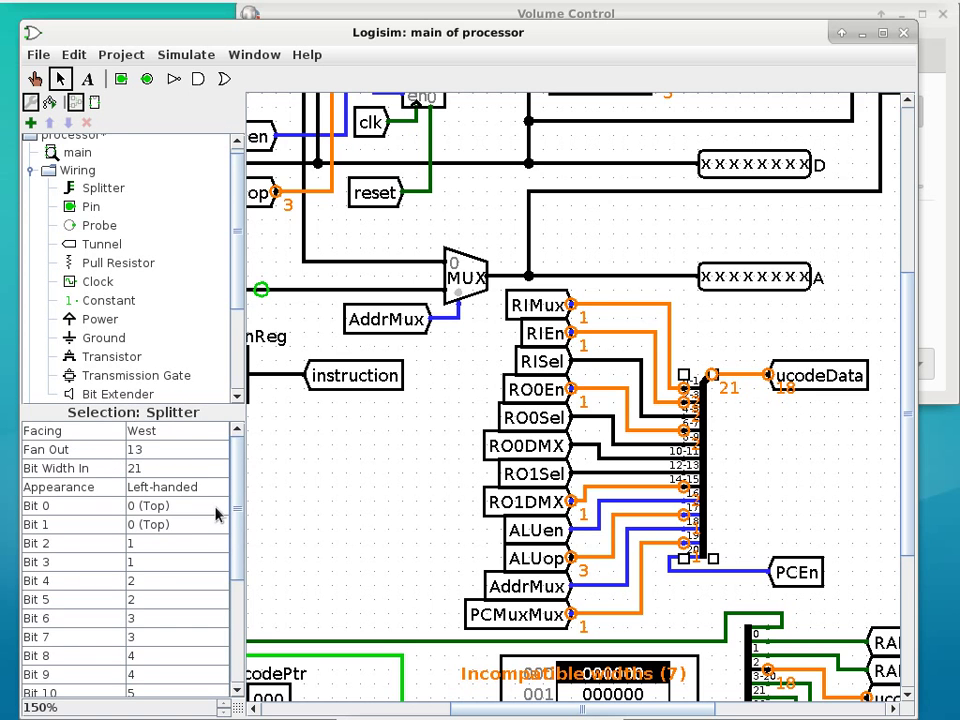
- Remap the splitter's early bits so Bit 2 feeds output 2
left_click(178, 524)
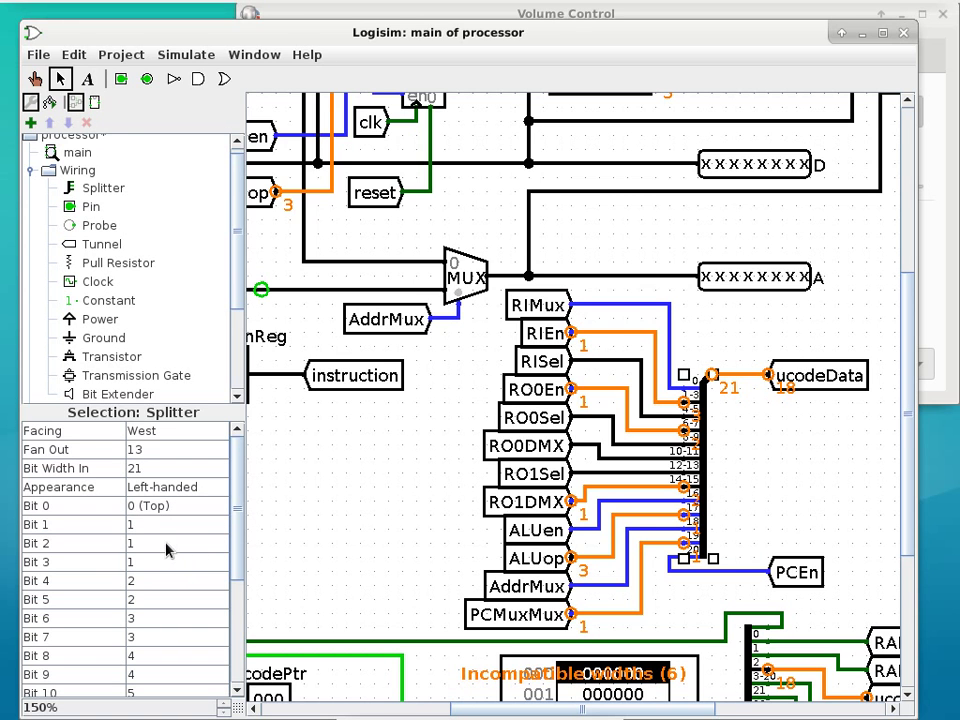
left_click(210, 544)
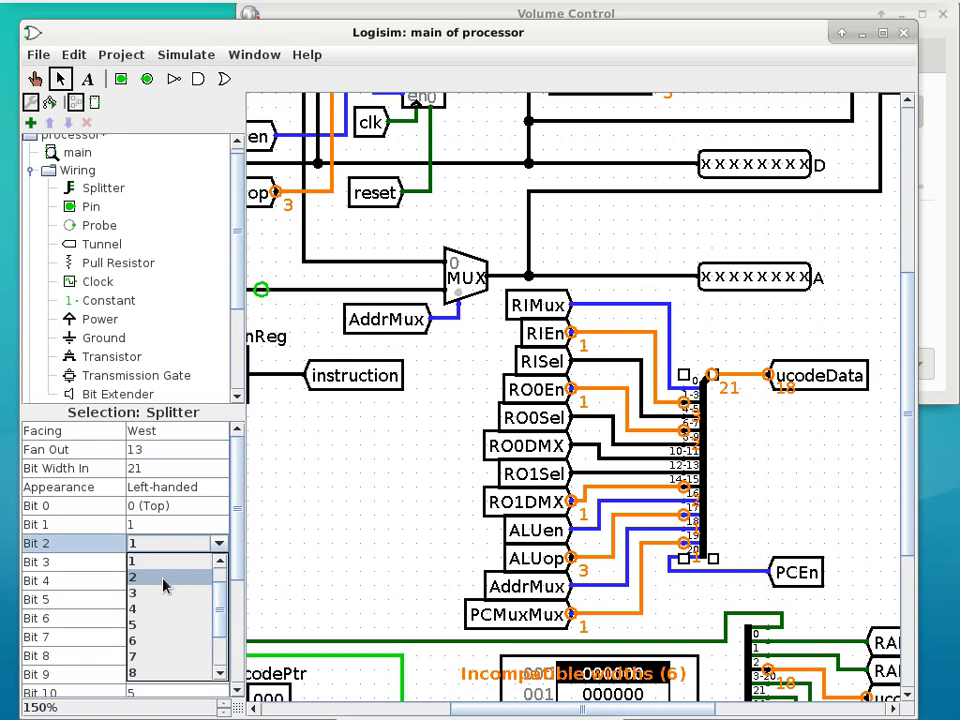
left_click(160, 578)
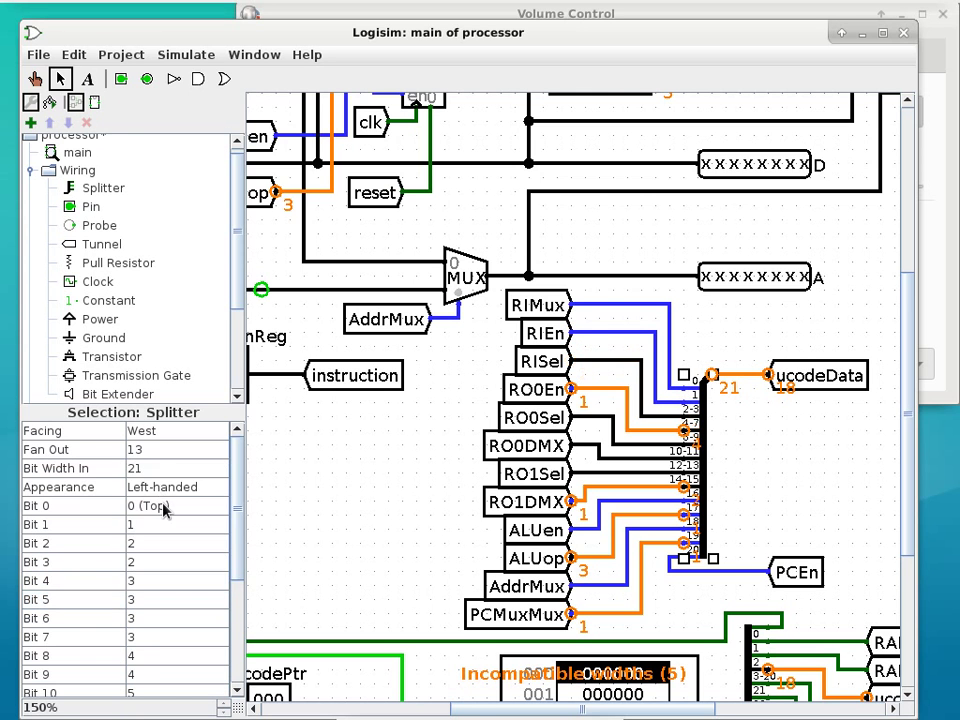
mouse_move(150, 608)
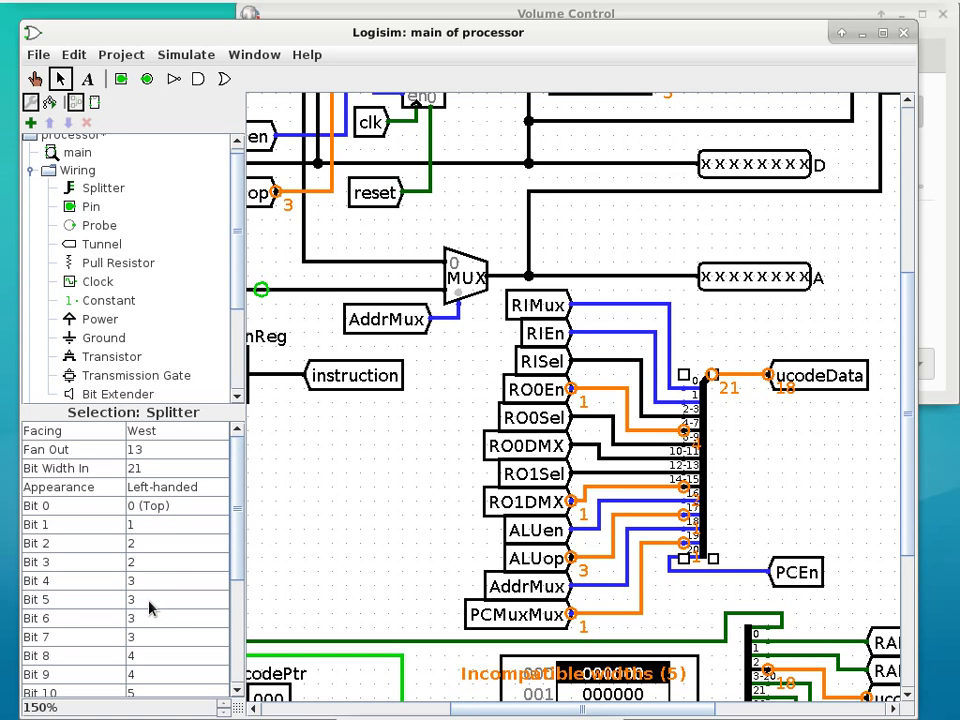
mouse_move(150, 600)
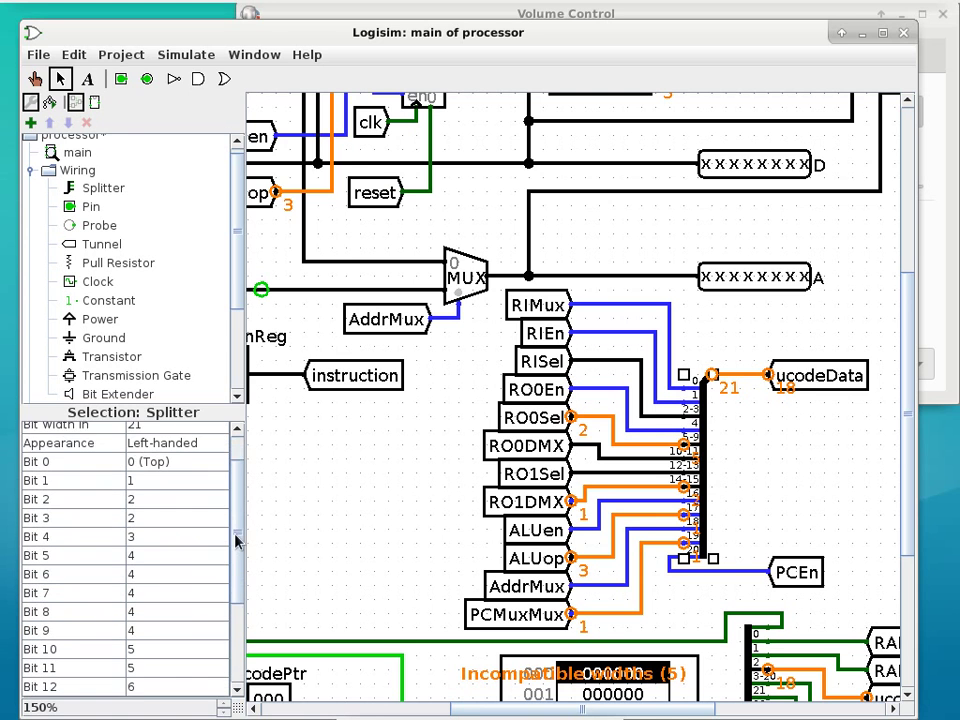
- Reassign the splitter's higher bits, putting Bits 16–18 on output 10
scroll("down", 3)
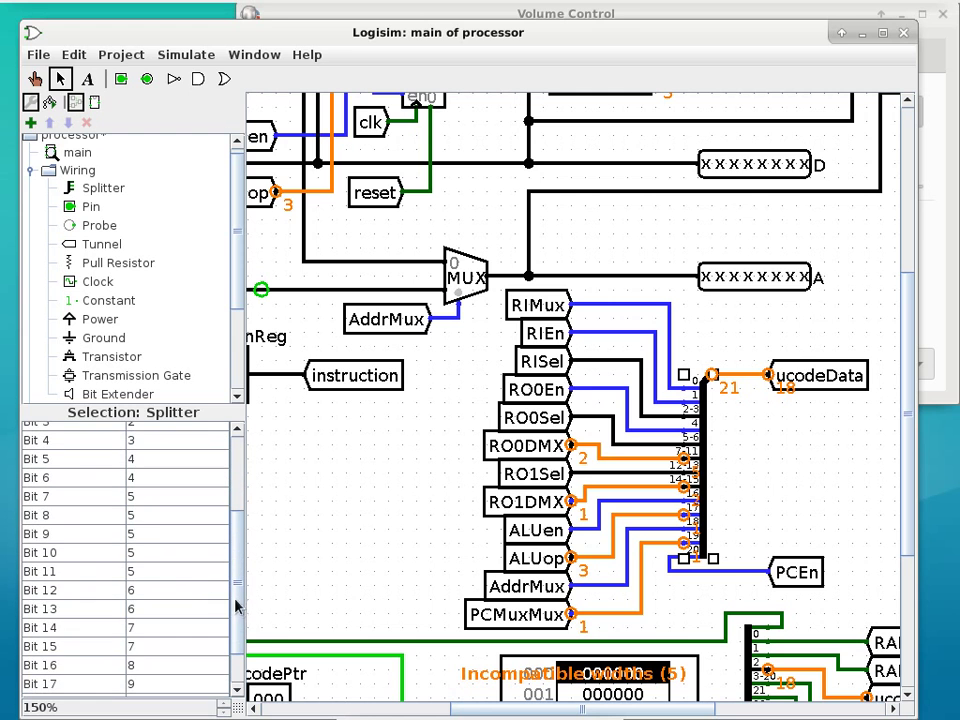
mouse_move(156, 536)
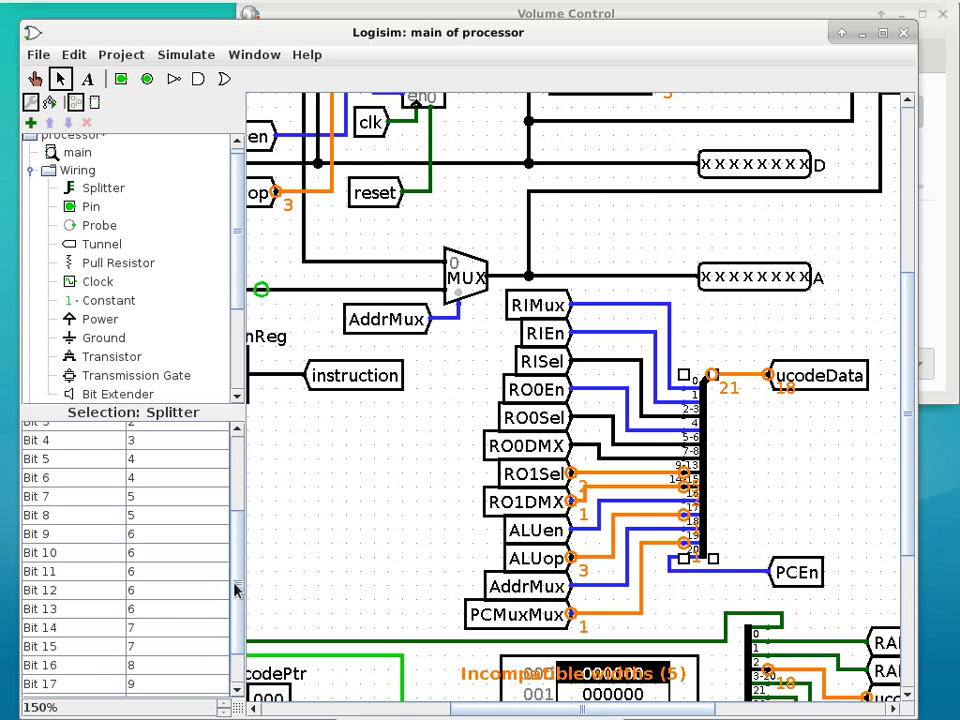
left_click(216, 516)
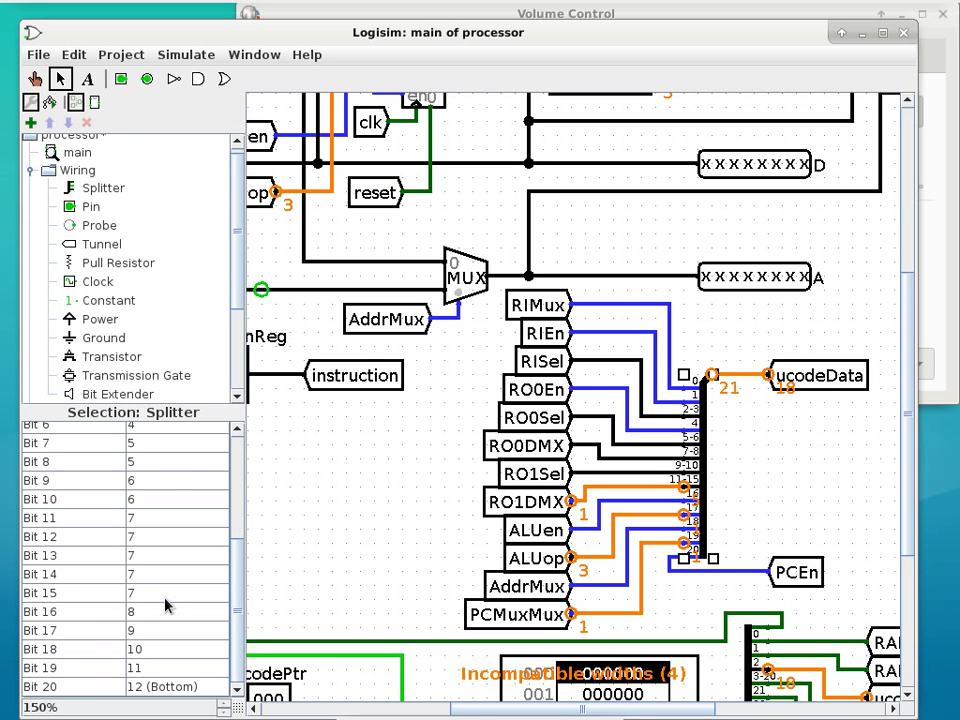
mouse_move(158, 536)
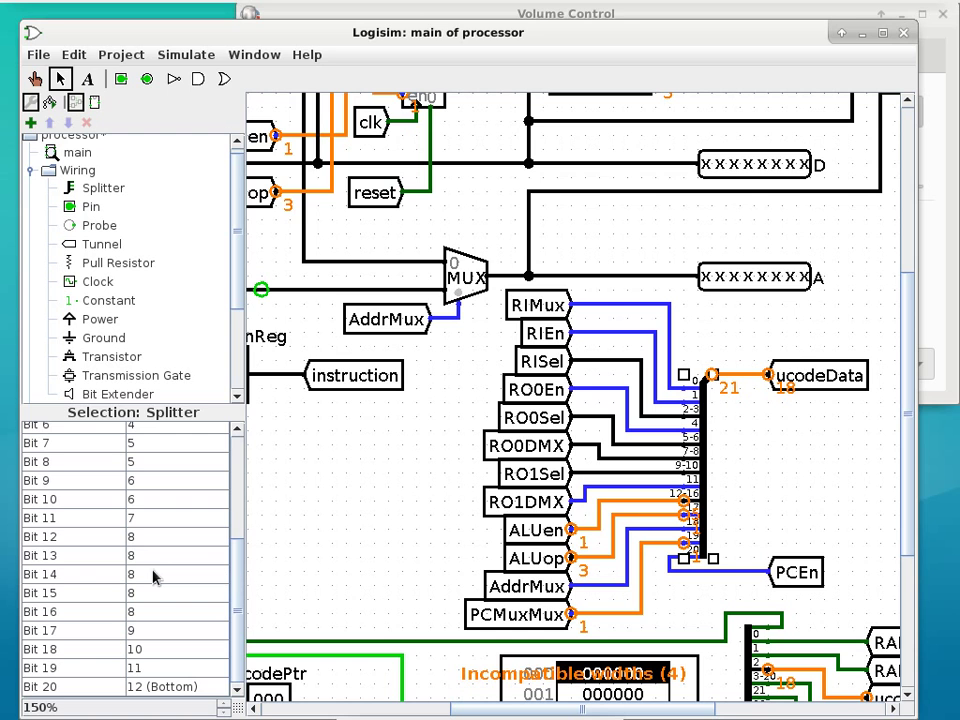
mouse_move(148, 564)
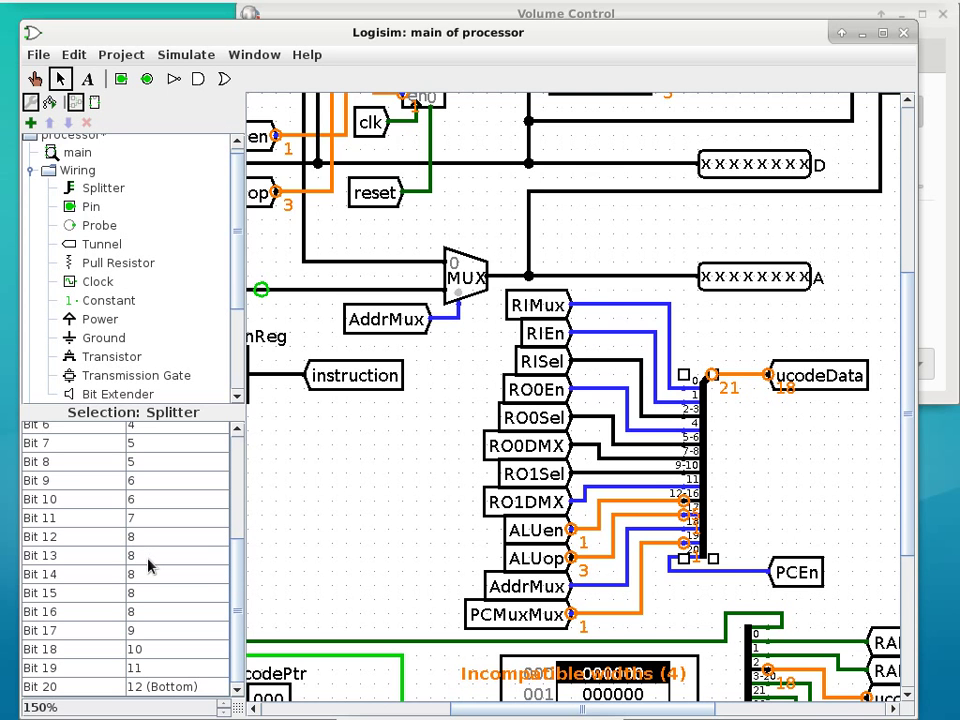
mouse_move(148, 568)
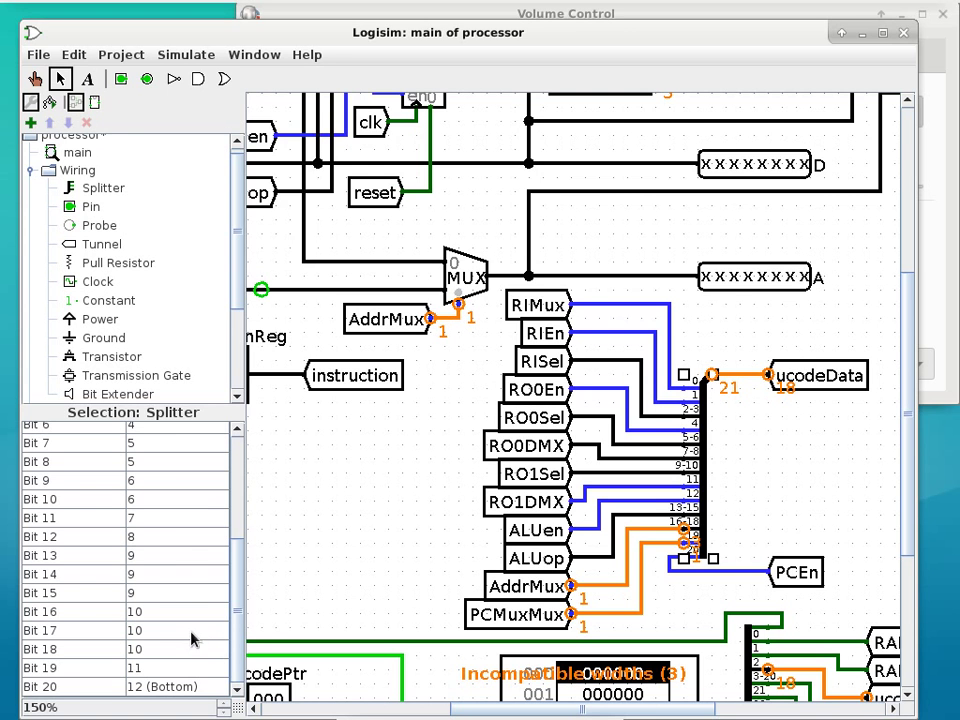
mouse_move(176, 628)
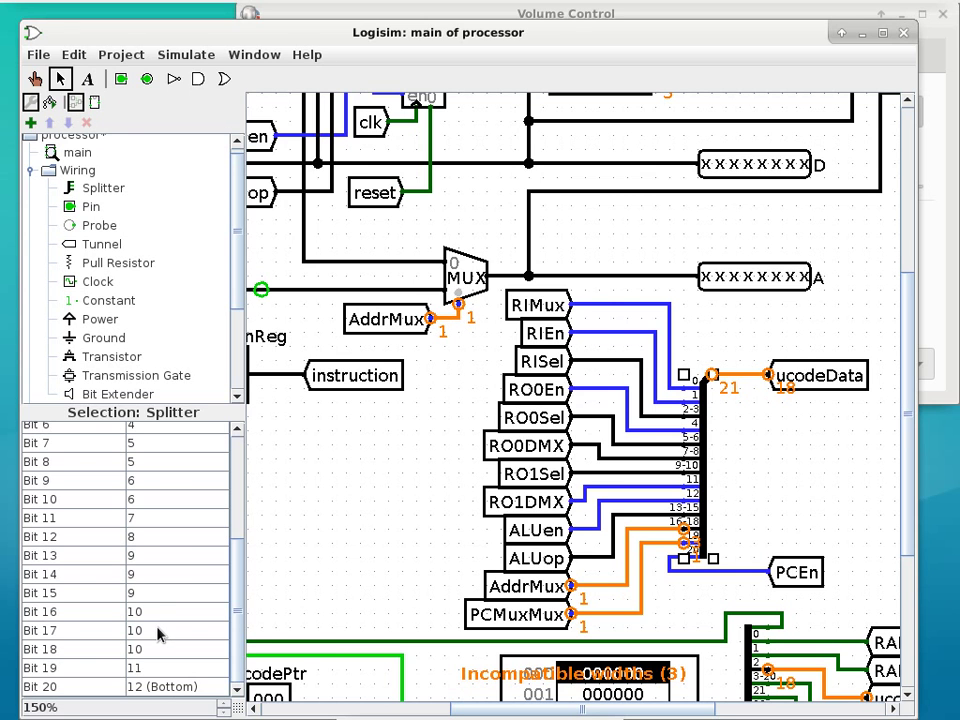
- Move Bit 17 of the control splitter onto output 11
left_click(178, 630)
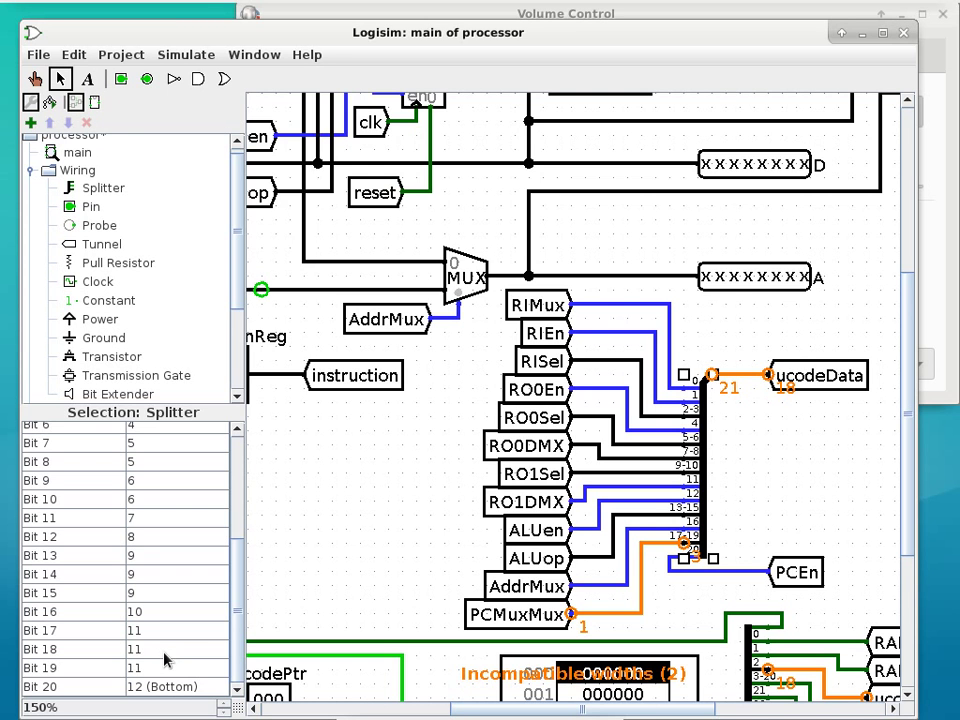
mouse_move(168, 656)
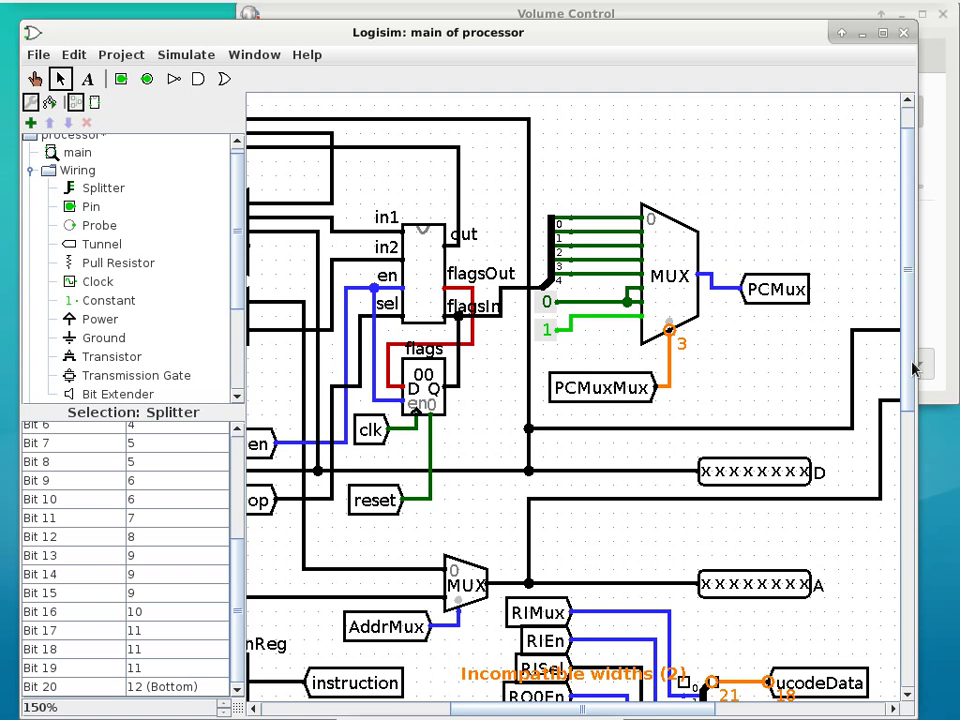
- Give the ucodeData tunnel at the control splitter a new data width in place of 18
scroll("down", 3)
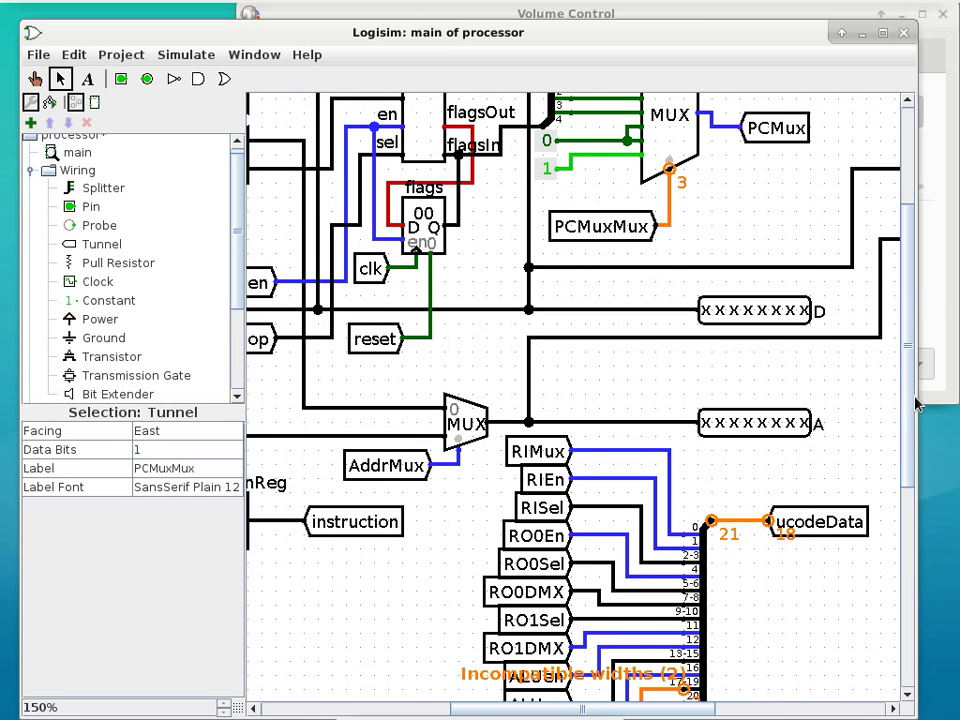
scroll("down", 3)
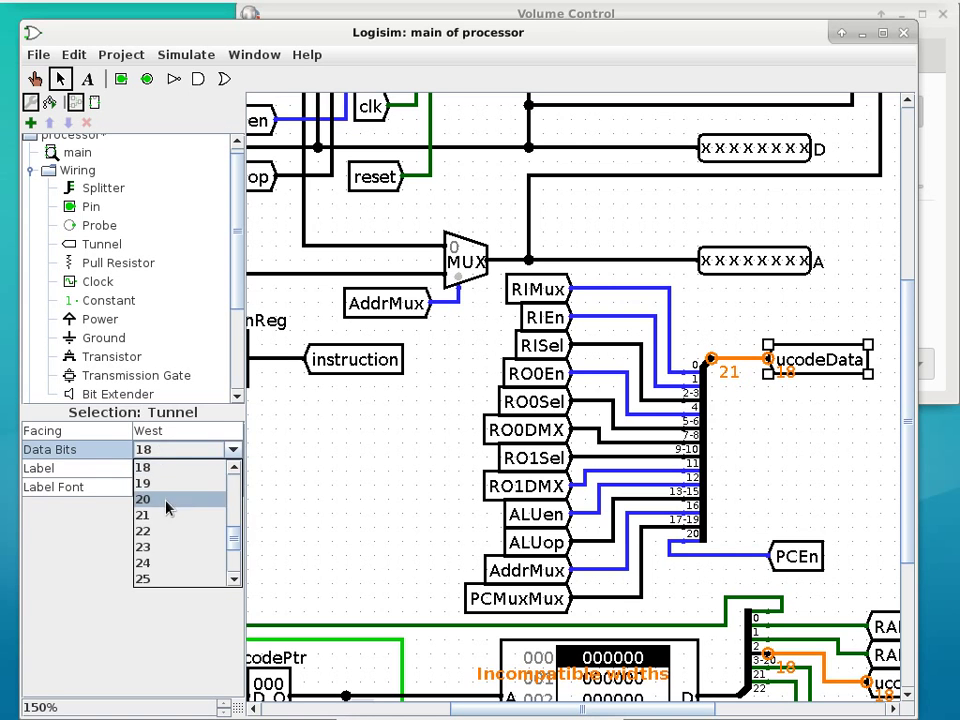
left_click(144, 514)
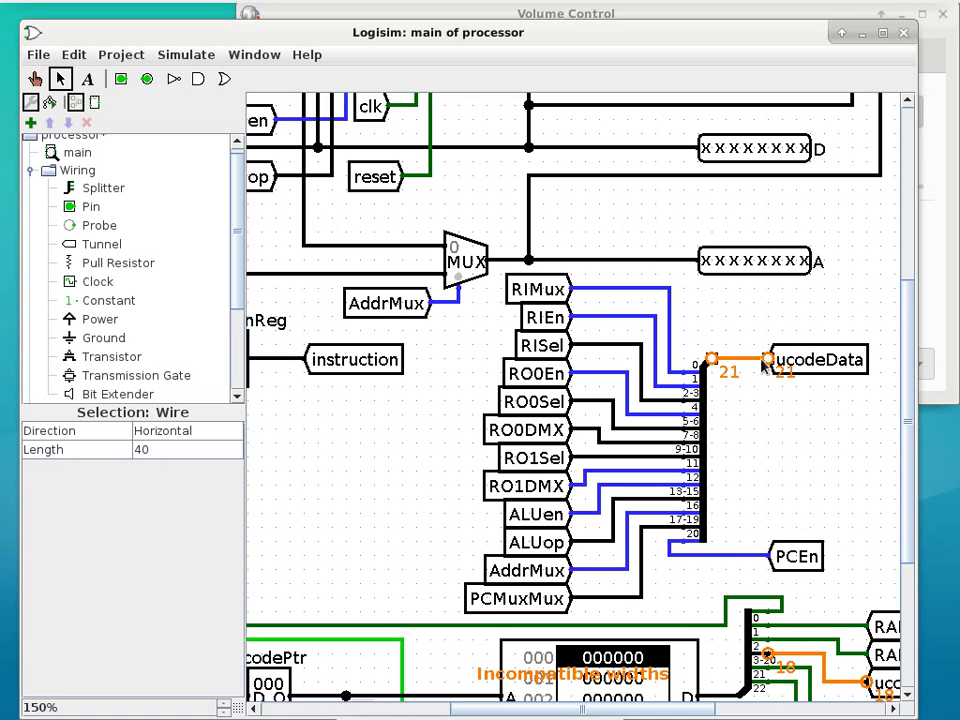
mouse_move(780, 430)
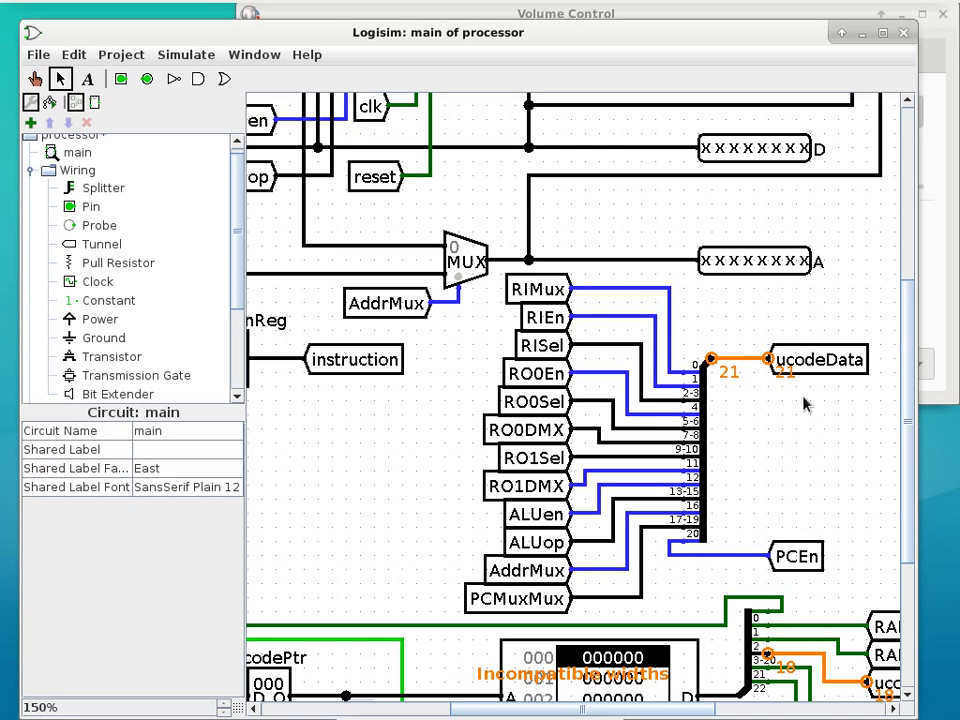
- Clear the selection to move on to the microcode ROM's output splitter
left_click(820, 360)
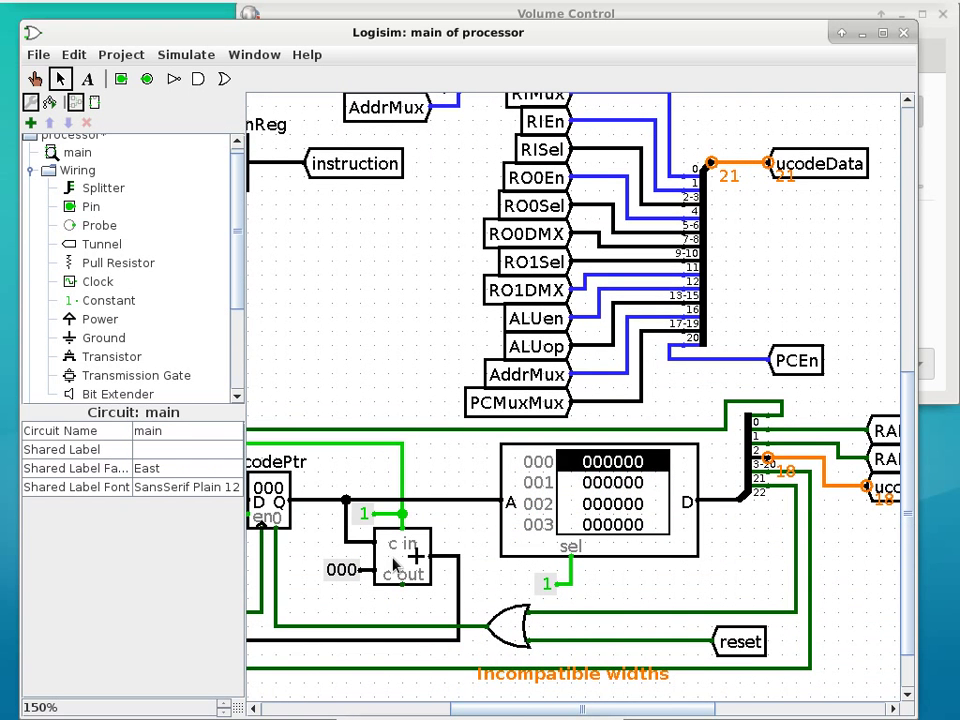
mouse_move(396, 562)
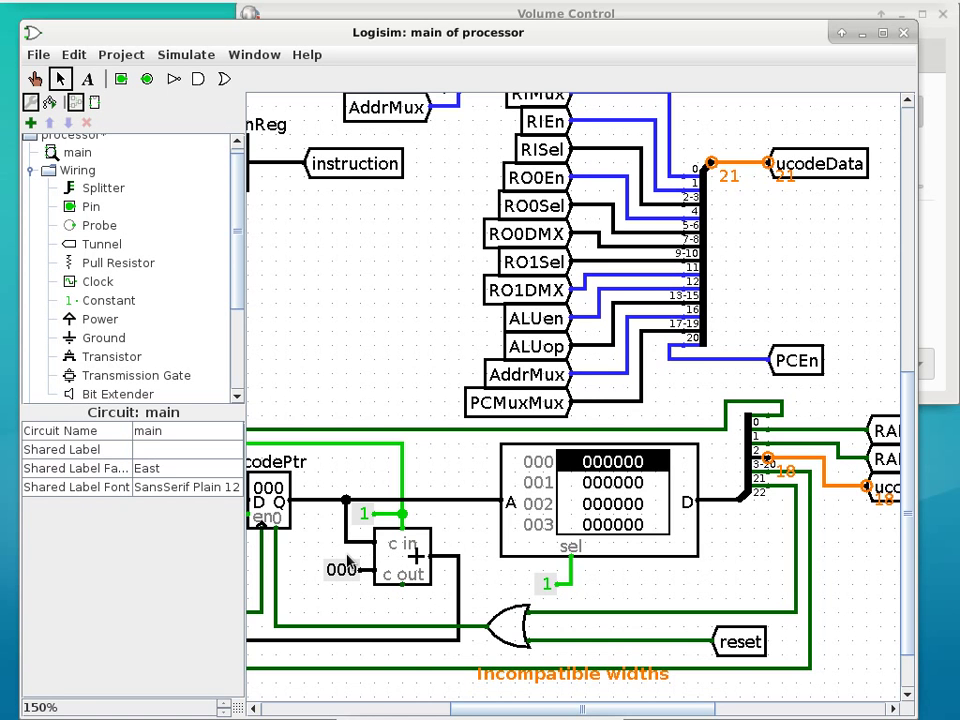
mouse_move(476, 552)
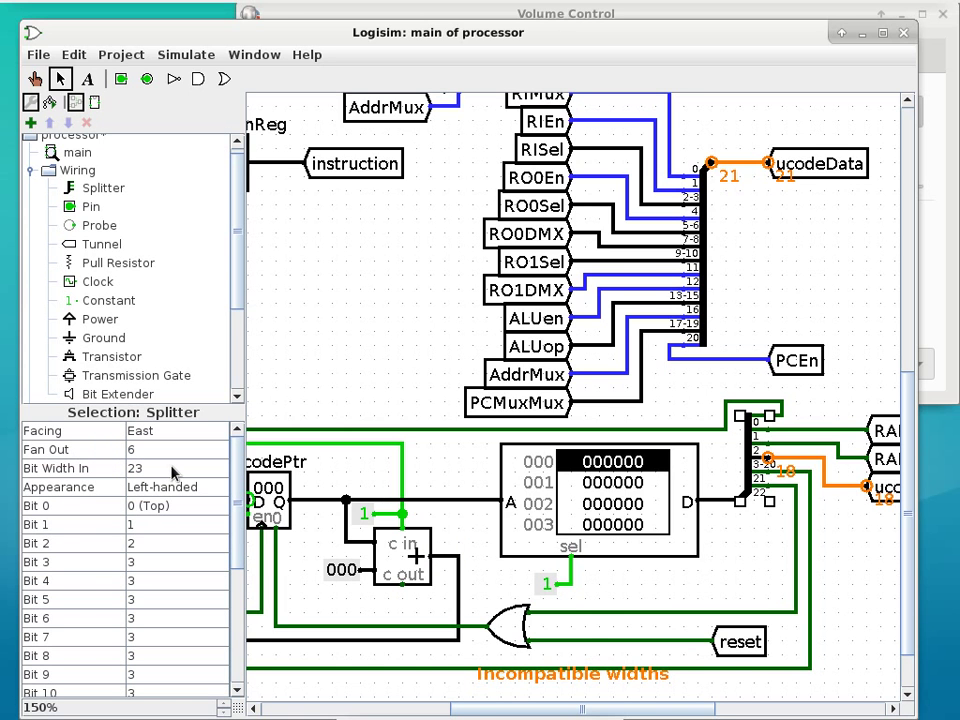
- Set the memory-output splitter to 26 bits in and remap Bit 2 to output 2, Bit 4 to output 3, and Bit 12
left_click(218, 468)
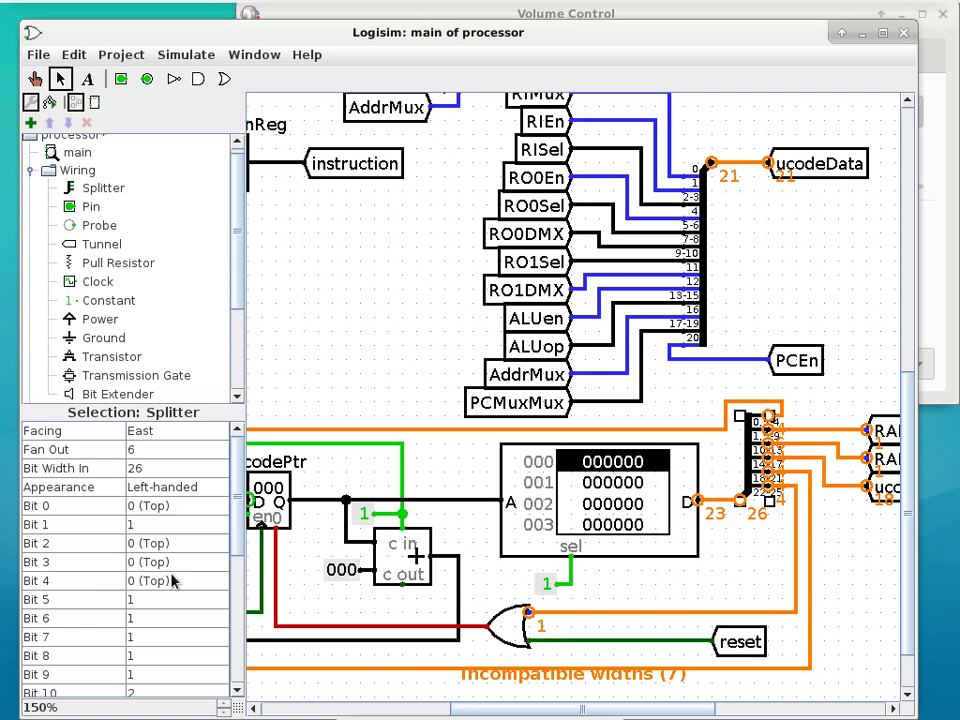
left_click(176, 544)
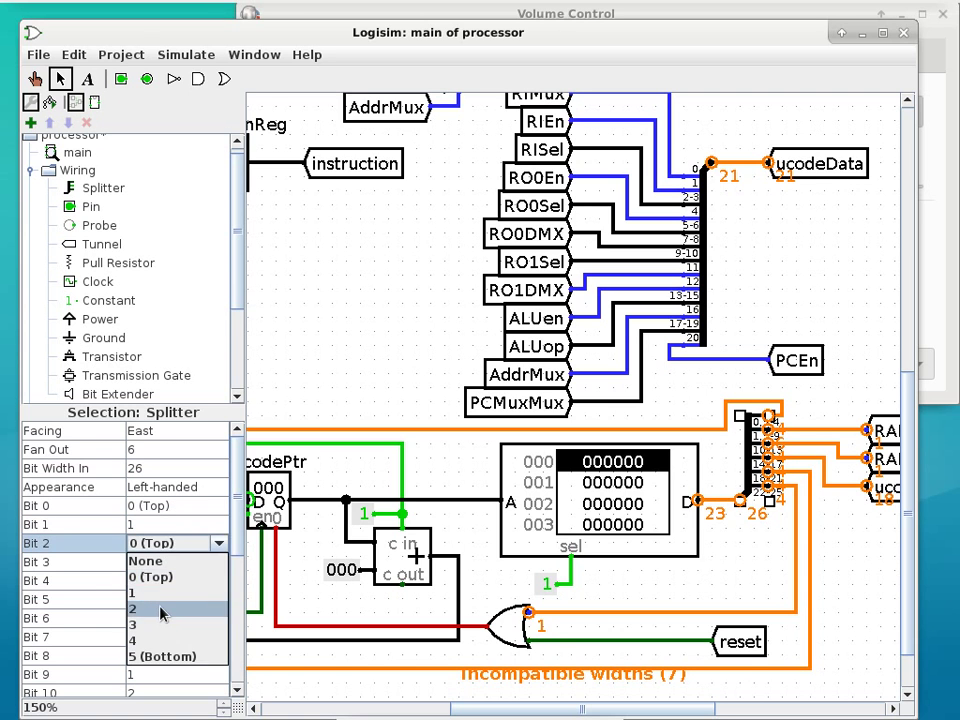
left_click(132, 608)
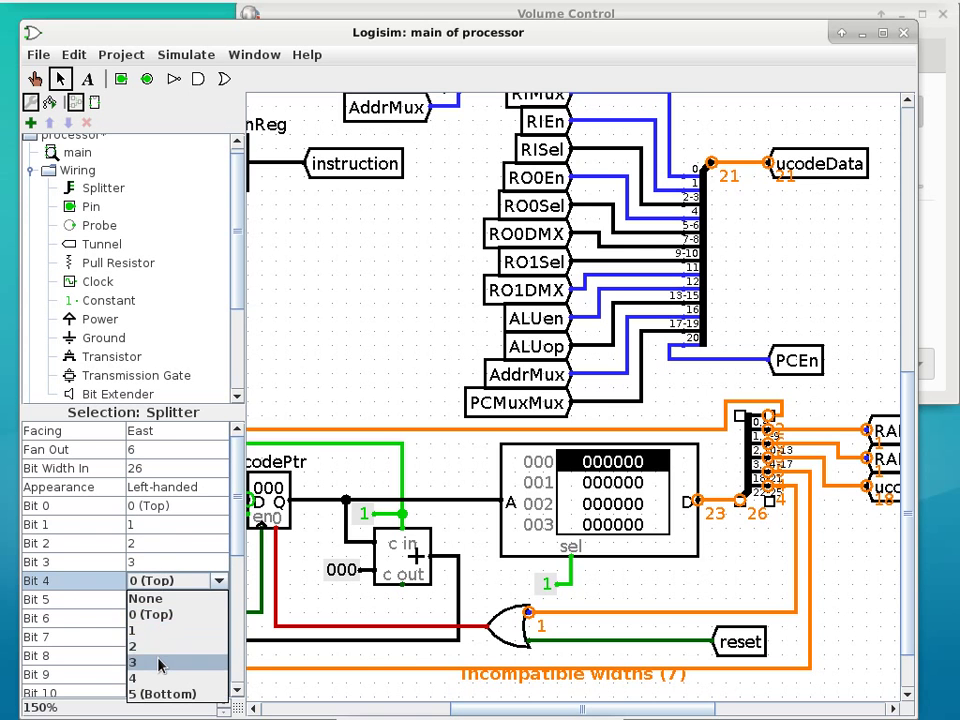
left_click(132, 662)
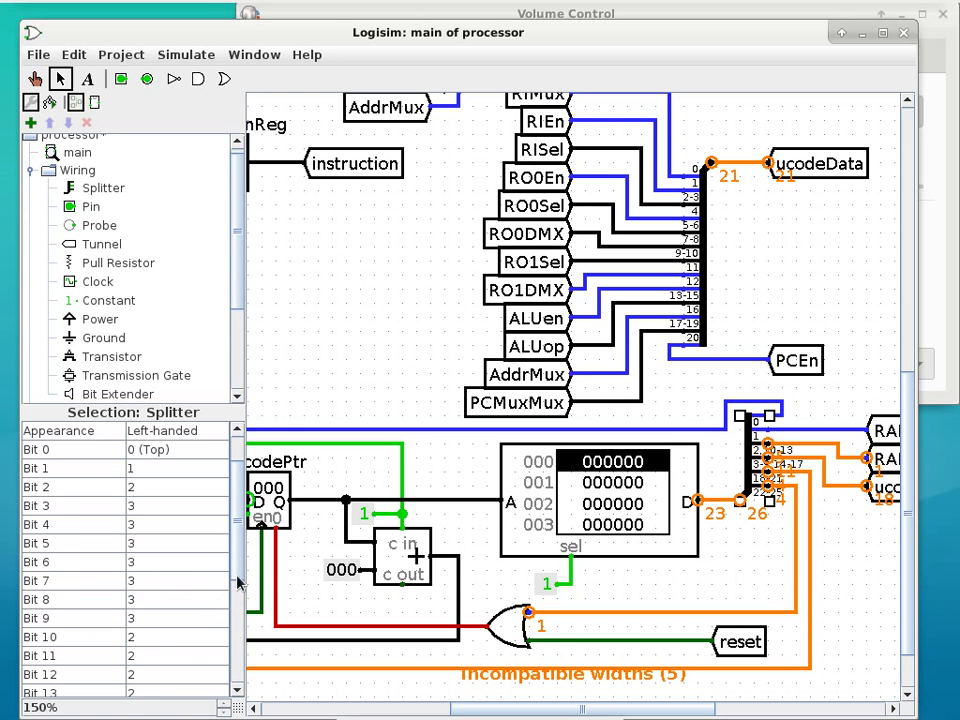
scroll("down", 3)
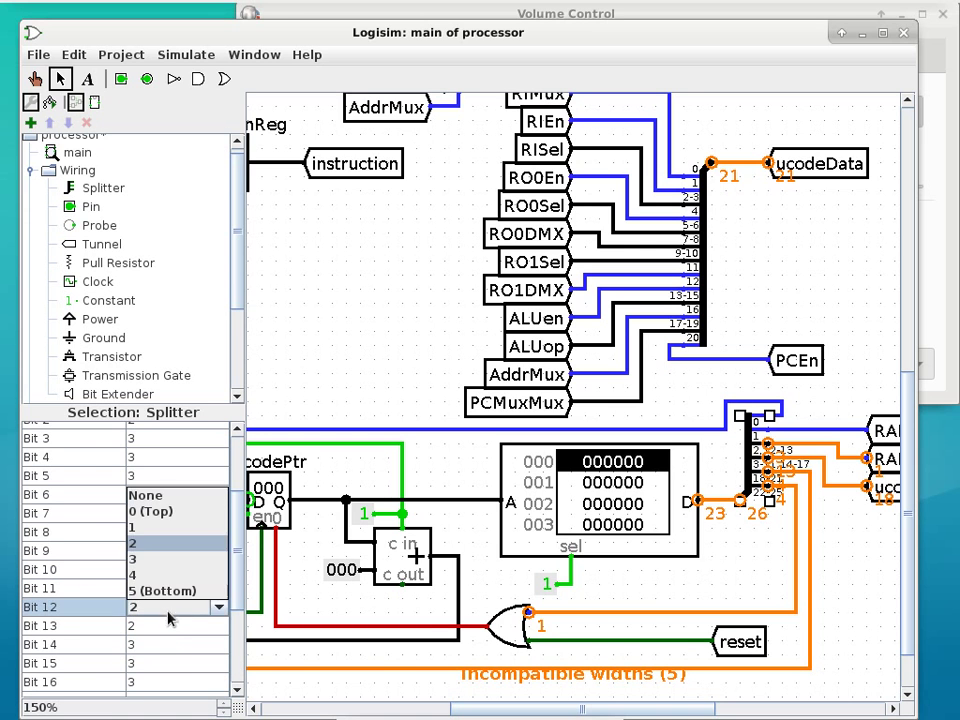
left_click(170, 624)
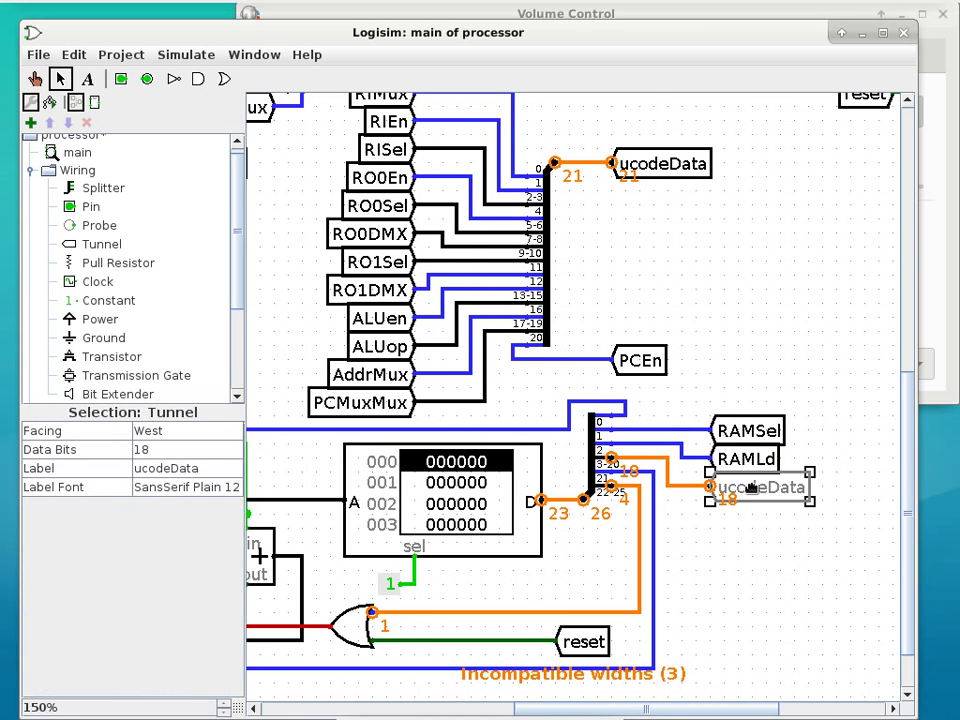
- Change the ucodeData tunnel's bit width and send bit 24 to the splitter's bottom output
left_click(230, 448)
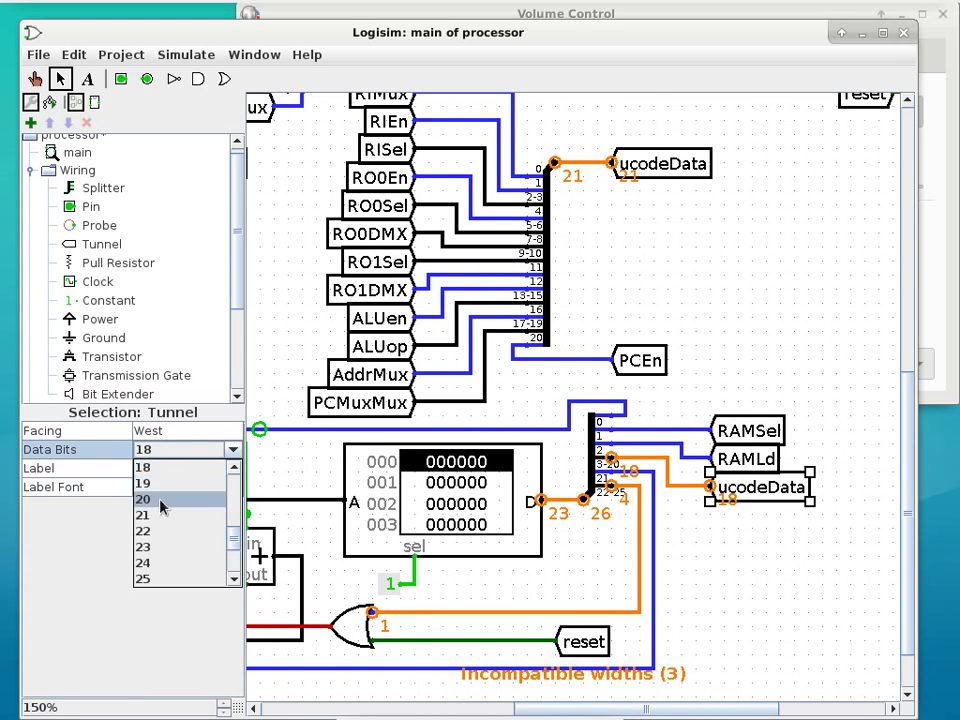
left_click(144, 516)
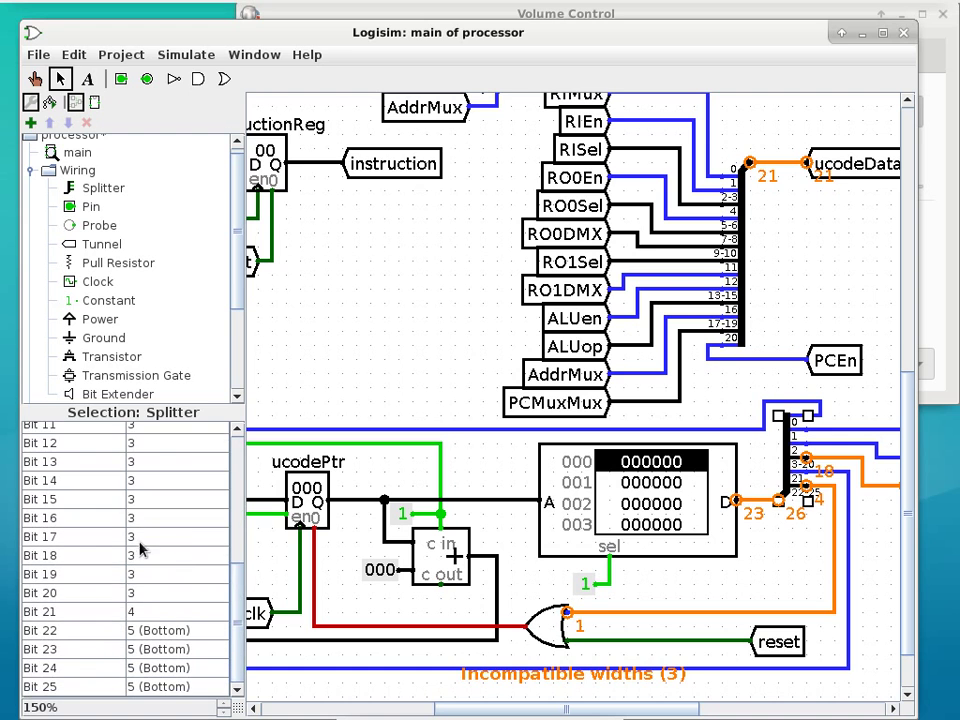
mouse_move(176, 600)
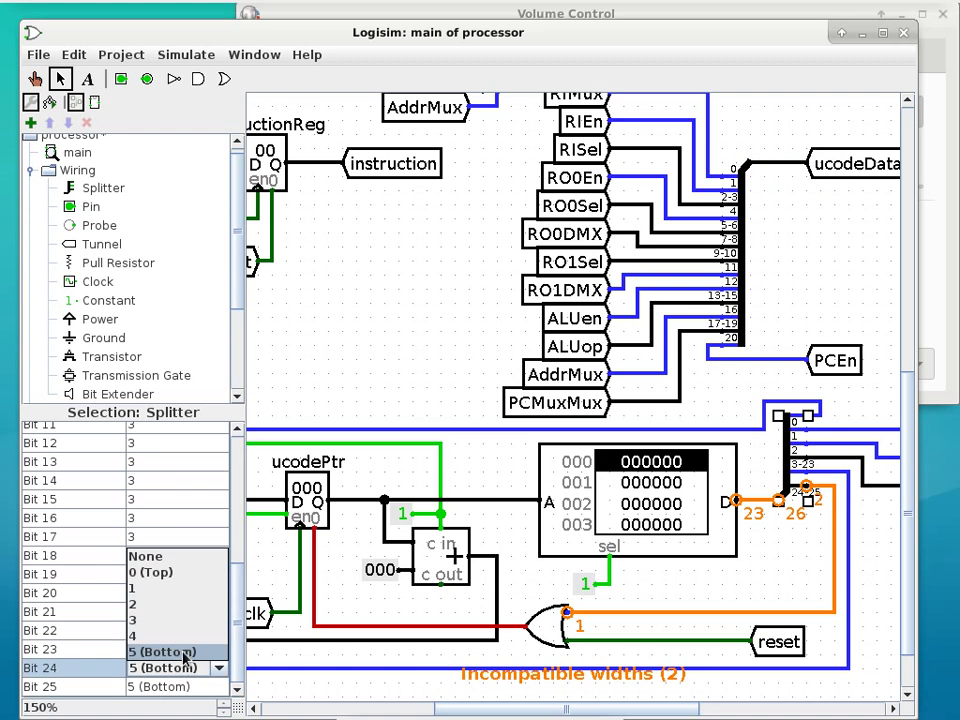
left_click(136, 630)
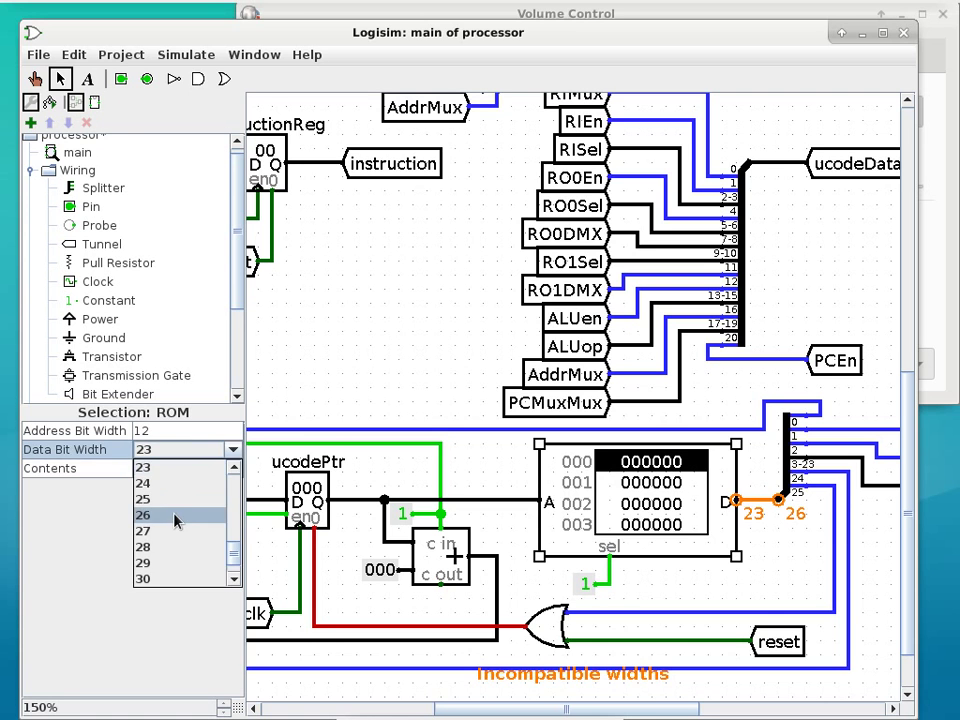
- Set the microcode ROM's data width to 26 bits
left_click(144, 516)
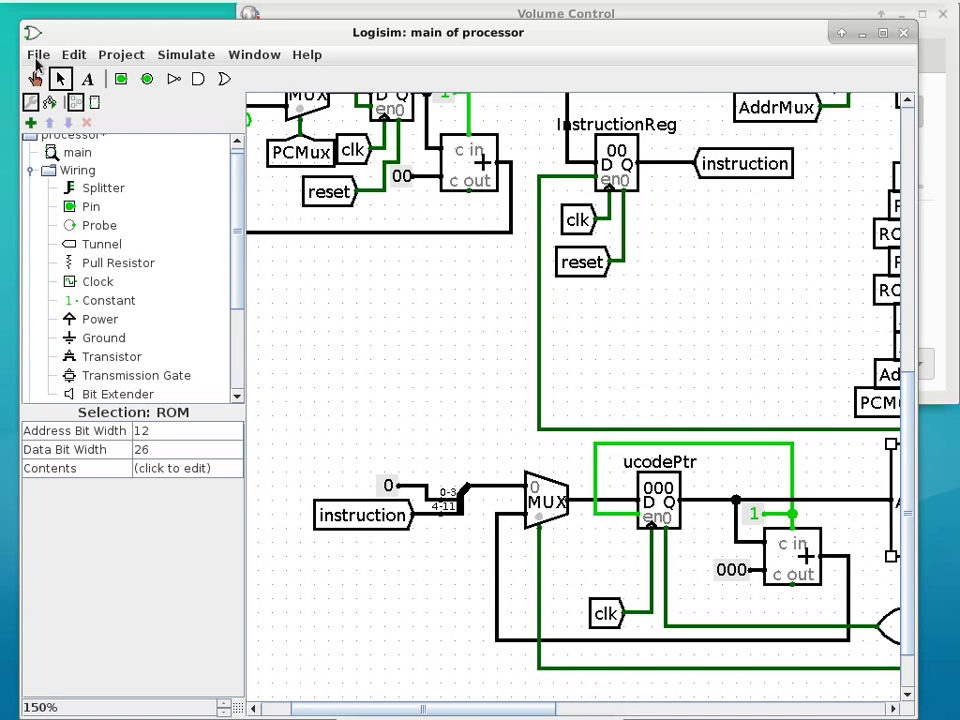
left_click(428, 348)
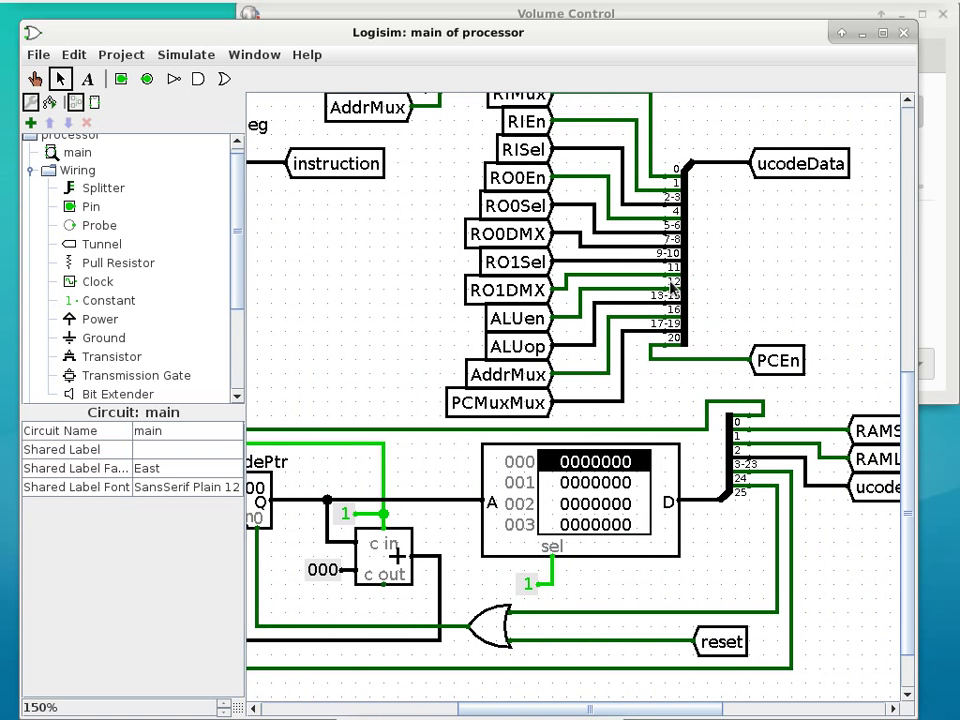
mouse_move(672, 280)
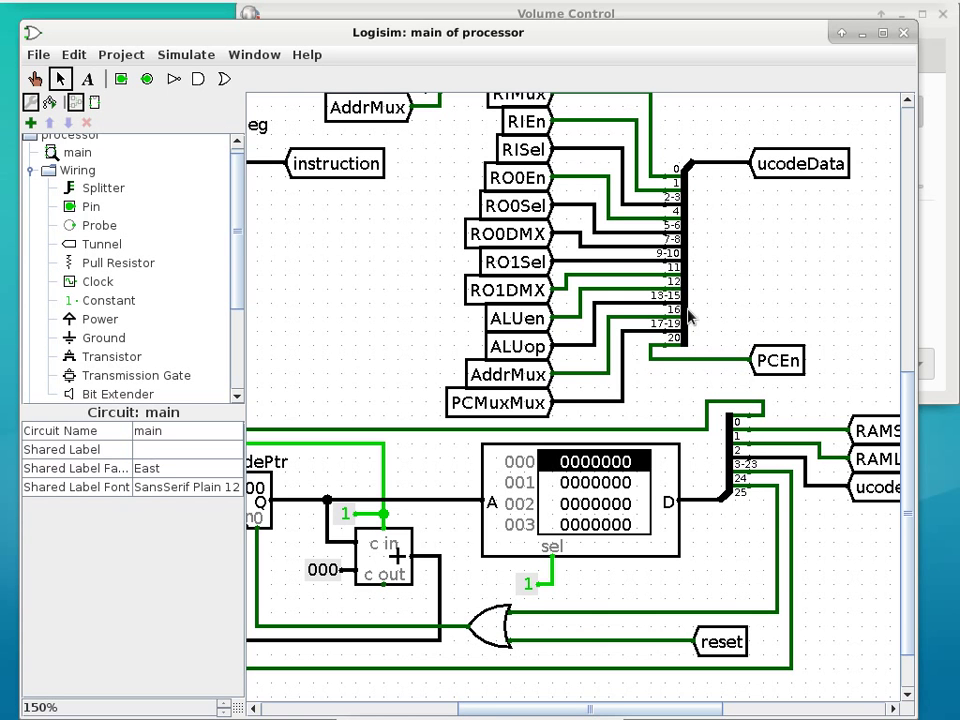
mouse_move(658, 590)
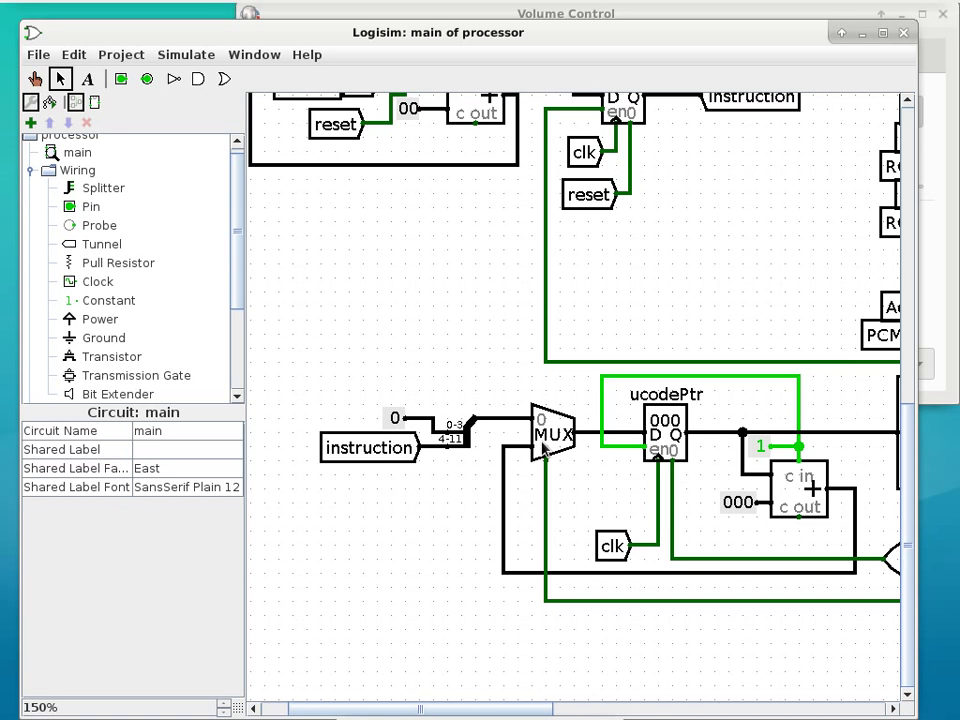
scroll("down", 3)
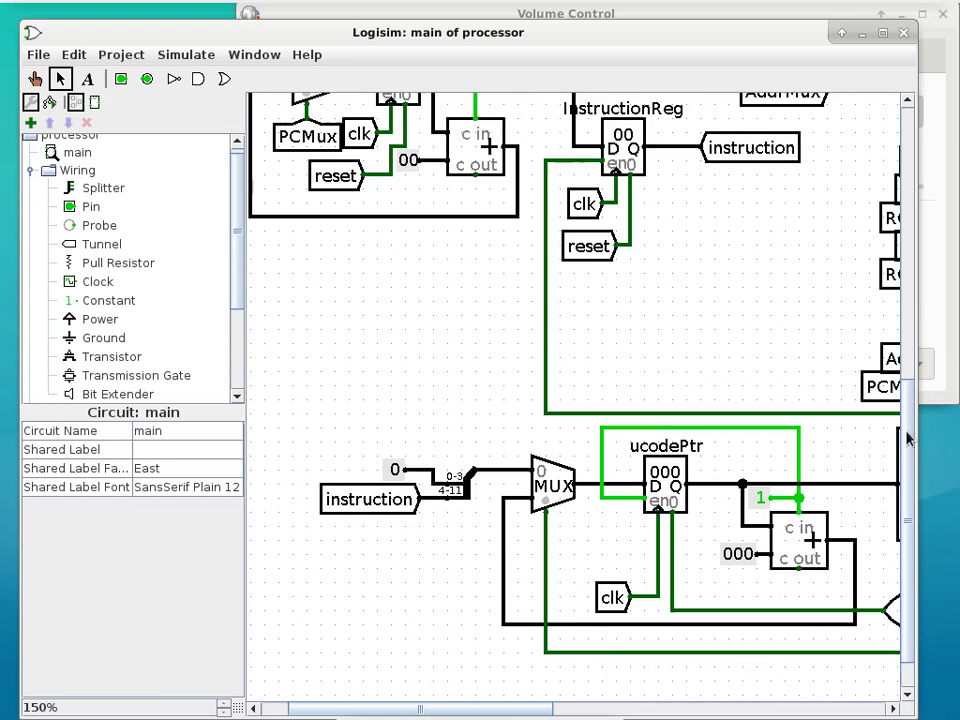
scroll("down", 3)
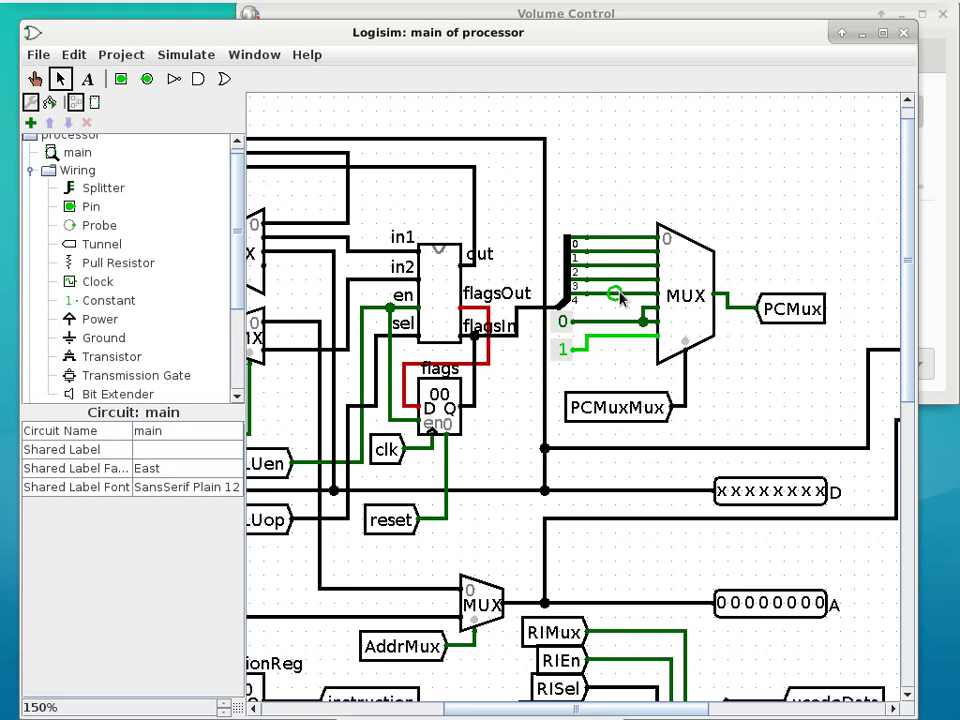
mouse_move(620, 250)
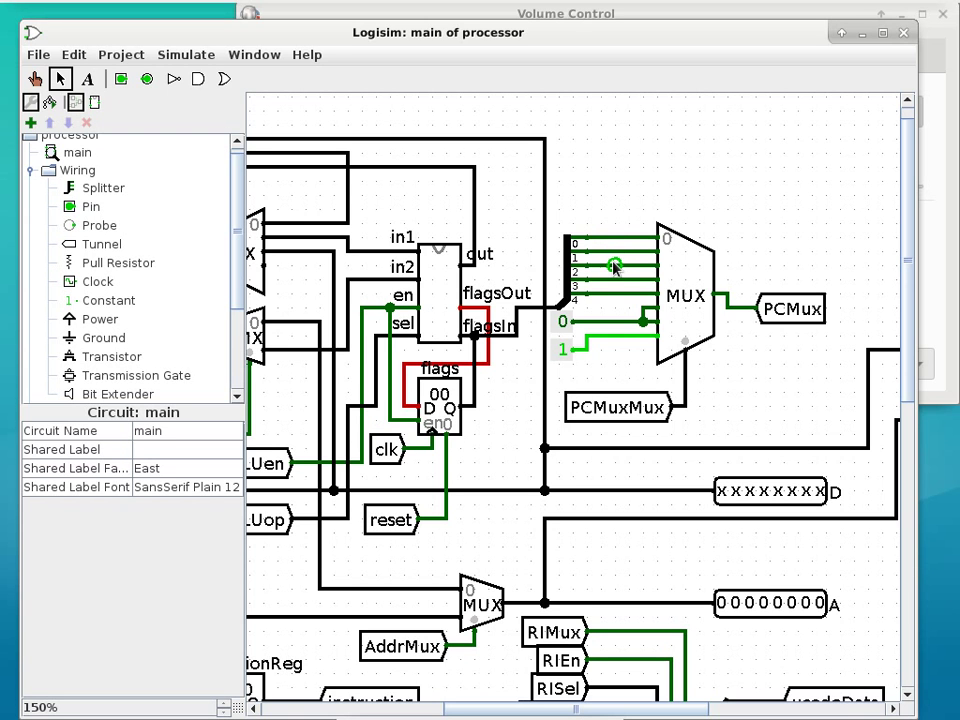
mouse_move(616, 296)
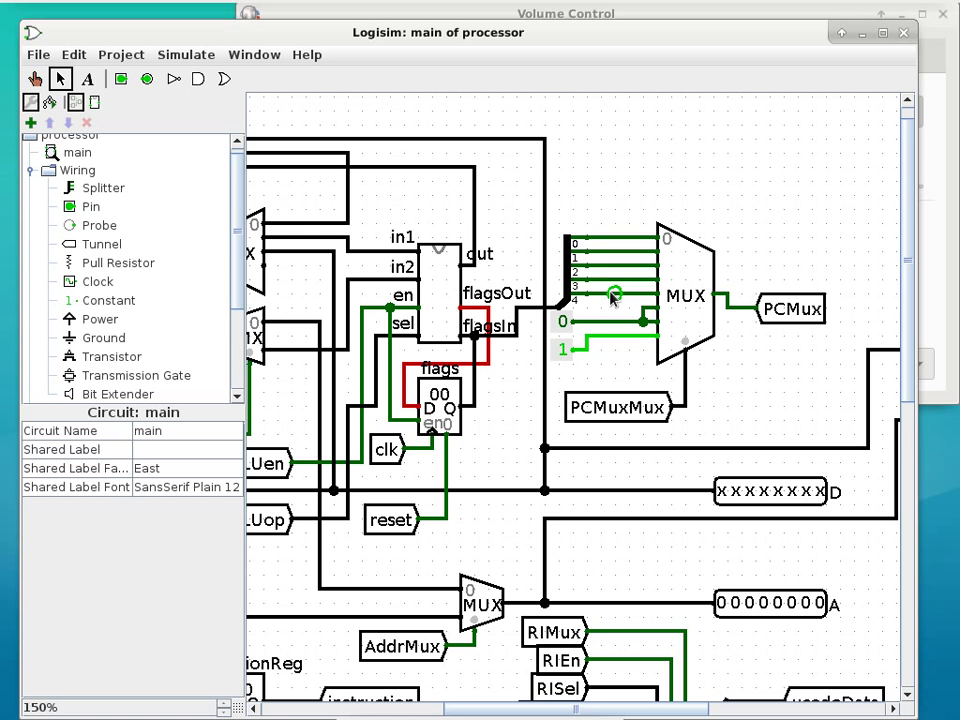
mouse_move(840, 304)
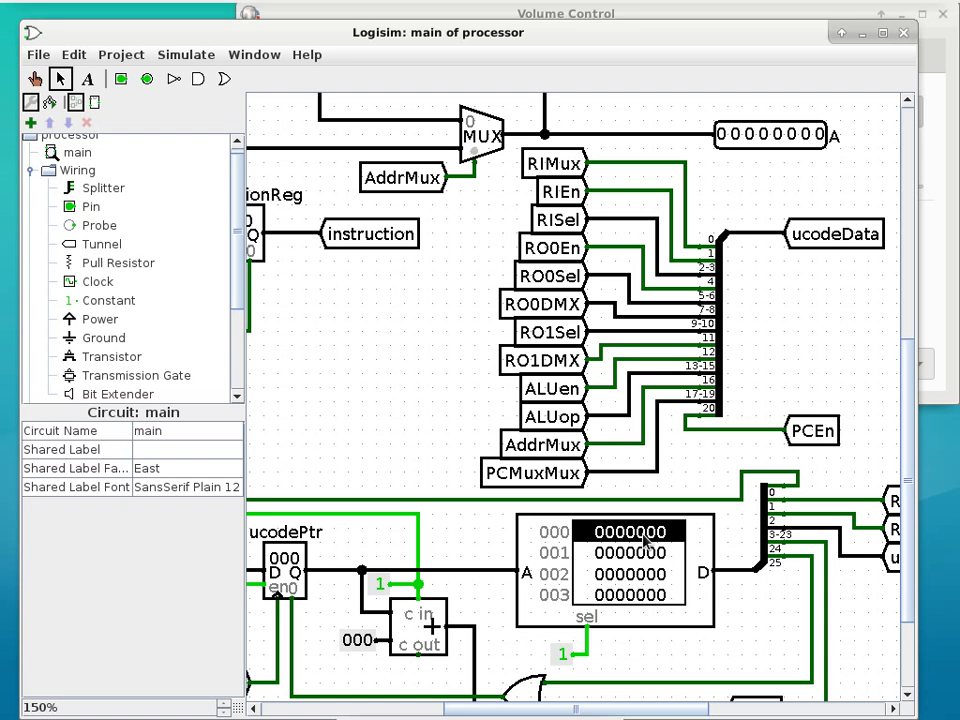
mouse_move(560, 270)
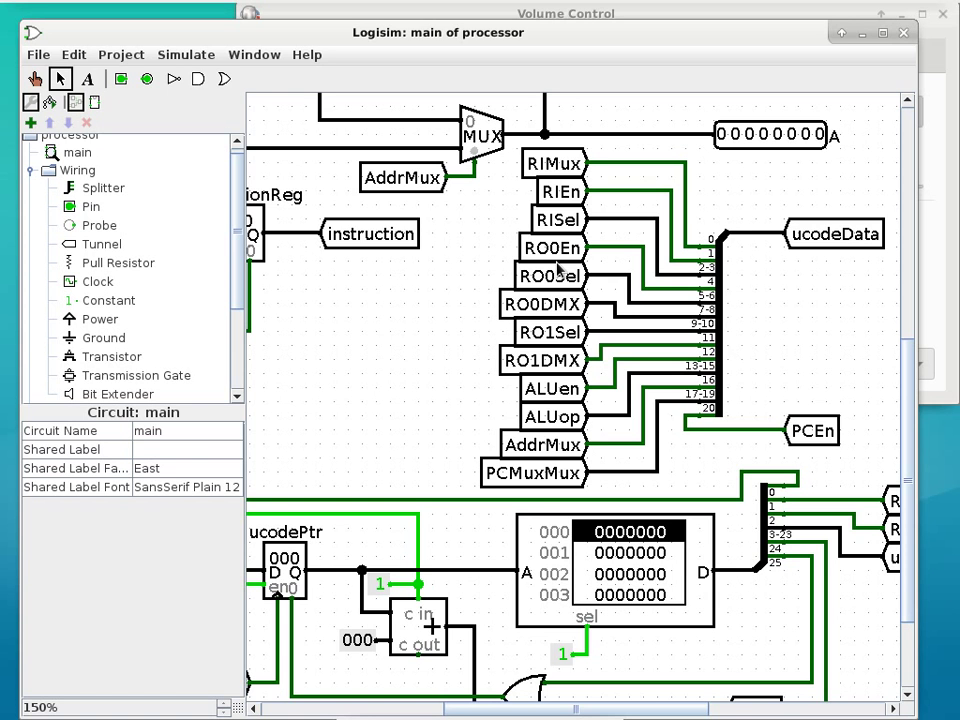
mouse_move(600, 570)
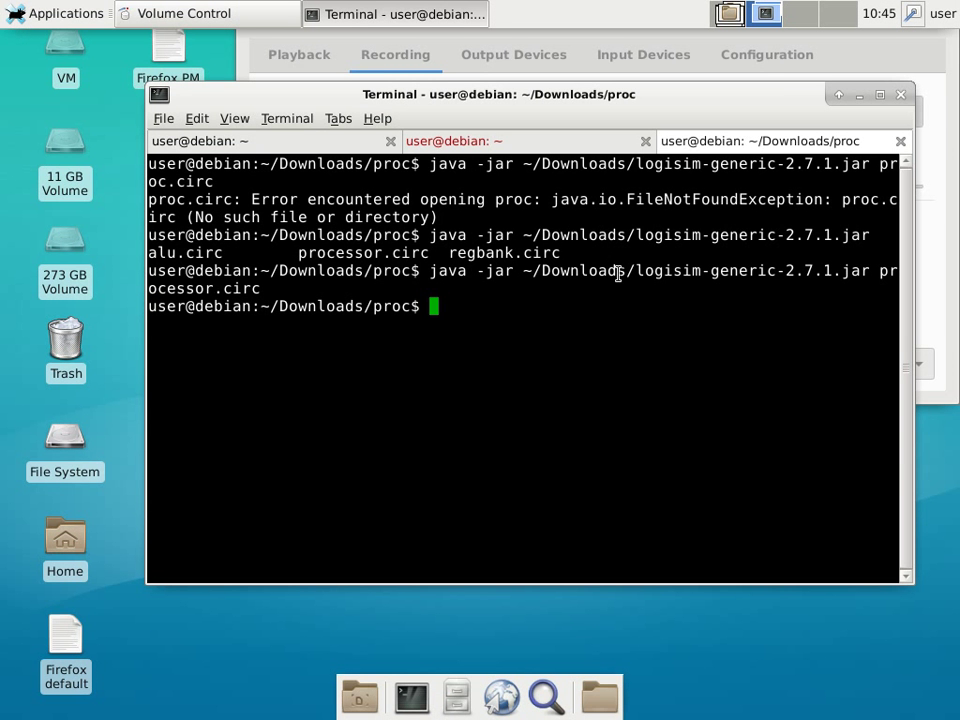
- Zip the proc folder into proc.zip with zip -r, then bring up the desktop applications
type("ls")
type("zi")
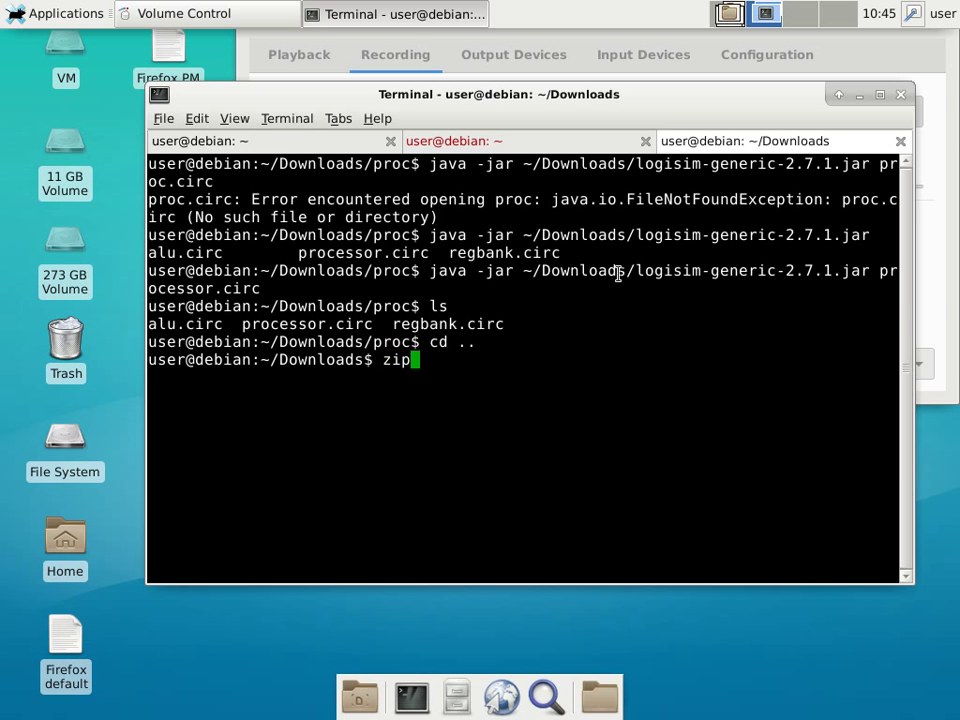
type("proc.z")
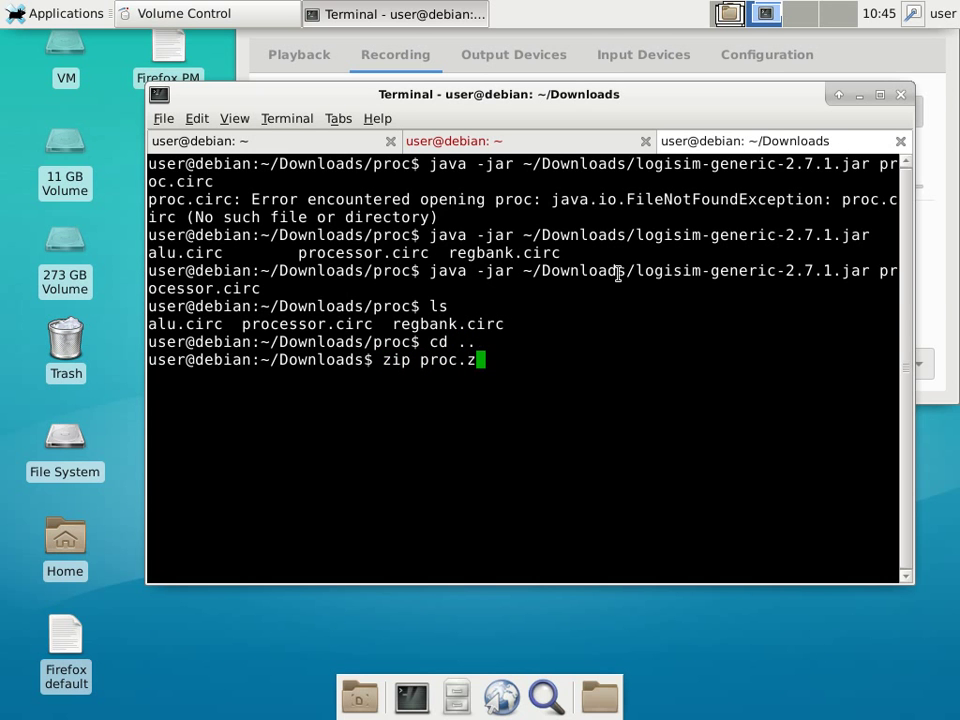
type("ip")
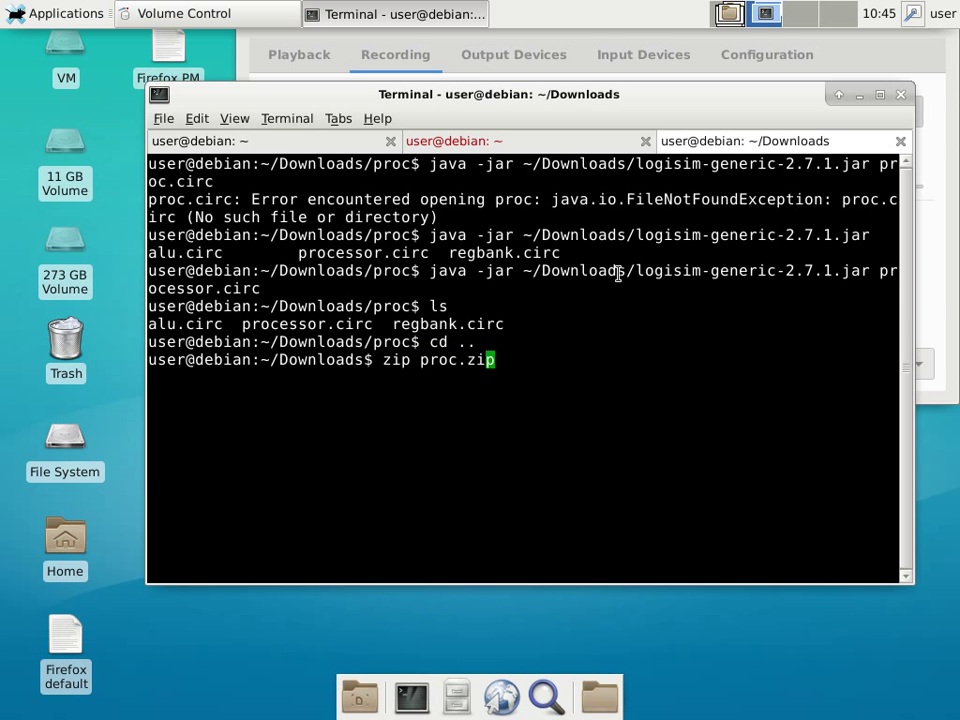
type("-r")
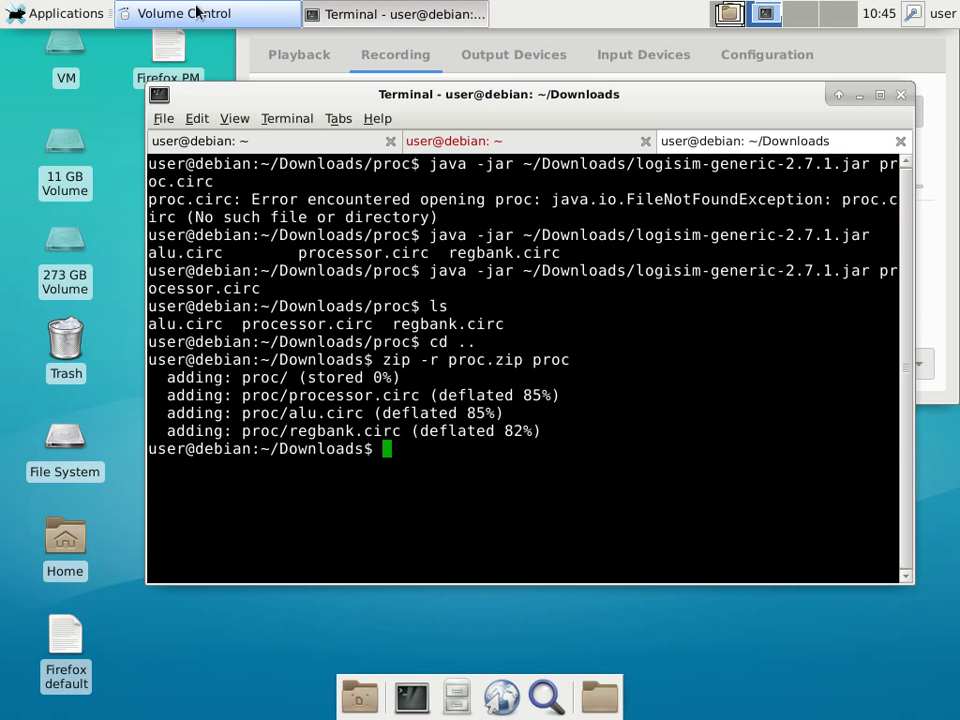
left_click(56, 12)
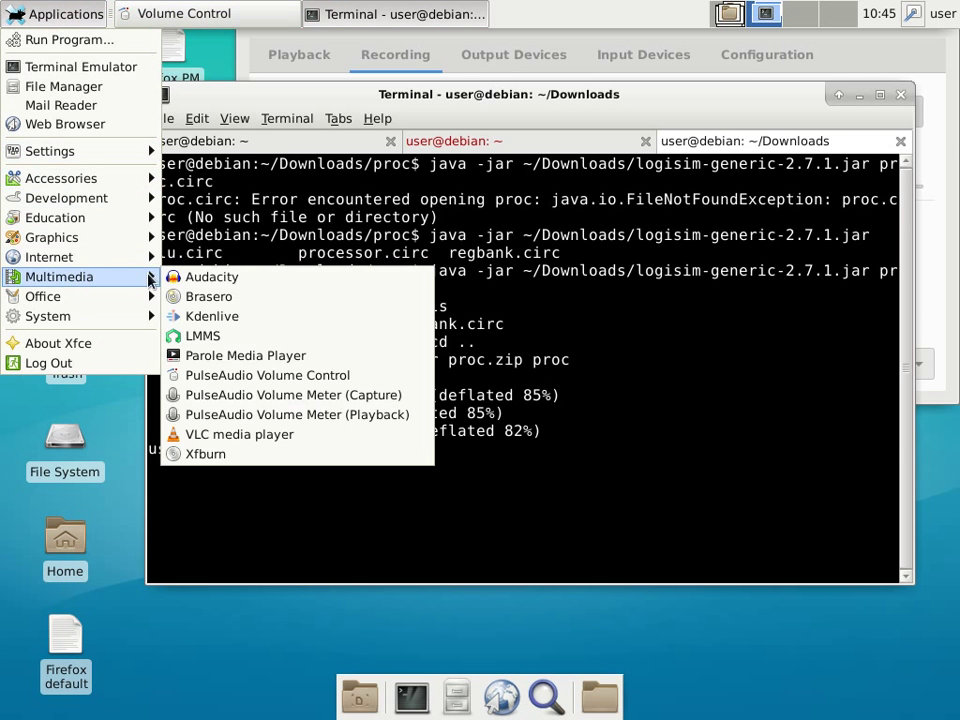
mouse_move(268, 376)
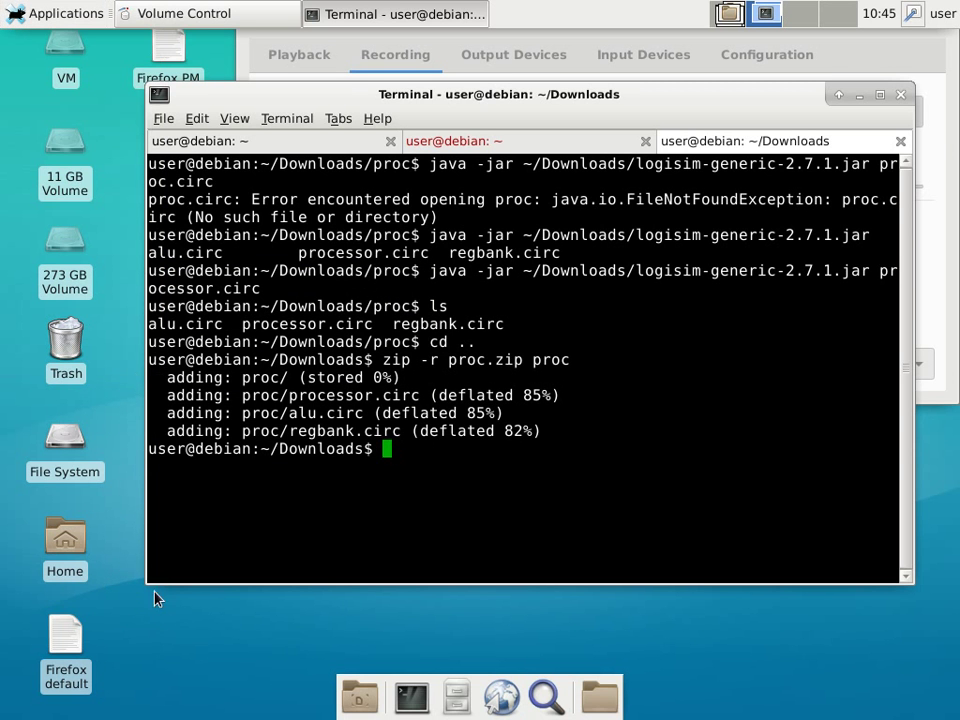
mouse_move(168, 60)
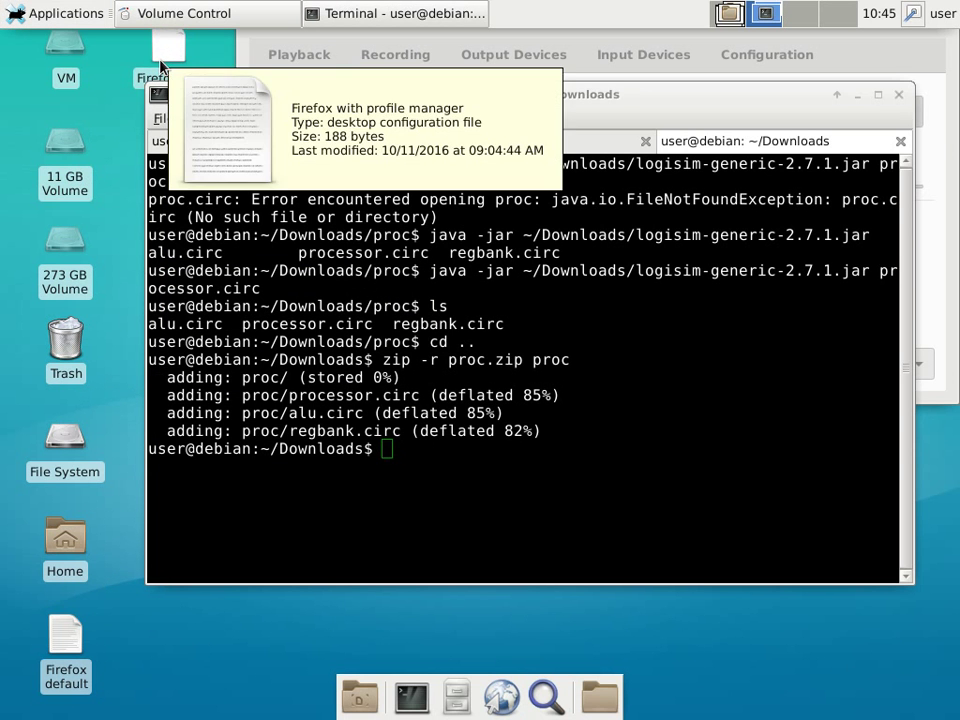
- Launch Firefox and restore the previous session's tabs to the CISP 310 course page
double_click(168, 50)
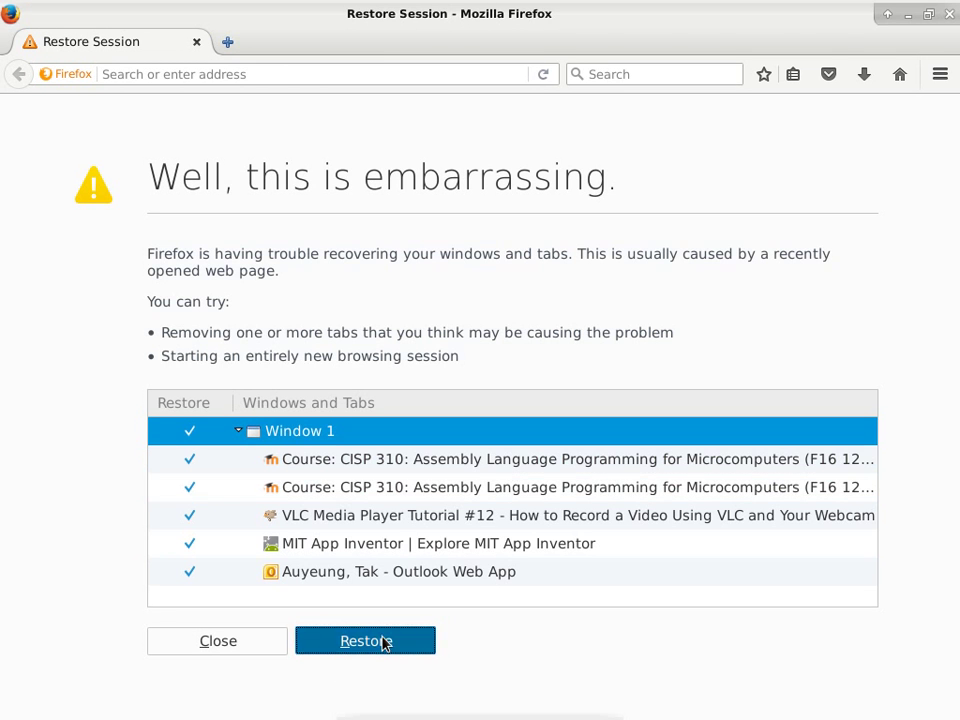
left_click(364, 640)
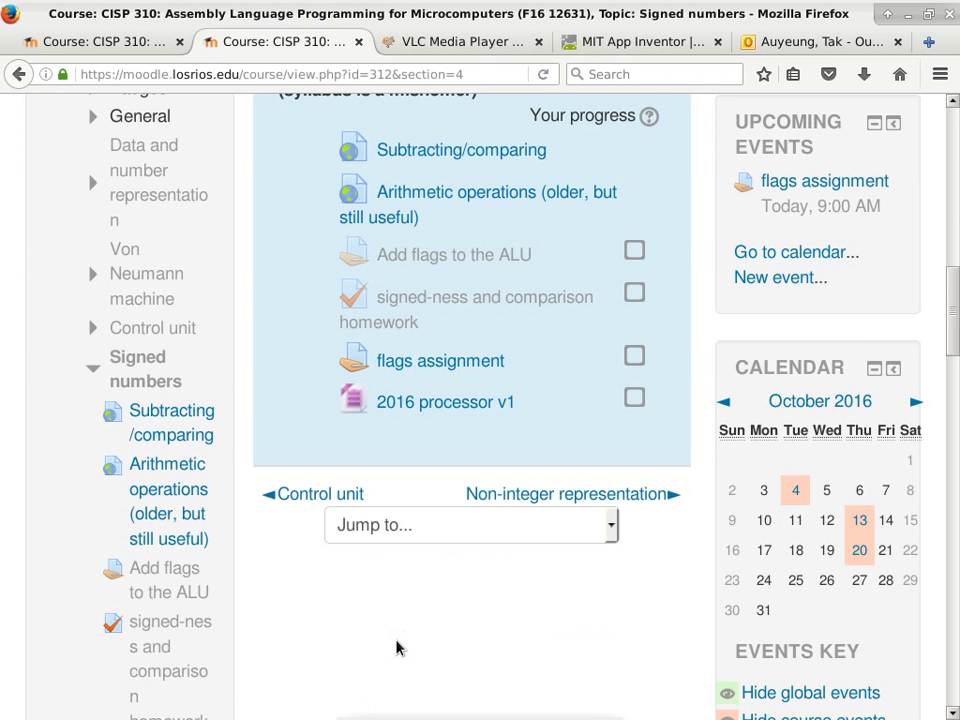